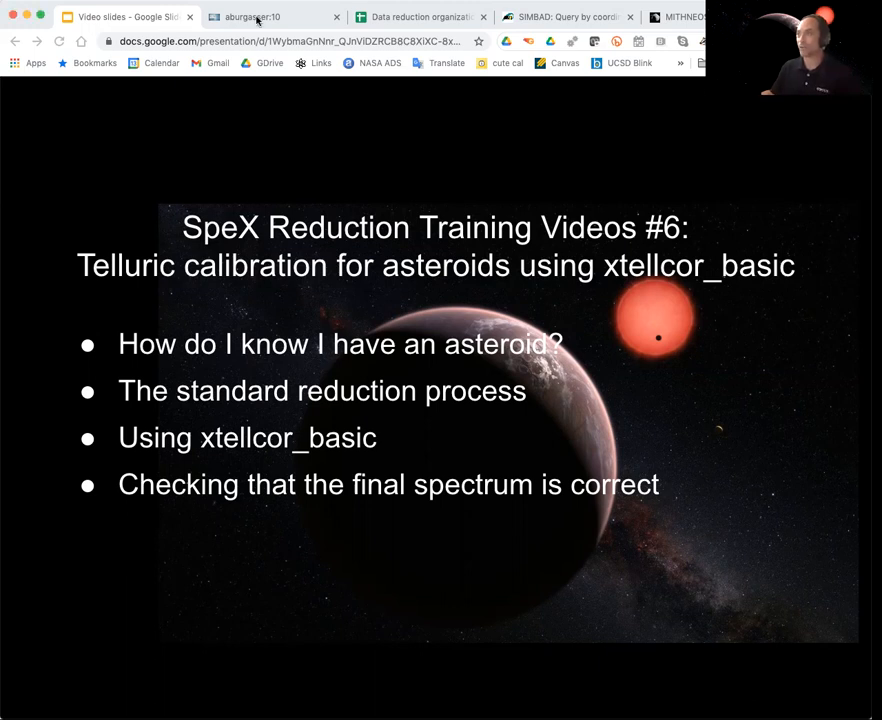
Switch from the remote desktop to the data reduction organization table in Google Sheets.
{"action": "left_click", "coordinate": [250, 17]}
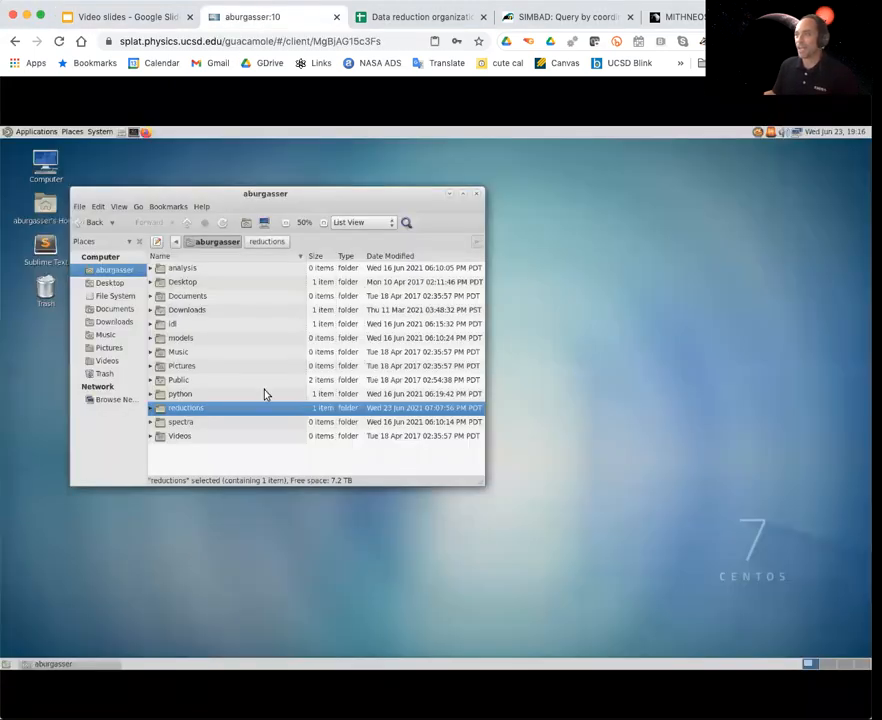
{"action": "mouse_move", "coordinate": [167, 421]}
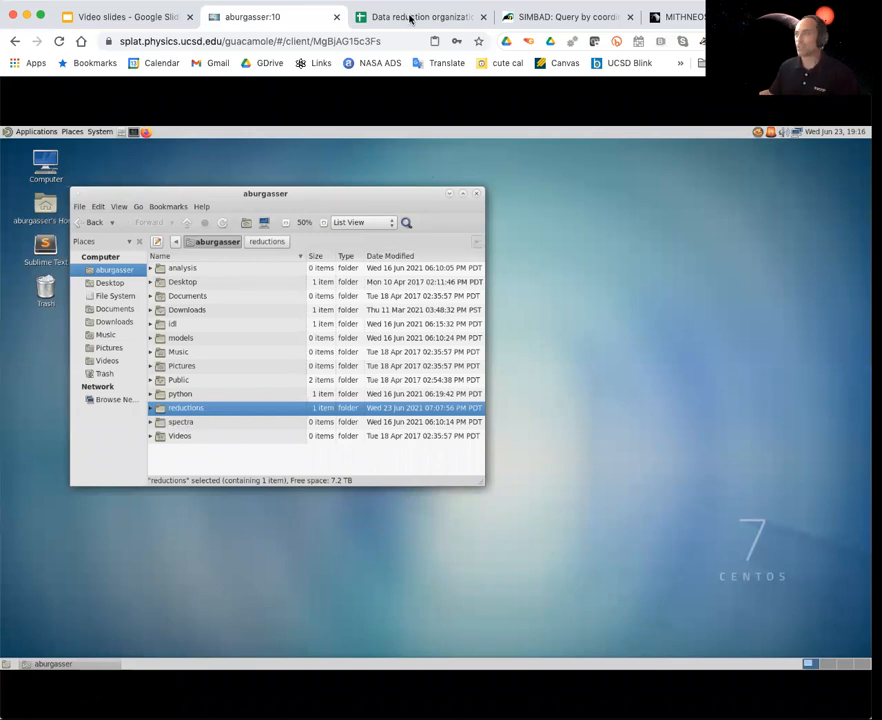
{"action": "left_click", "coordinate": [420, 17]}
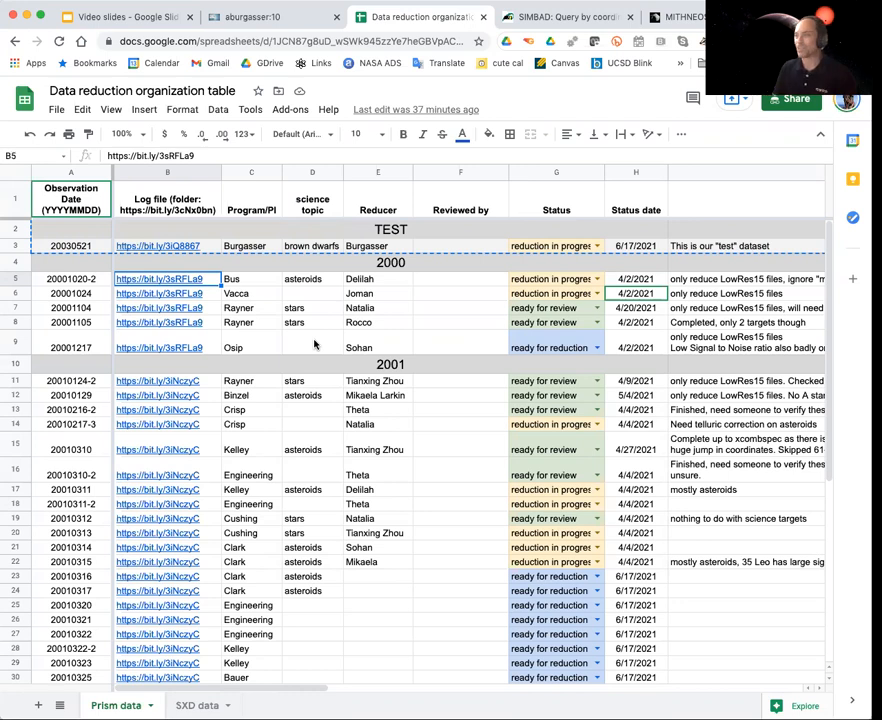
{"action": "mouse_move", "coordinate": [25, 400]}
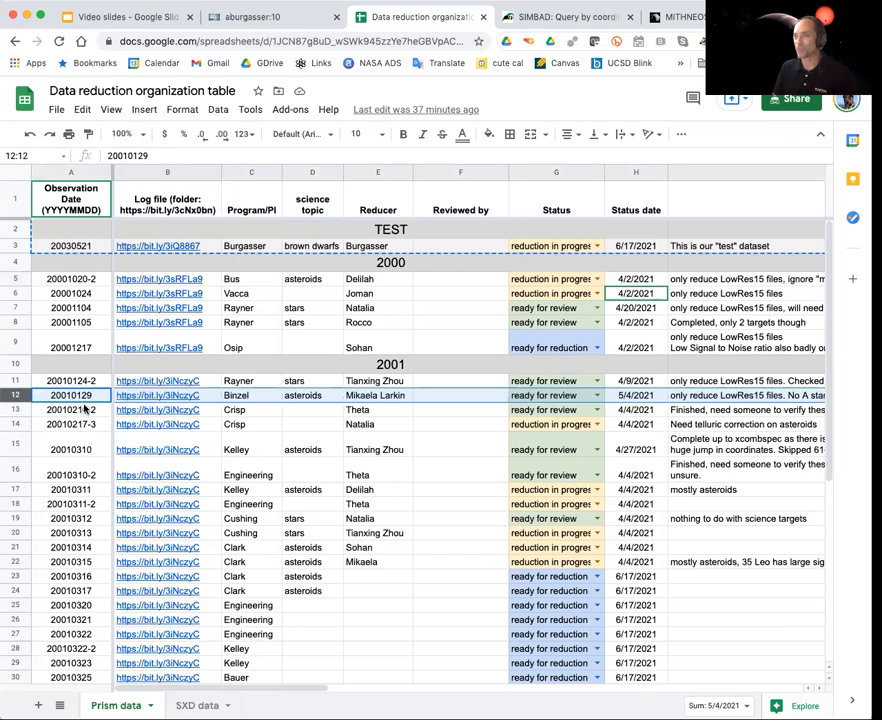
{"action": "mouse_move", "coordinate": [290, 390]}
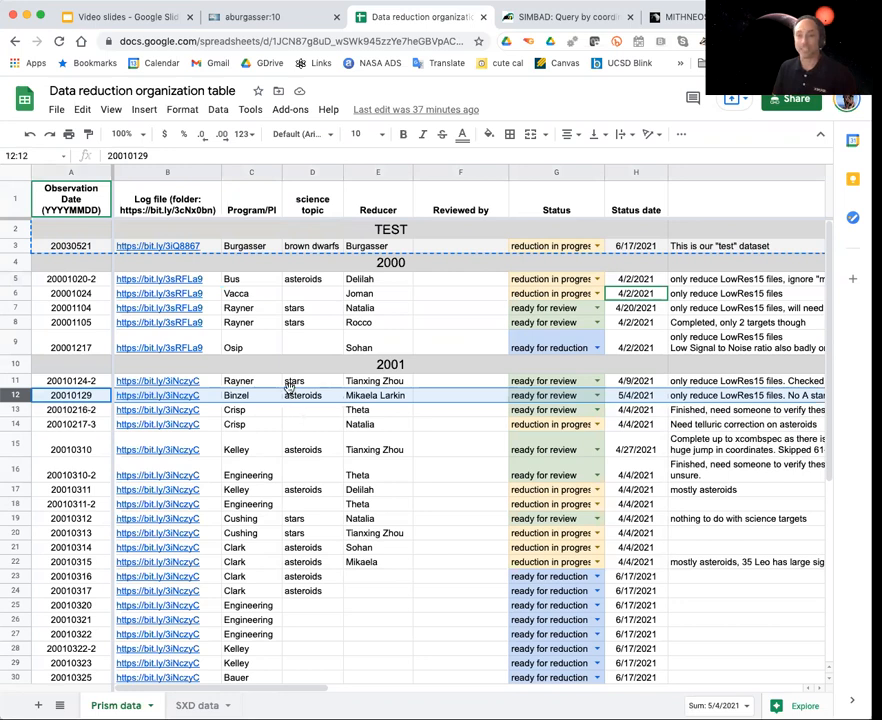
{"action": "mouse_move", "coordinate": [297, 395]}
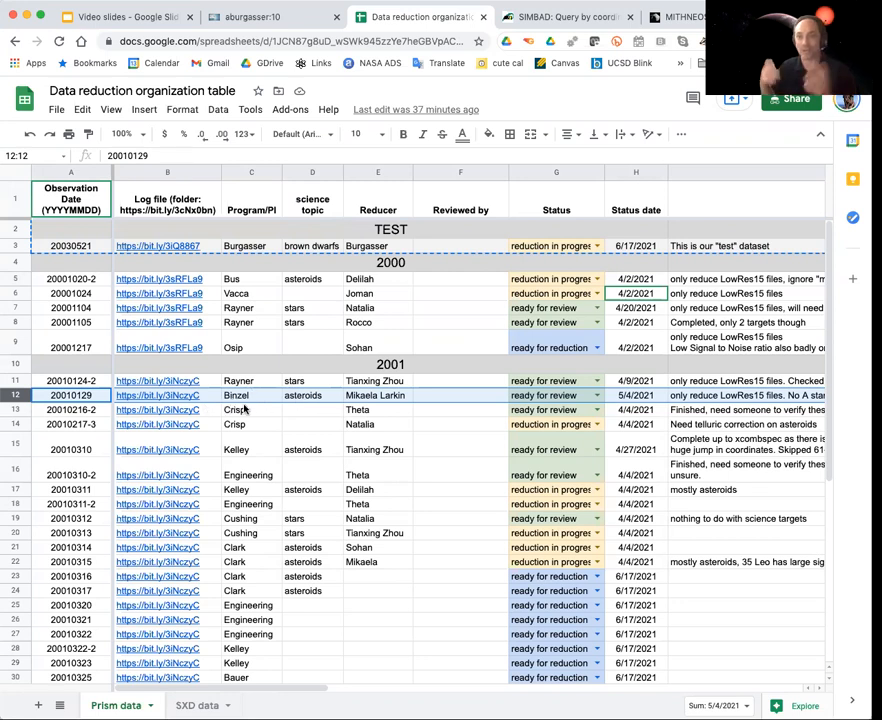
{"action": "mouse_move", "coordinate": [315, 412]}
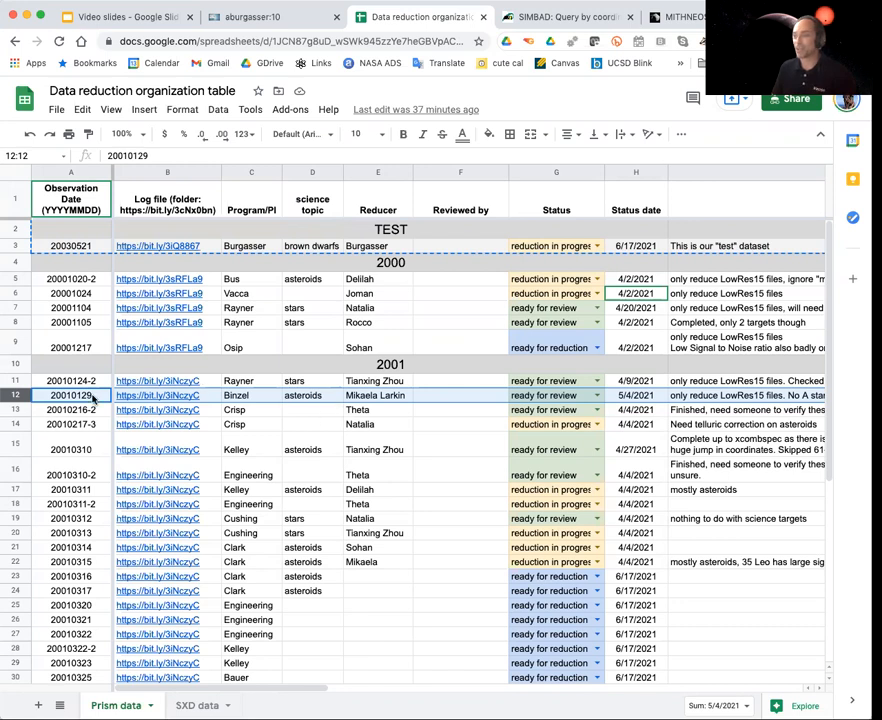
{"action": "mouse_move", "coordinate": [232, 408]}
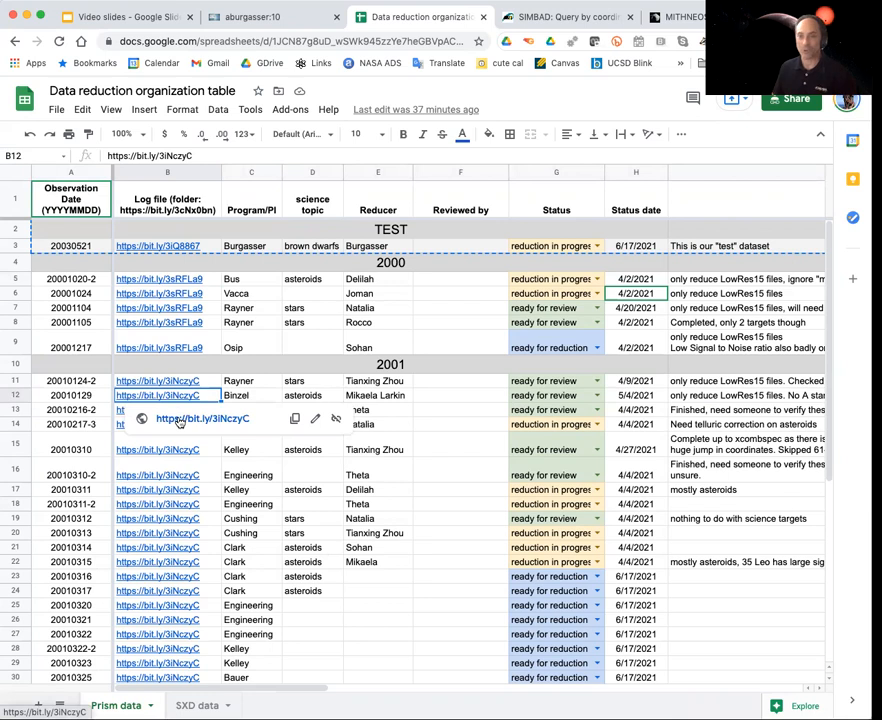
Open logs_20010129.xlsx from the linked 2001 Logs folder as an editable spreadsheet.
{"action": "left_click", "coordinate": [201, 418]}
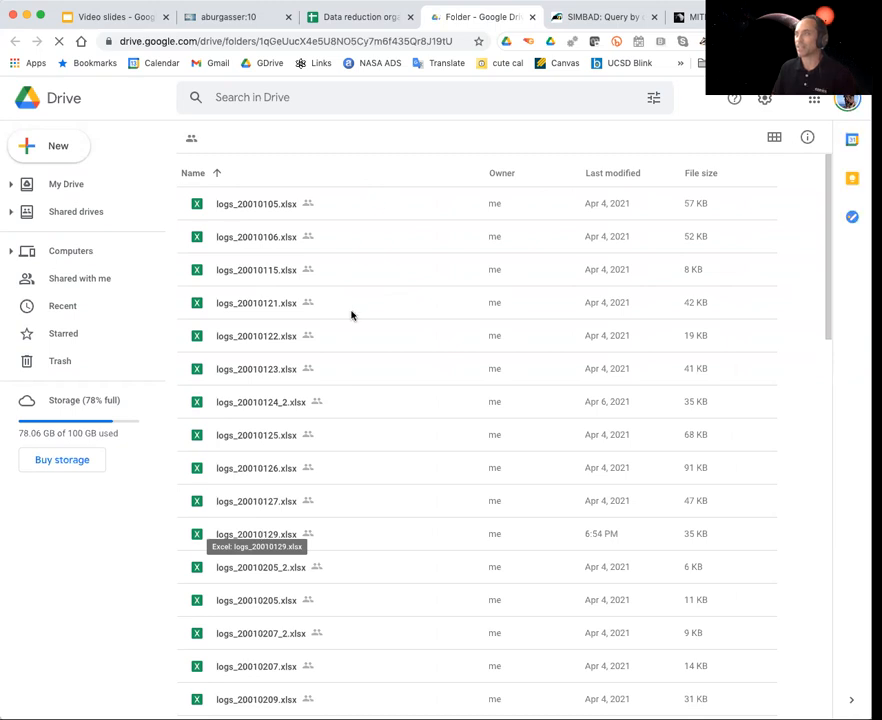
{"action": "mouse_move", "coordinate": [377, 208]}
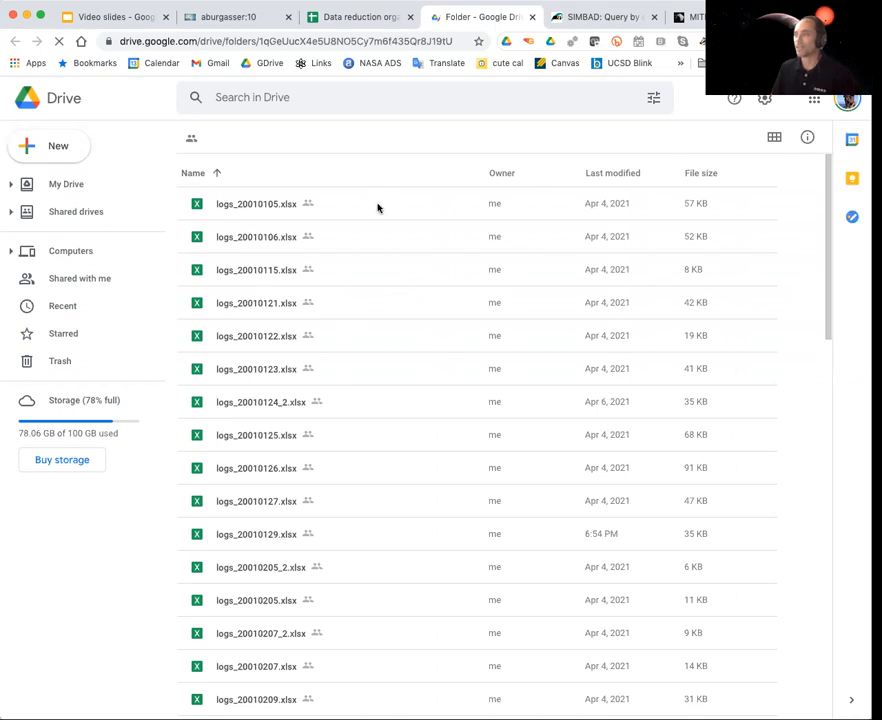
{"action": "left_click", "coordinate": [256, 533]}
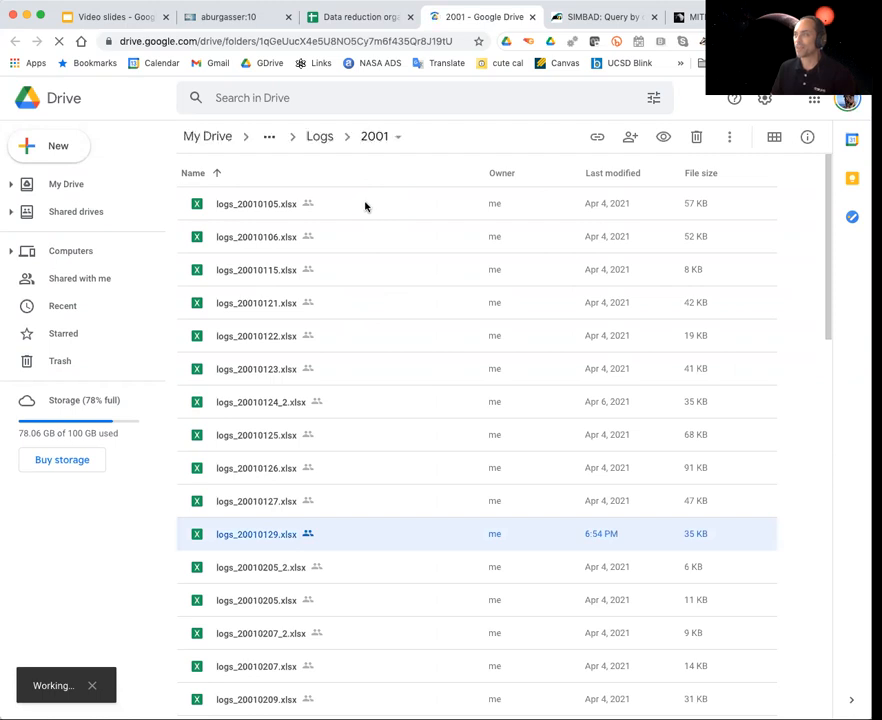
{"action": "double_click", "coordinate": [256, 533]}
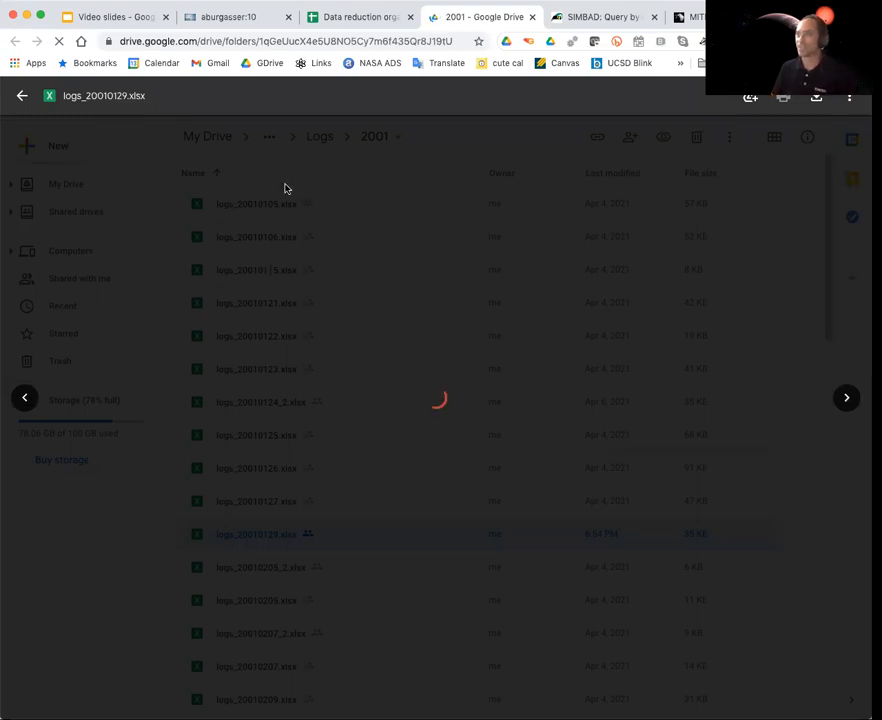
{"action": "double_click", "coordinate": [256, 533]}
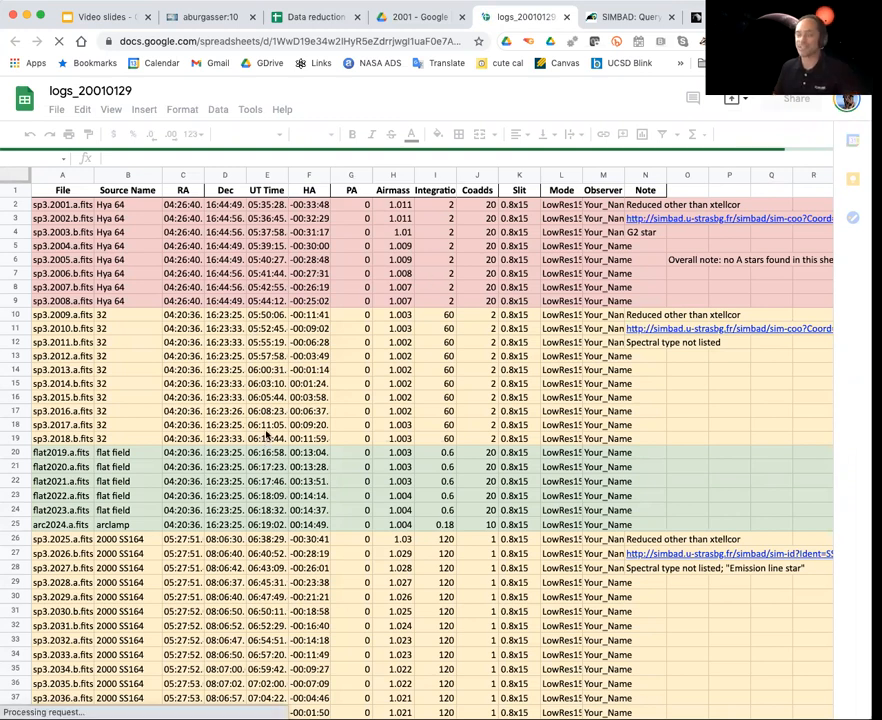
{"action": "mouse_move", "coordinate": [225, 527]}
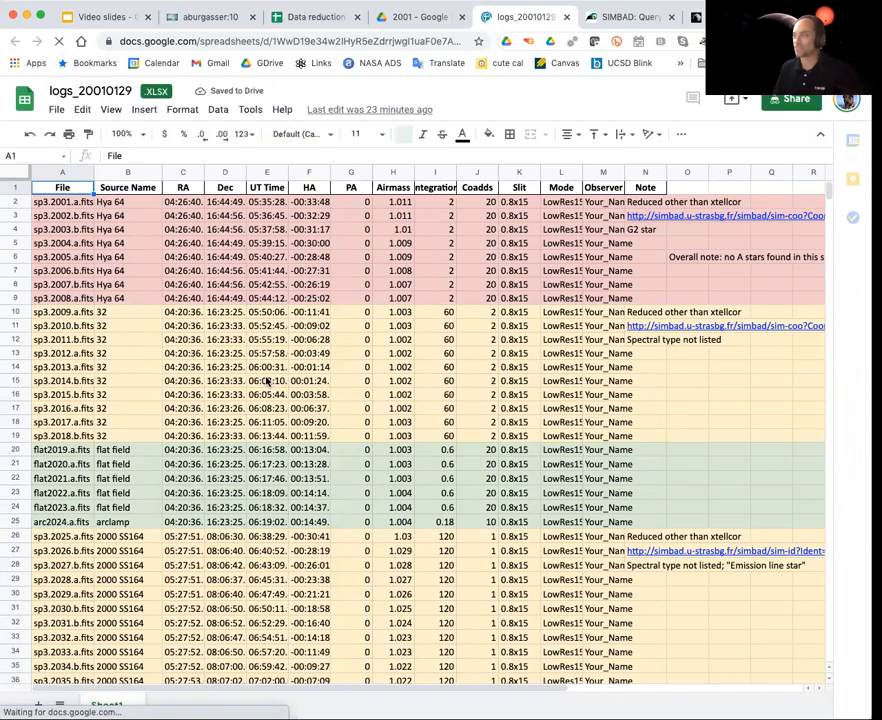
Scroll the 20010129 log down past the 2000 SS164 exposures to the later Hya 64 frames.
{"action": "scroll", "scroll_direction": "down", "scroll_amount": 3}
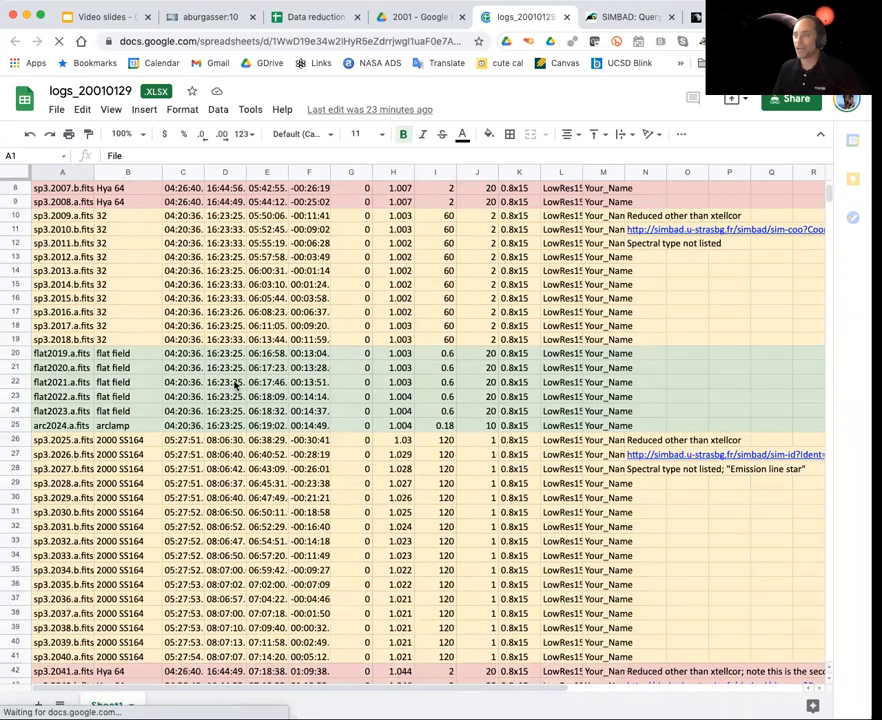
{"action": "scroll", "scroll_direction": "down", "scroll_amount": 3}
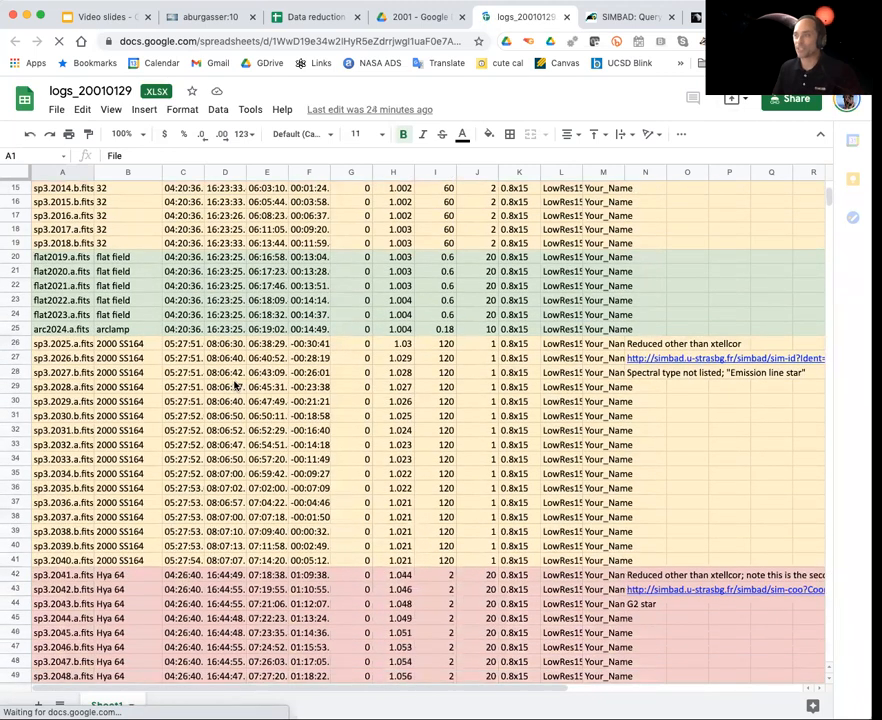
{"action": "scroll", "scroll_direction": "down", "scroll_amount": 3}
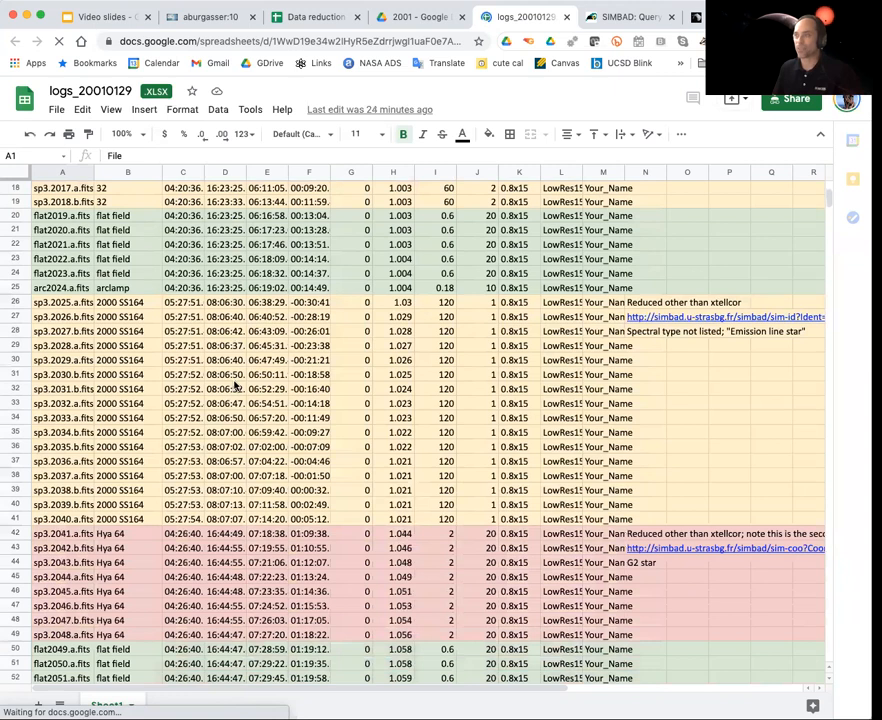
{"action": "mouse_move", "coordinate": [188, 408]}
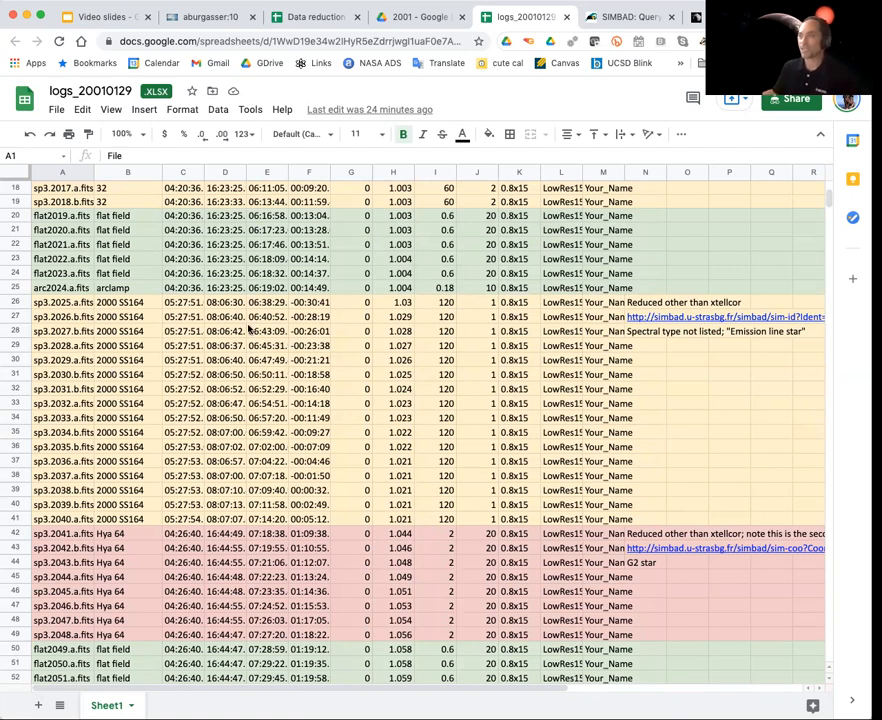
{"action": "mouse_move", "coordinate": [268, 358]}
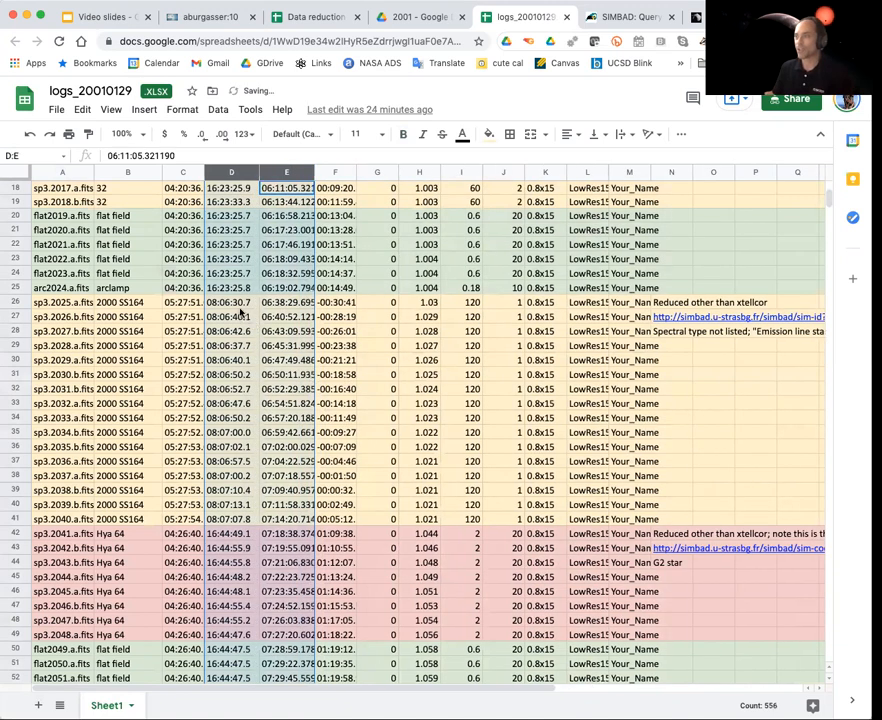
Check the first 2000 SS164 frame's declination, then start selecting row 42's Hya 64 coordinates.
{"action": "left_click", "coordinate": [231, 302]}
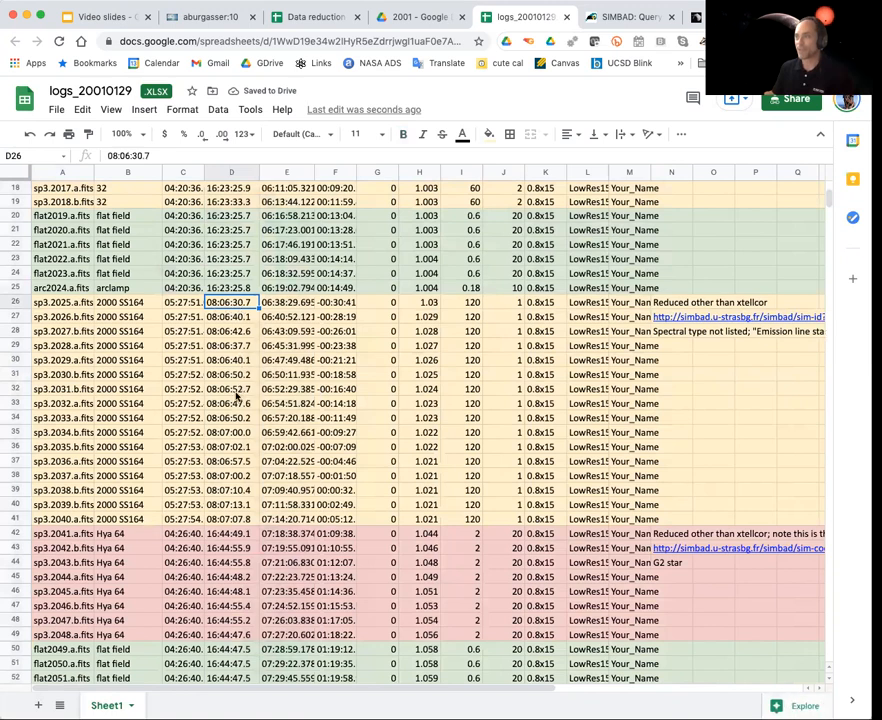
{"action": "mouse_move", "coordinate": [223, 530]}
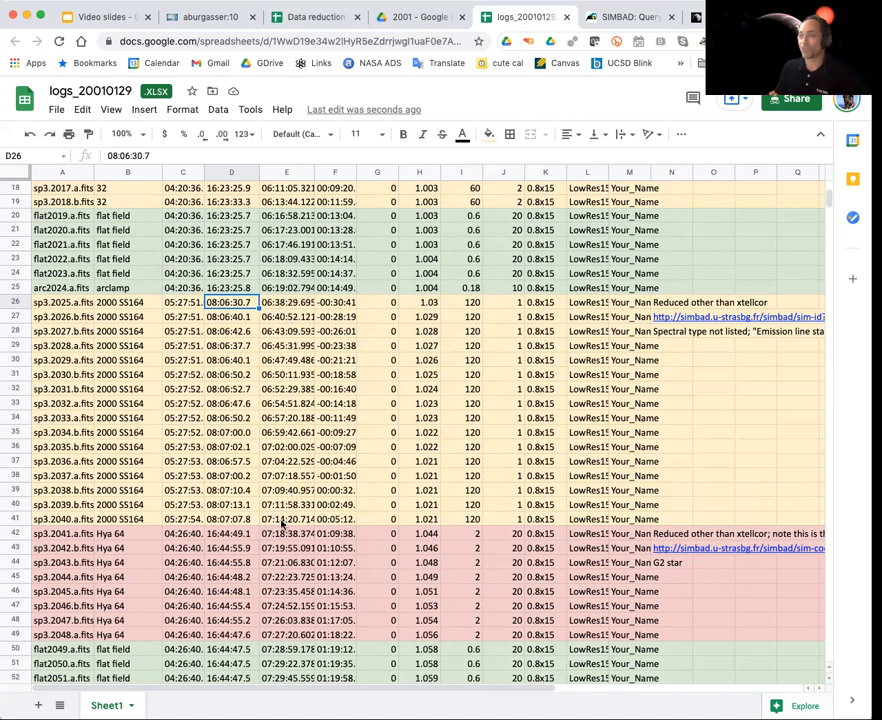
{"action": "mouse_move", "coordinate": [280, 523]}
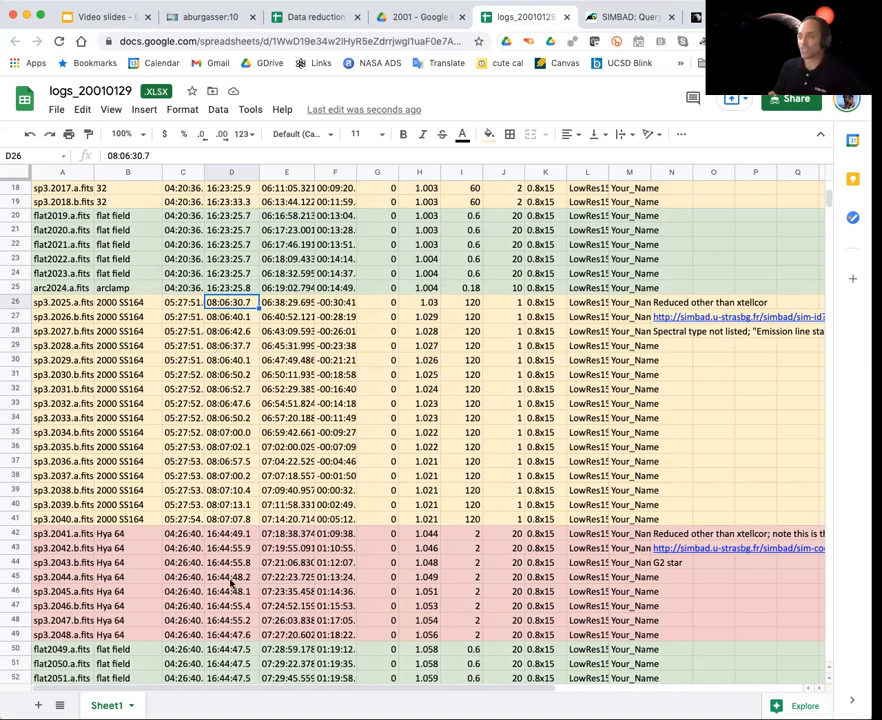
{"action": "mouse_move", "coordinate": [452, 590]}
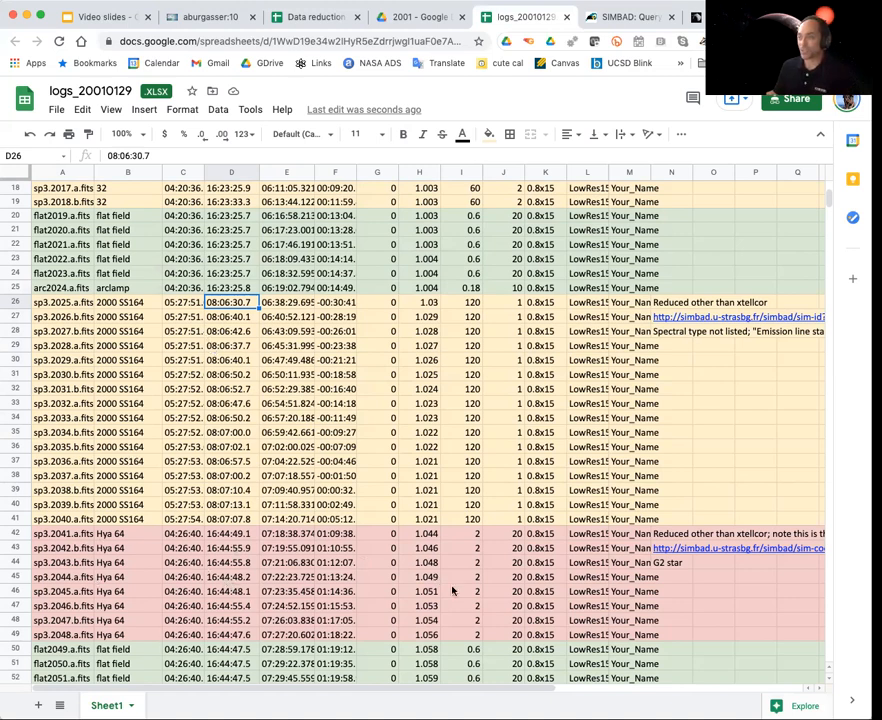
{"action": "mouse_move", "coordinate": [470, 548]}
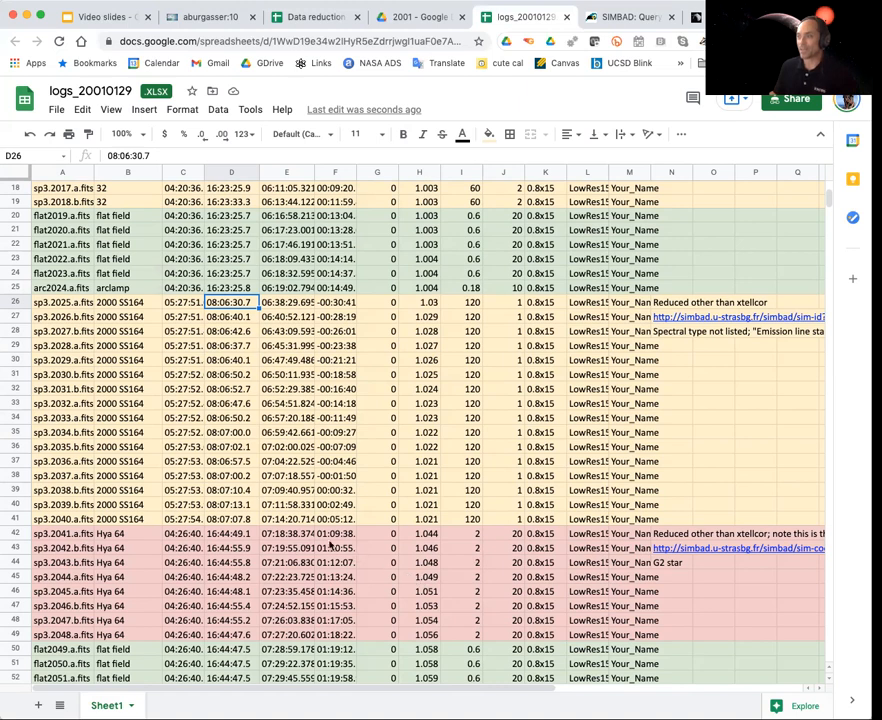
{"action": "left_click", "coordinate": [183, 533]}
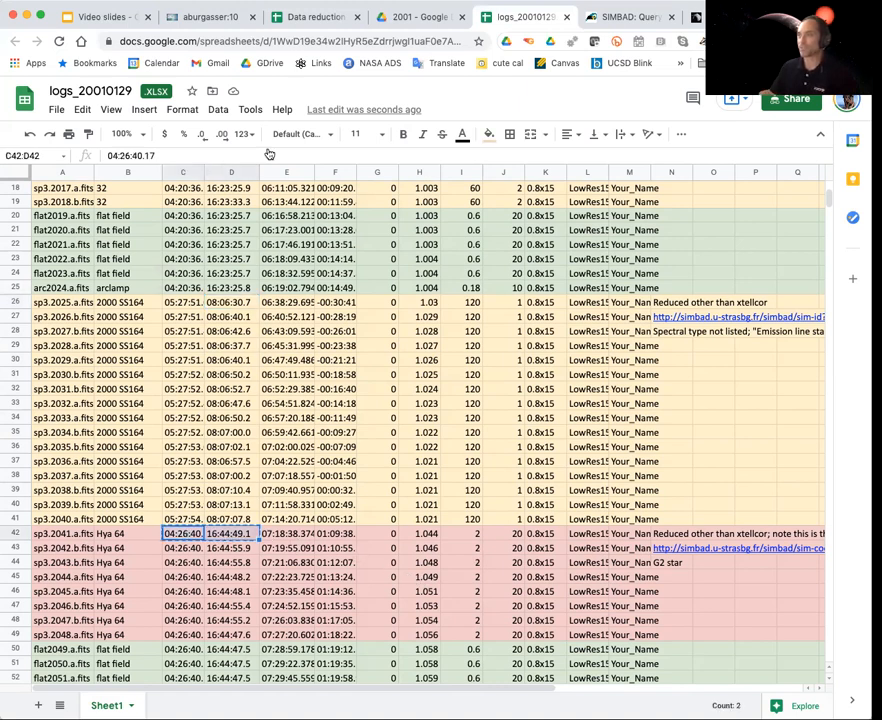
Query SIMBAD at 04:26:40.17 +6:44:49.1 and pick out HD 28099's spectral type G2+V.
{"action": "left_click", "coordinate": [624, 17]}
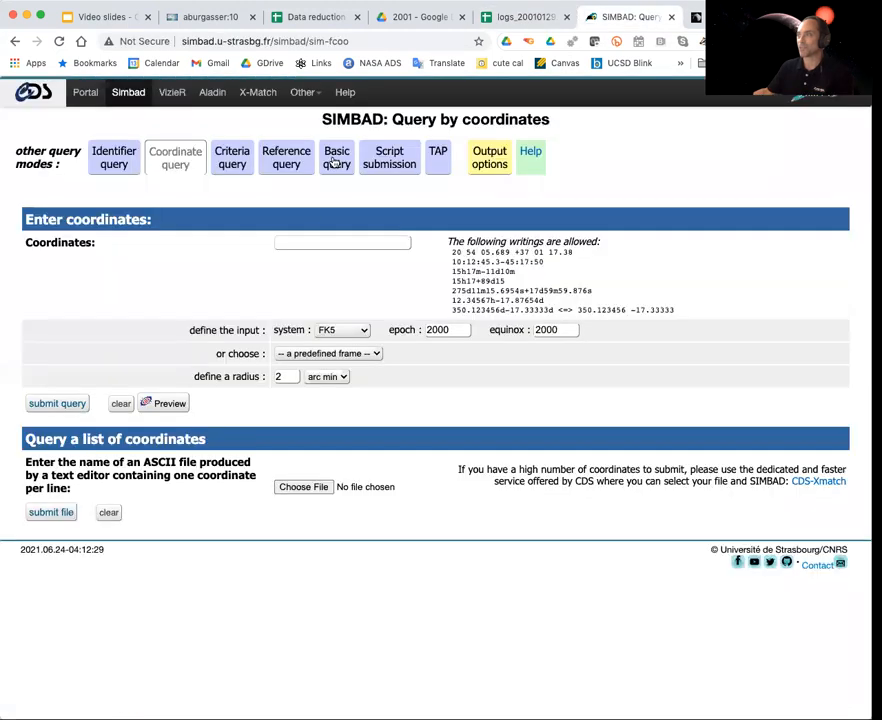
{"action": "type", "text": "04:26:40.17 +6:44:49.1"}
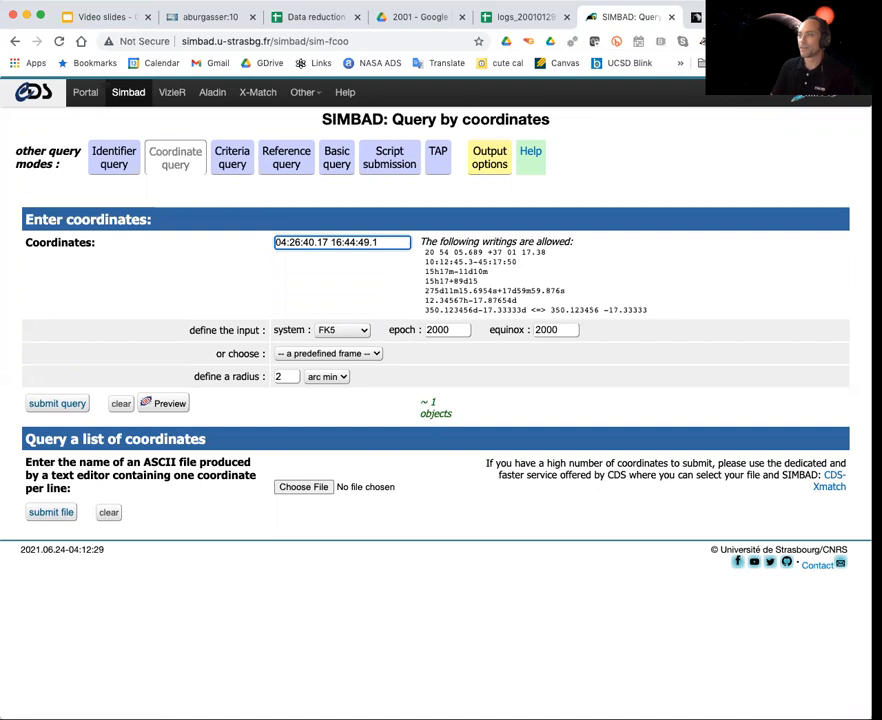
{"action": "left_click", "coordinate": [57, 403]}
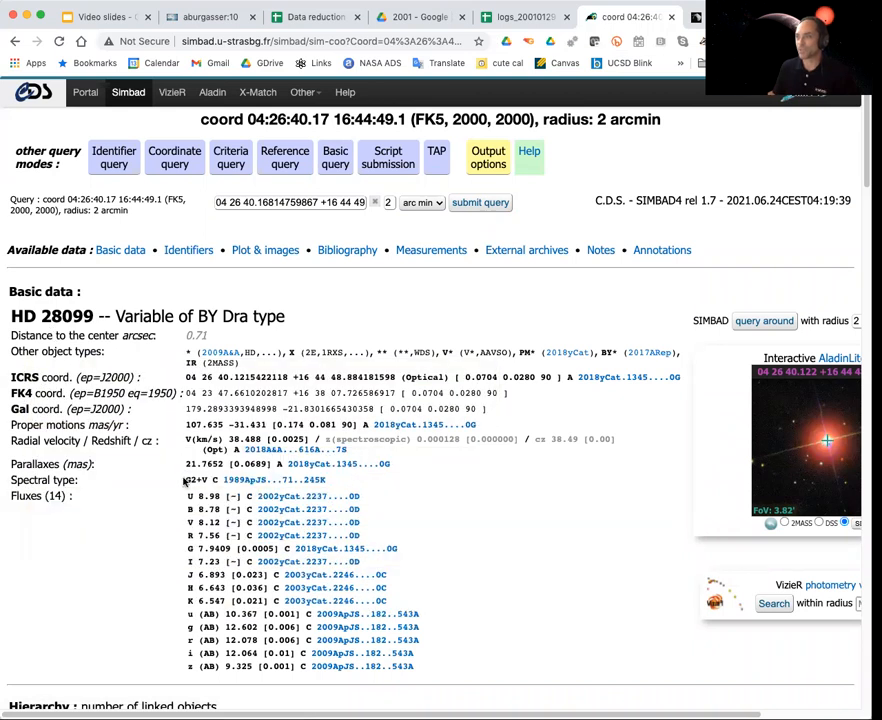
{"action": "double_click", "coordinate": [196, 480]}
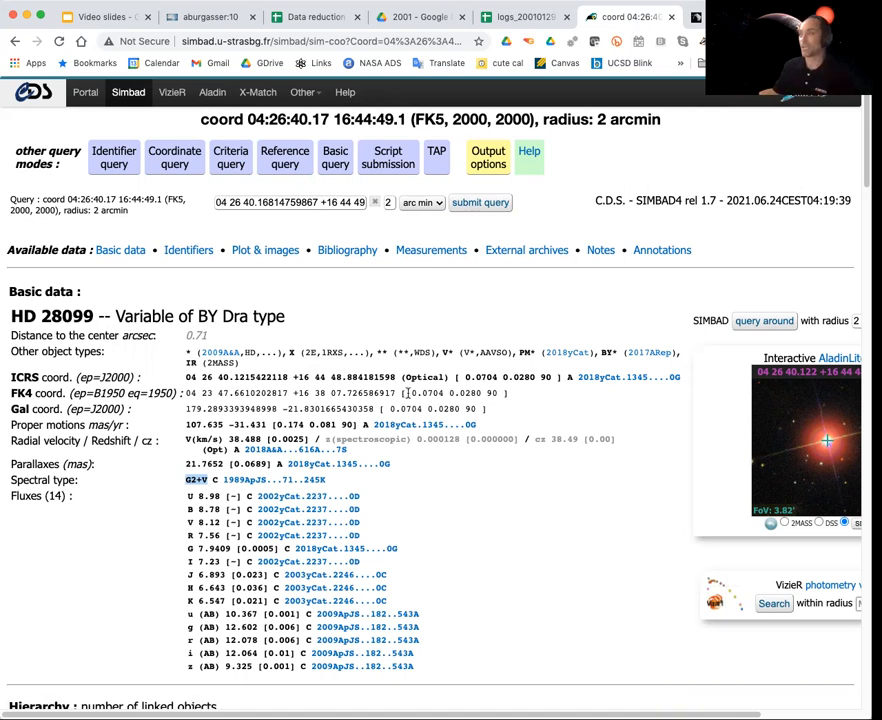
{"action": "left_click", "coordinate": [100, 17]}
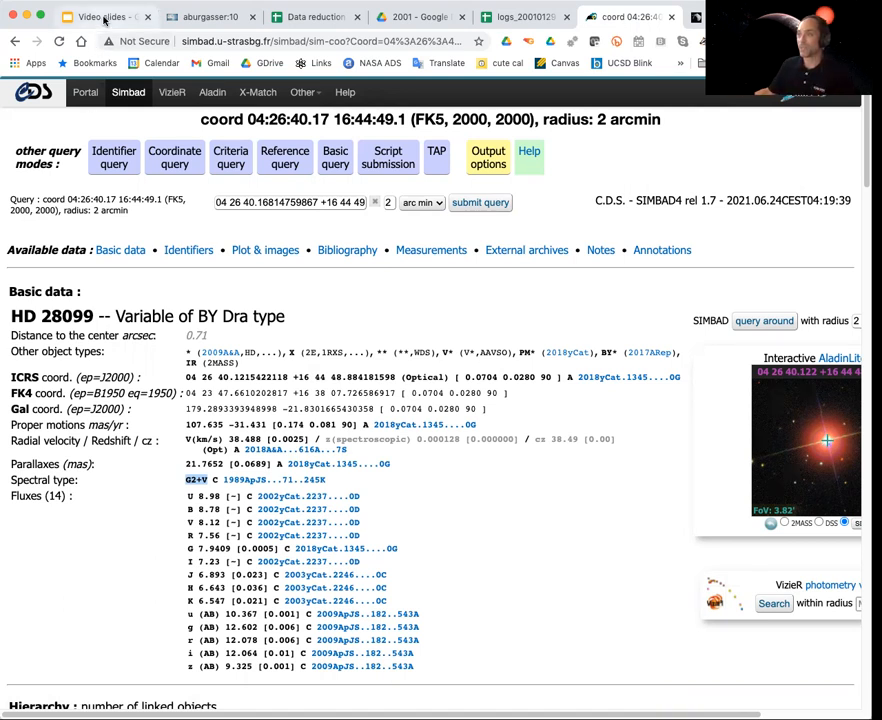
Create the 20010129 reductions folder with proc and cals subfolders.
{"action": "left_click", "coordinate": [207, 16]}
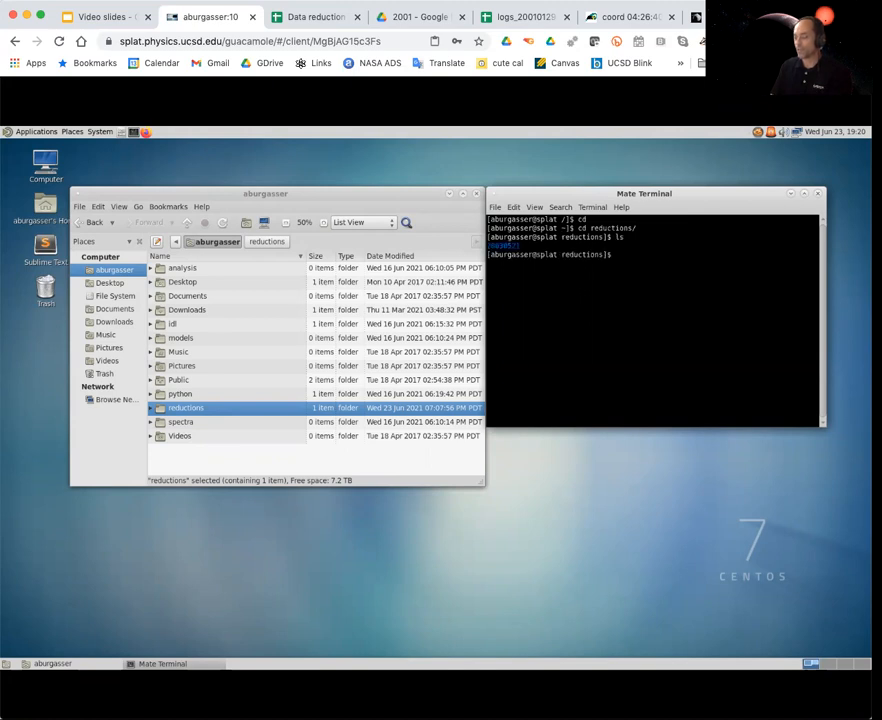
{"action": "type", "text": "mkdir"}
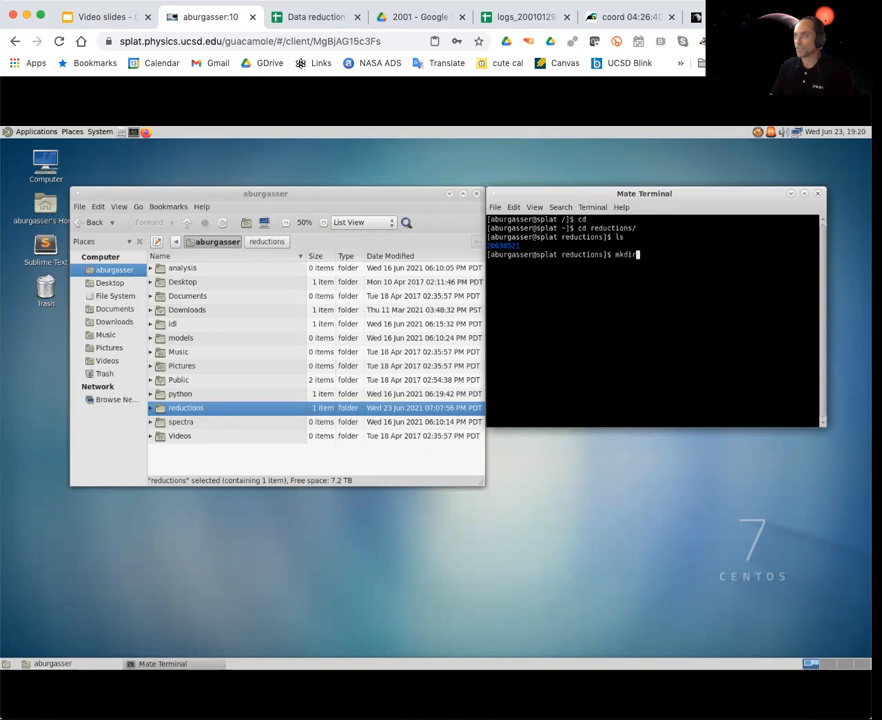
{"action": "type", "text": "z"}
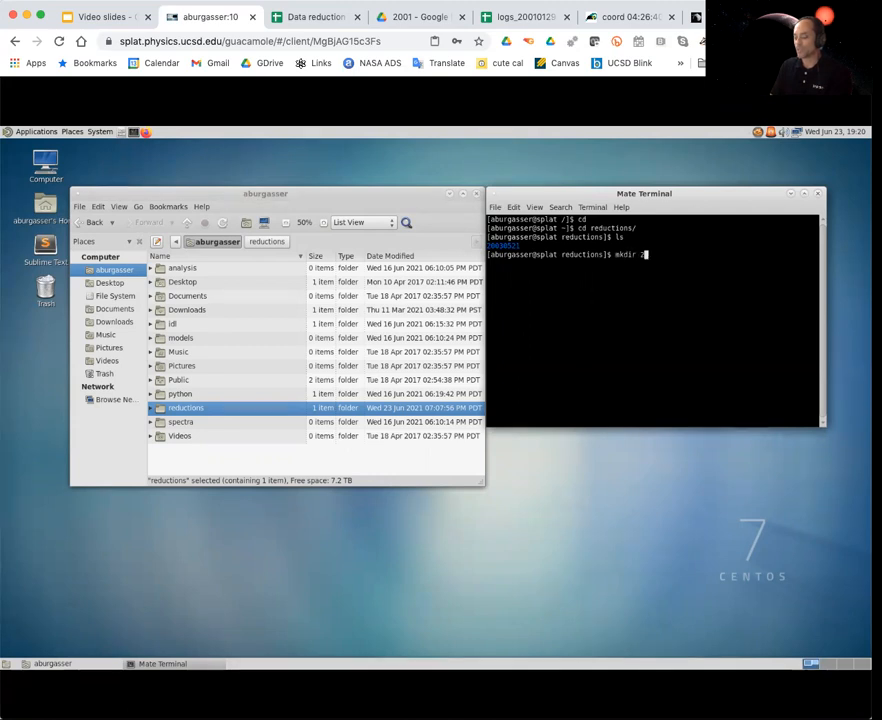
{"action": "type", "text": "20010129"}
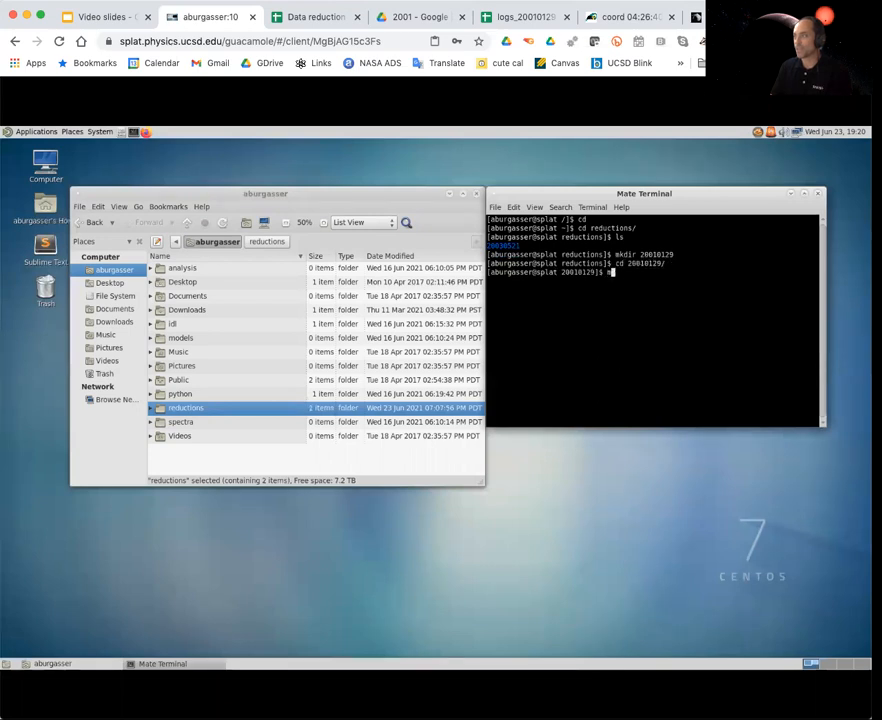
{"action": "type", "text": "mkdir proc"}
{"action": "type", "text": "mkdir cals"}
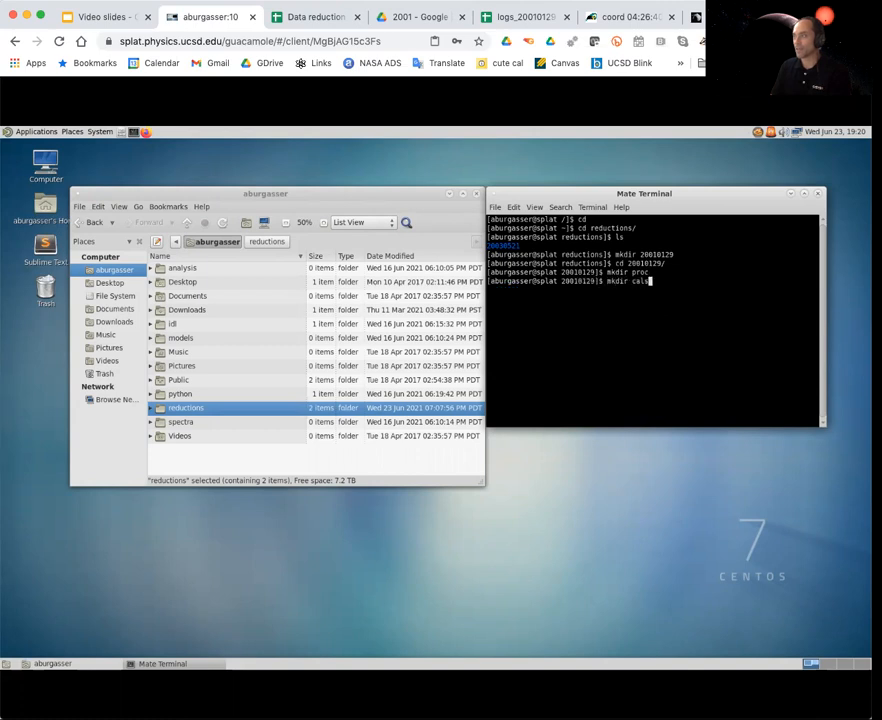
{"action": "key", "text": "Return"}
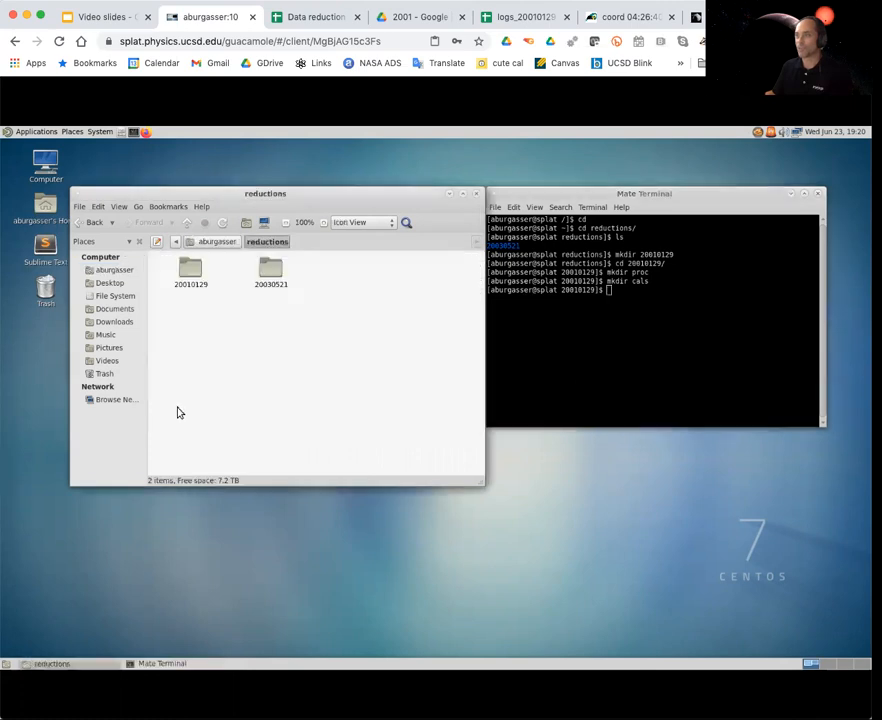
Verify the 20010129 folder's subfolders and start a bash shell.
{"action": "left_click", "coordinate": [190, 270]}
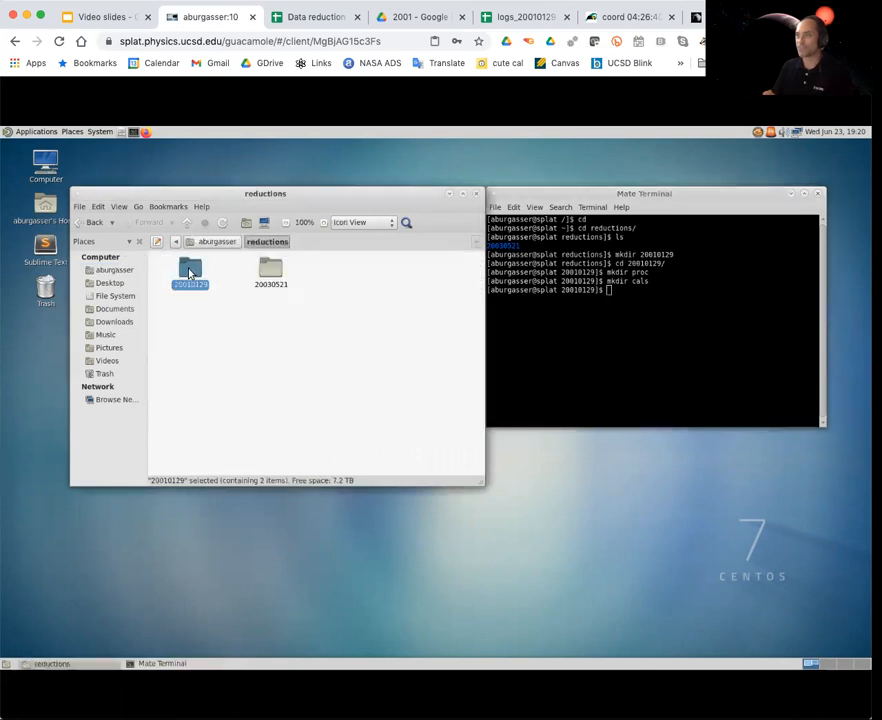
{"action": "double_click", "coordinate": [190, 272]}
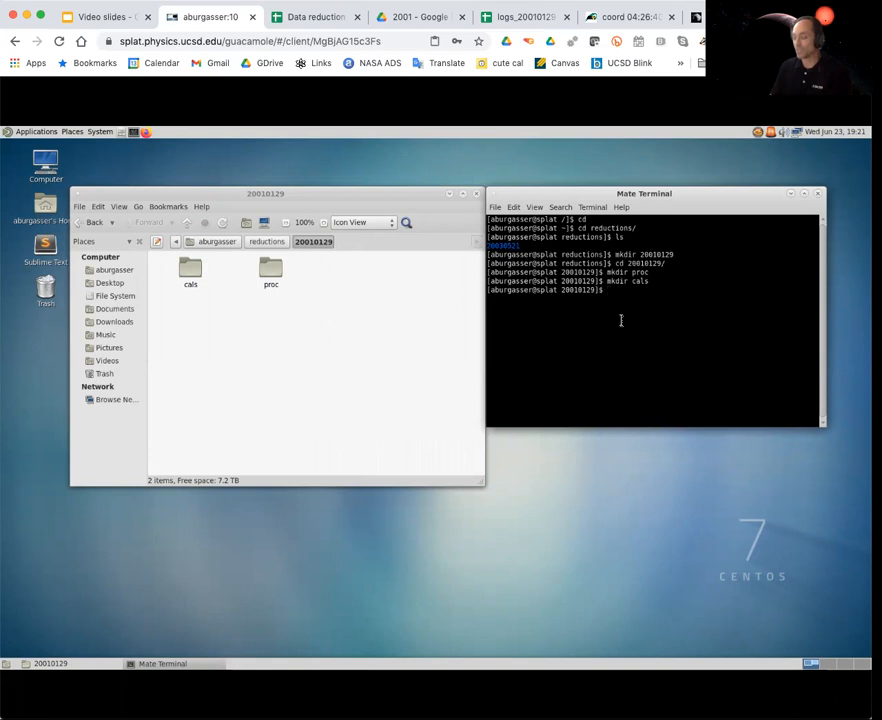
{"action": "type", "text": "bash"}
{"action": "type", "text": "idl"}
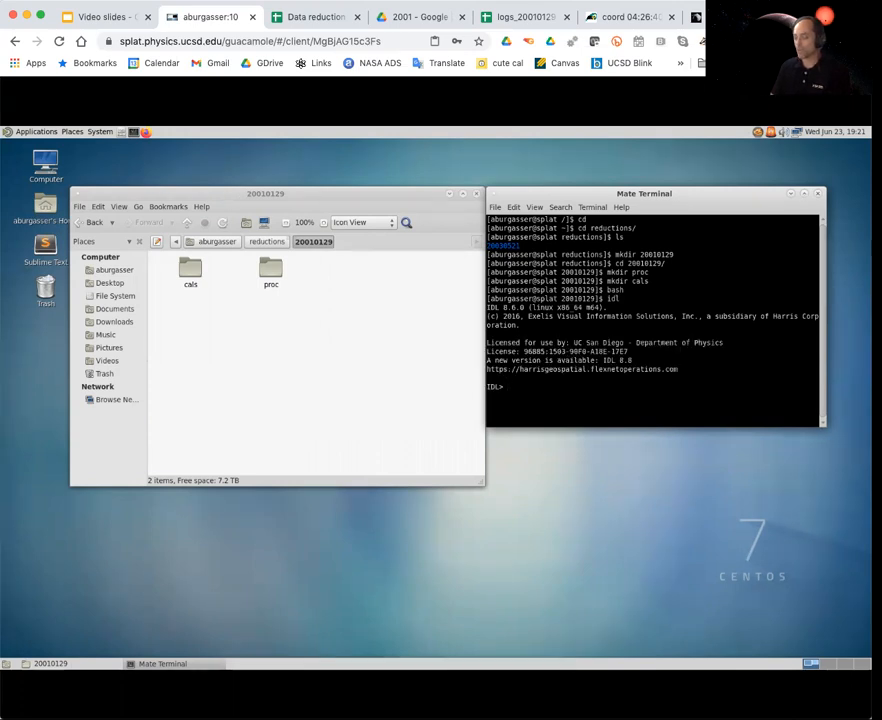
Launch xspextool and set the processed data path to proc/.
{"action": "type", "text": "xspextool"}
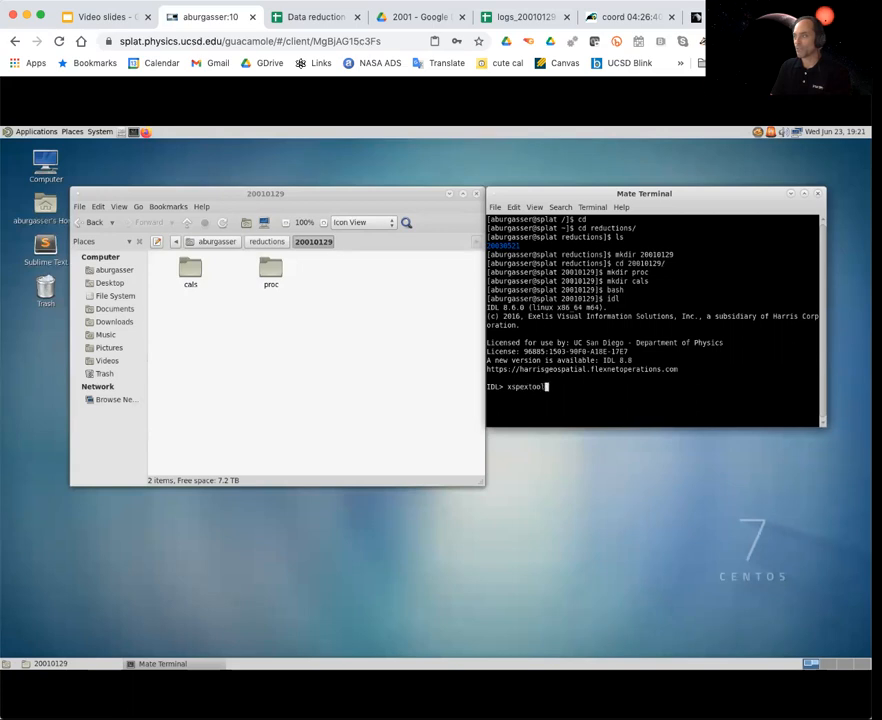
{"action": "key", "text": "Return"}
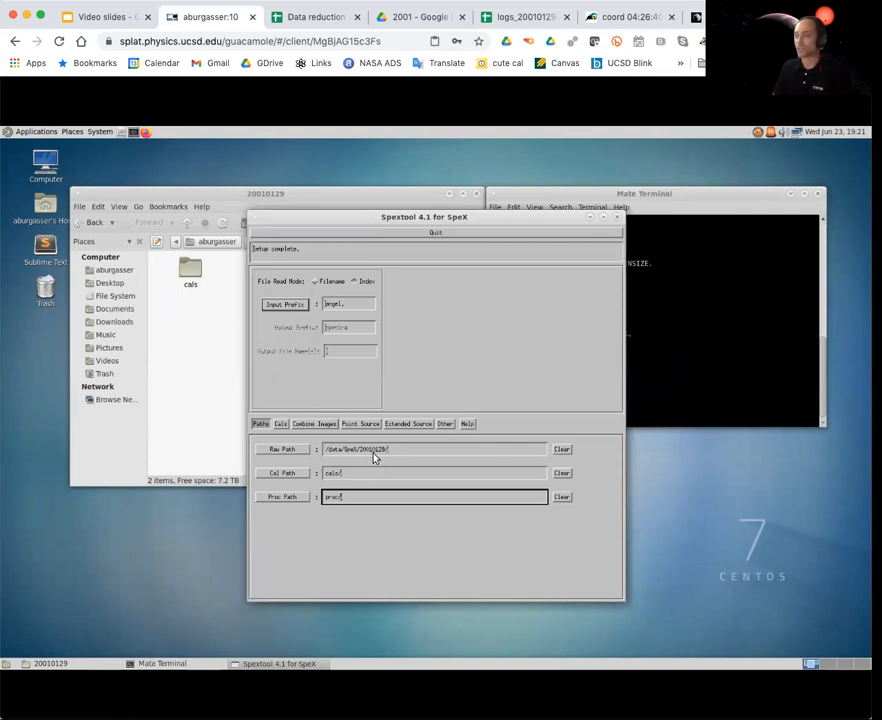
{"action": "left_click", "coordinate": [281, 424]}
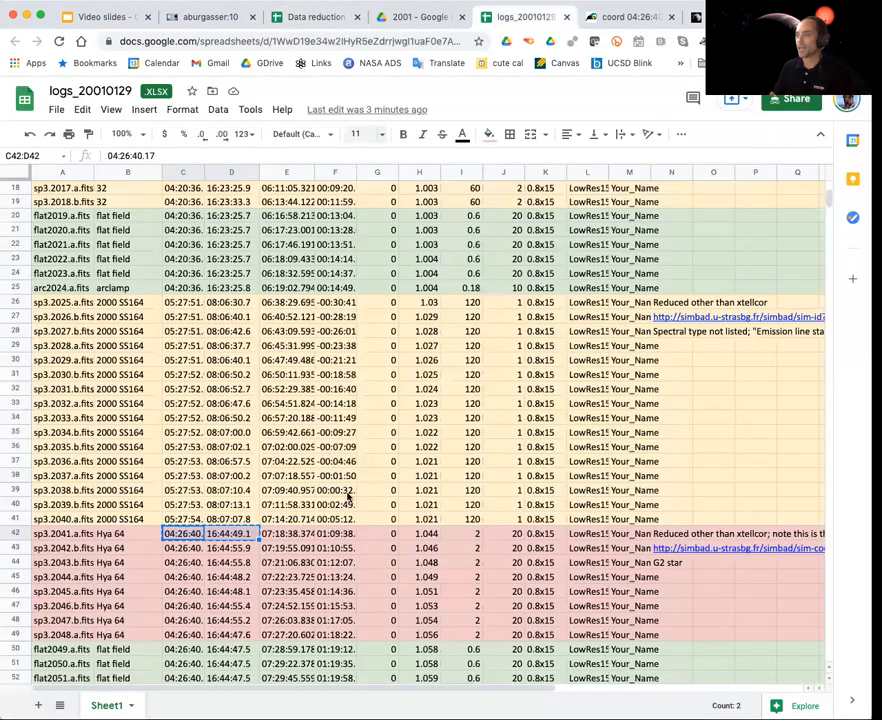
{"action": "scroll", "scroll_direction": "down", "scroll_amount": 3}
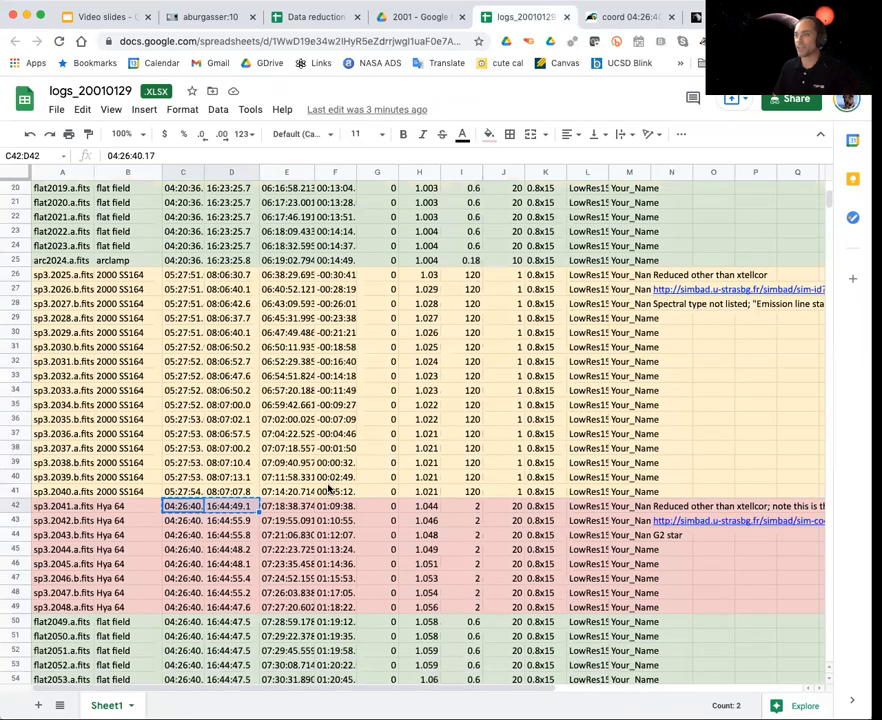
{"action": "scroll", "scroll_direction": "down", "scroll_amount": 3}
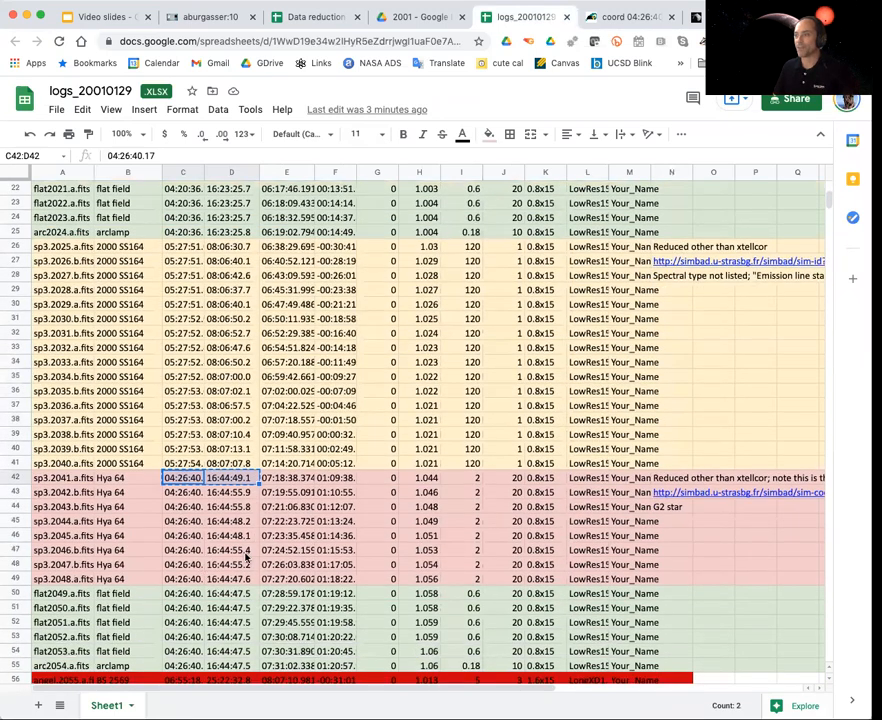
{"action": "mouse_move", "coordinate": [62, 628]}
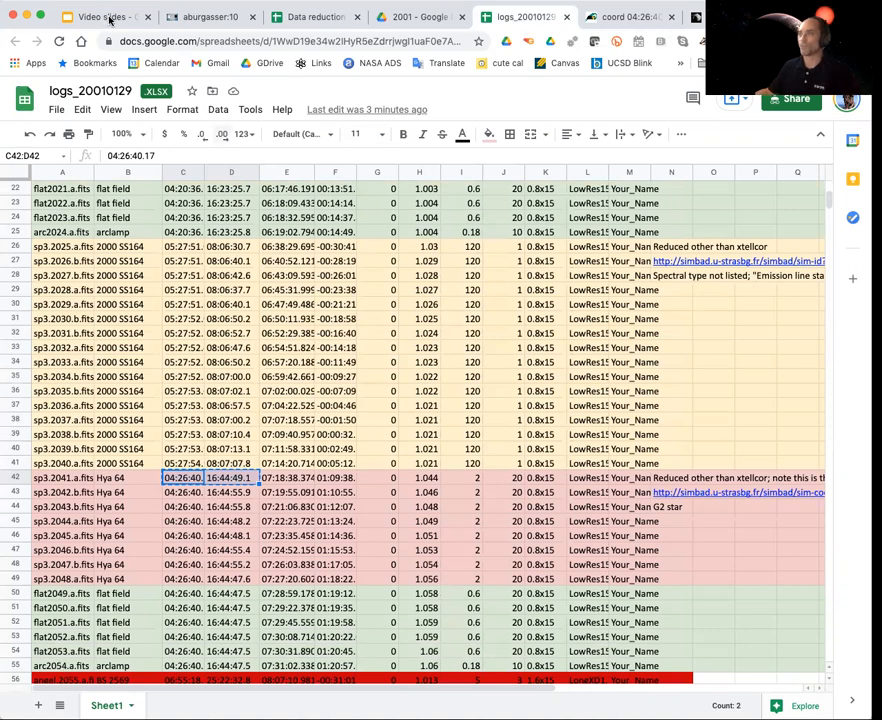
{"action": "left_click", "coordinate": [210, 17]}
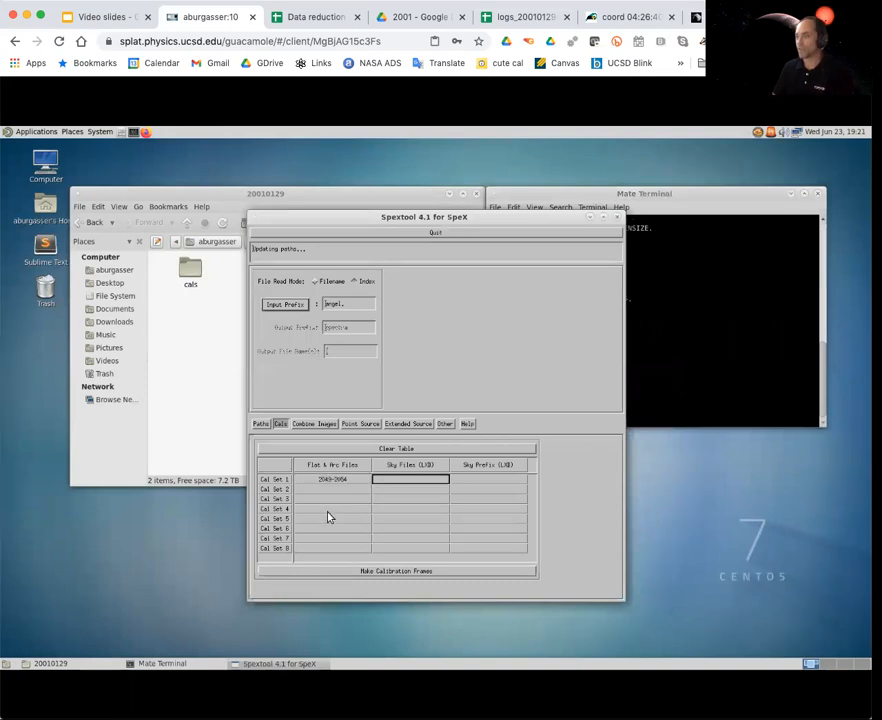
Generate cal set 1 flat and arc frames from files 2049–2054.
{"action": "left_click", "coordinate": [395, 571]}
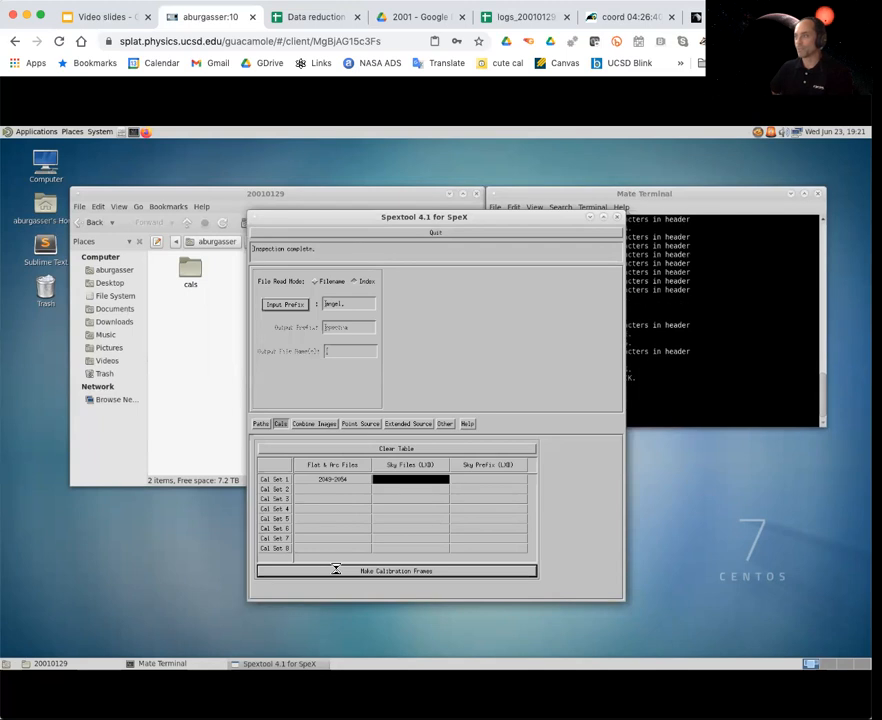
{"action": "left_click", "coordinate": [396, 571]}
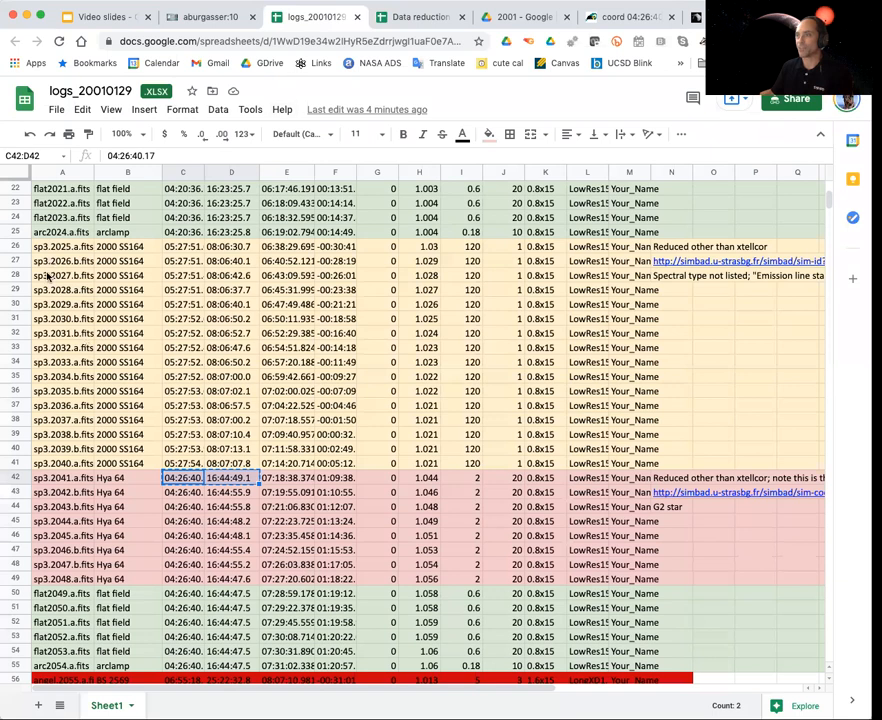
Look up target frame numbers in the observing log and enter images 2005-2008 in Spextool.
{"action": "left_click", "coordinate": [210, 17]}
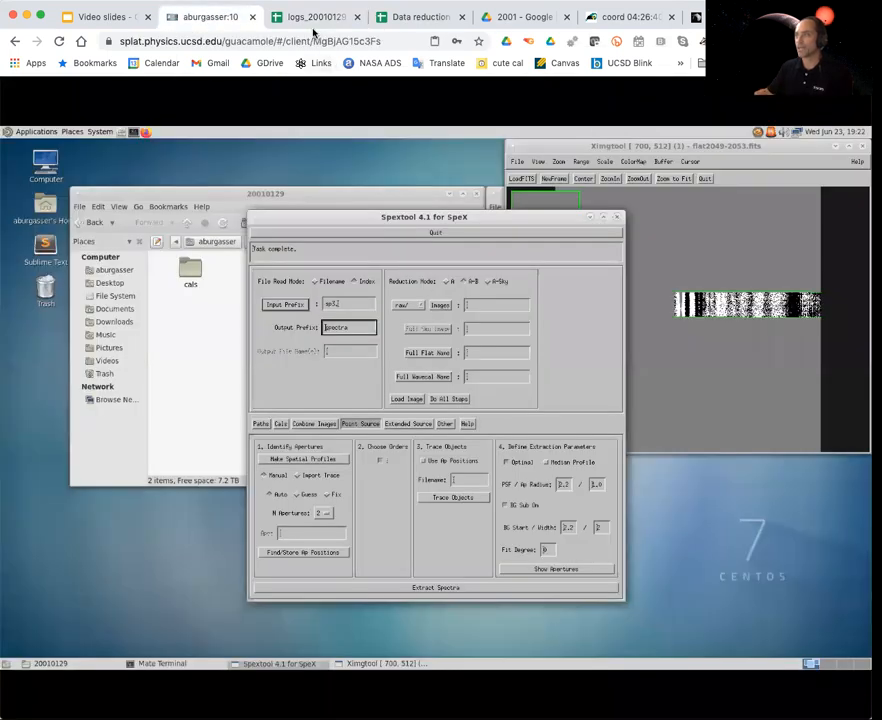
{"action": "left_click", "coordinate": [315, 17]}
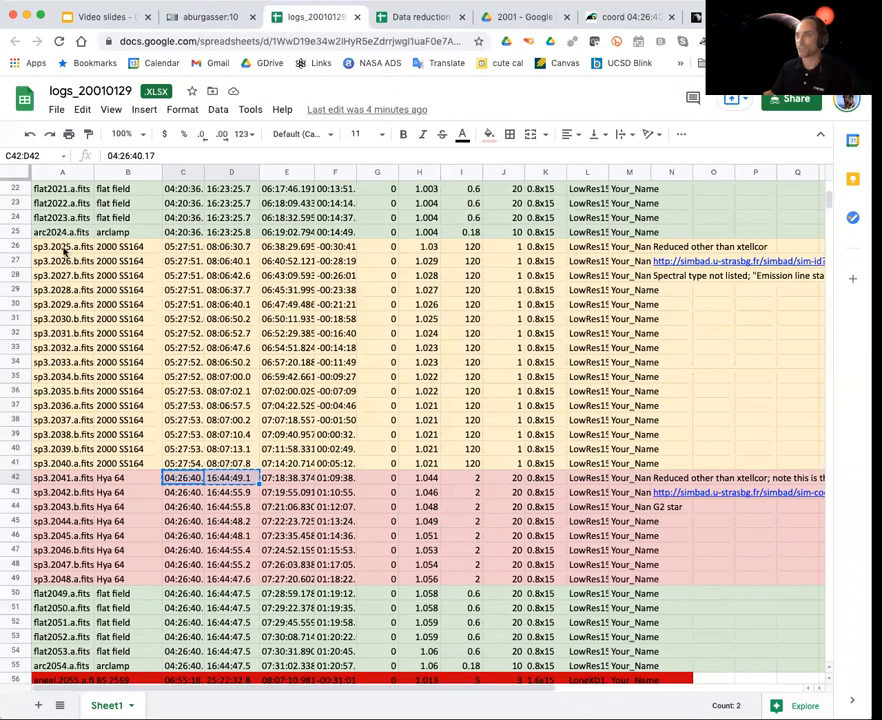
{"action": "left_click", "coordinate": [205, 17]}
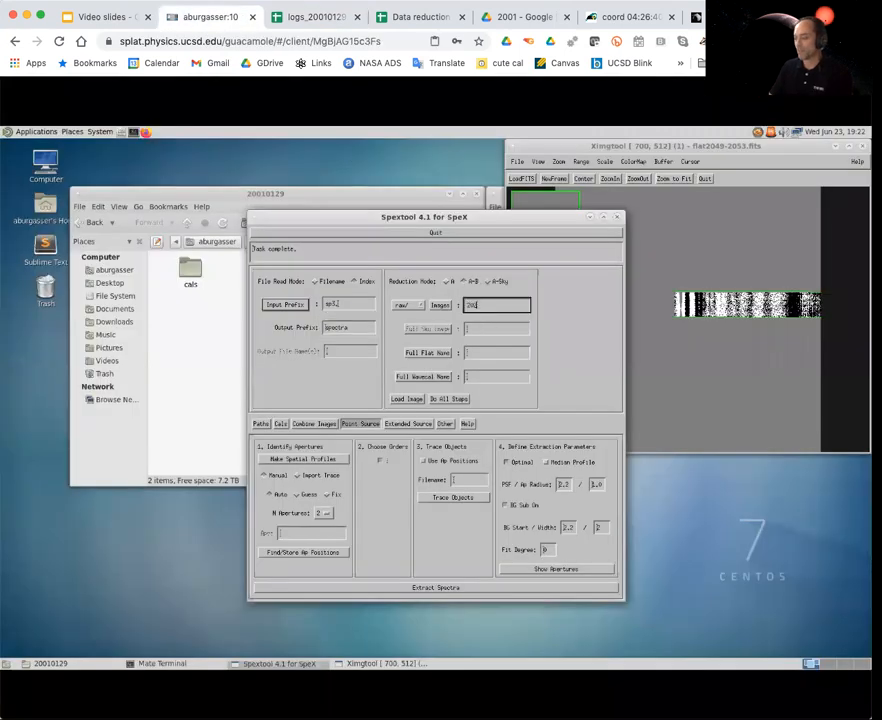
{"action": "type", "text": "2005-2008"}
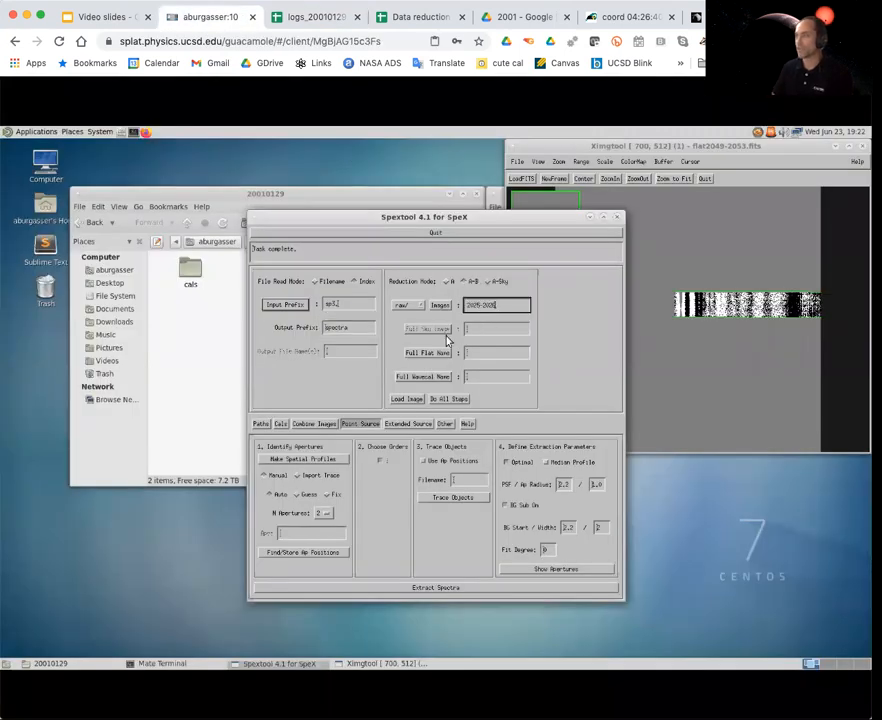
Use flat2049-2053.fits, build spatial profiles and extract the 2025–2026 pair spectrum.
{"action": "left_click", "coordinate": [428, 352]}
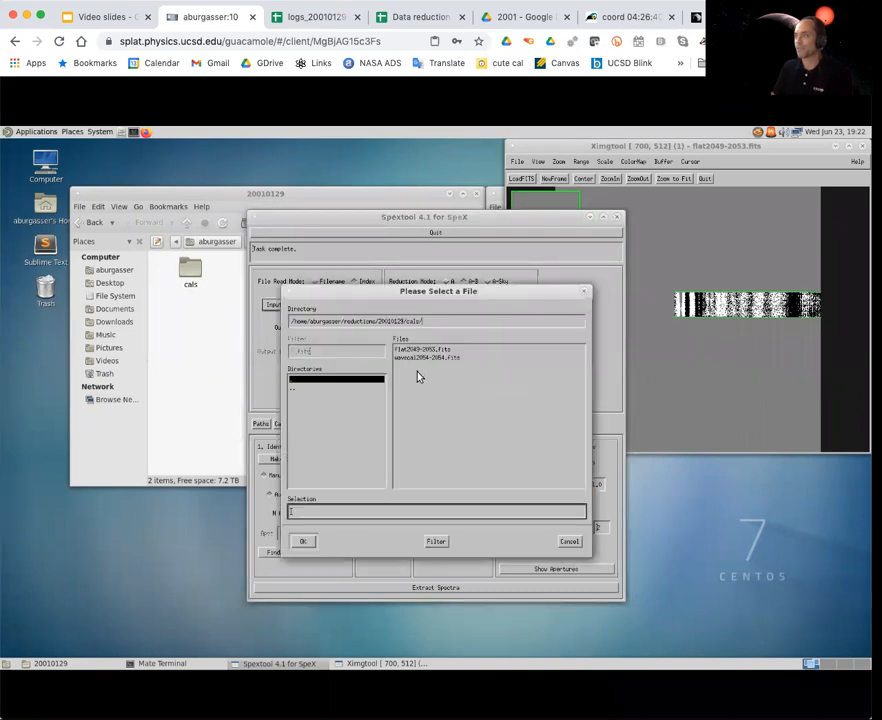
{"action": "left_click", "coordinate": [303, 541]}
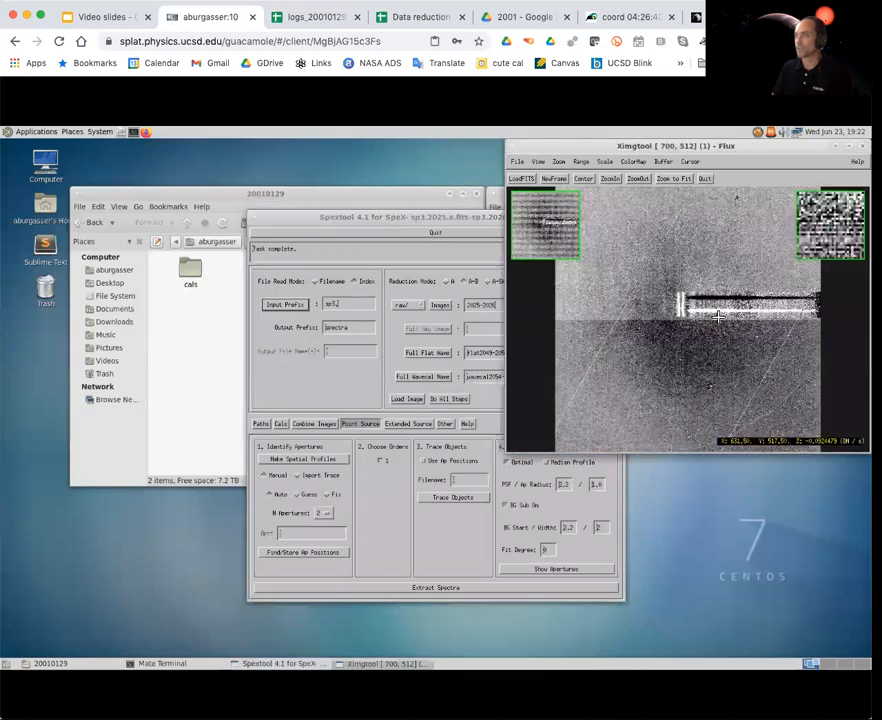
{"action": "left_click", "coordinate": [303, 459]}
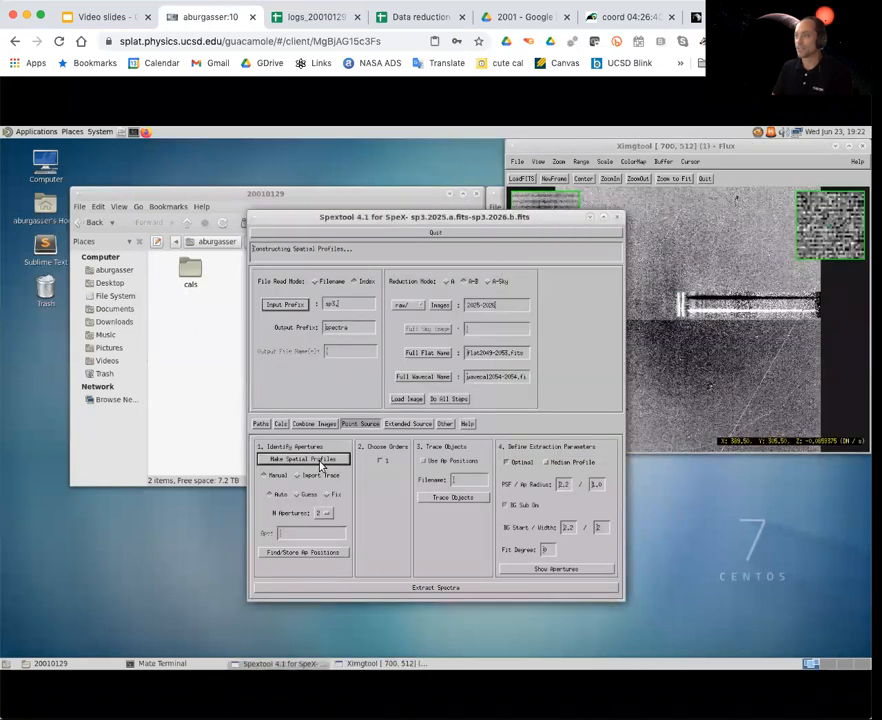
{"action": "left_click", "coordinate": [303, 458]}
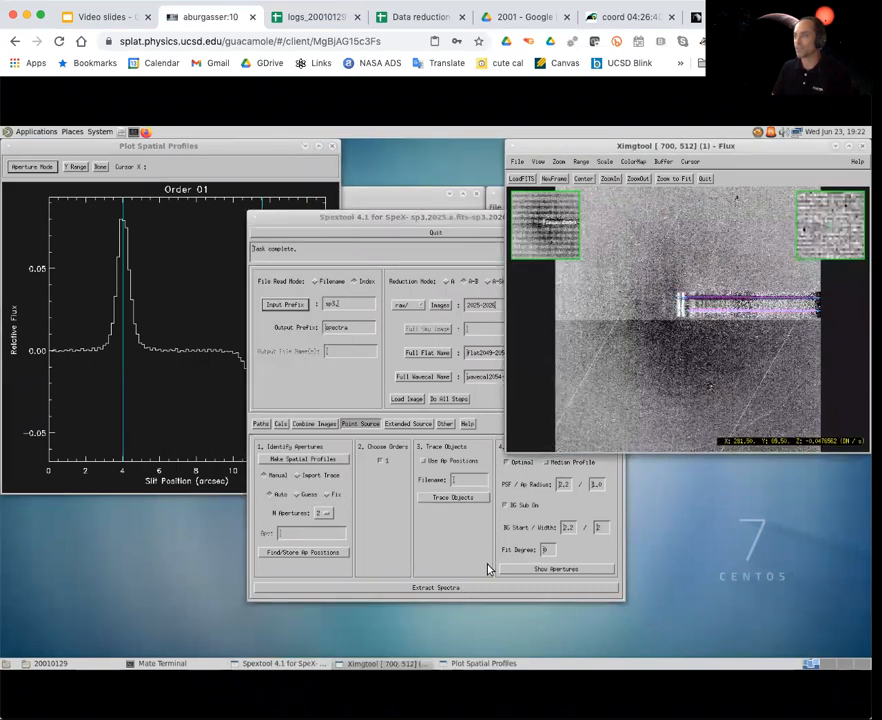
{"action": "left_click", "coordinate": [557, 569]}
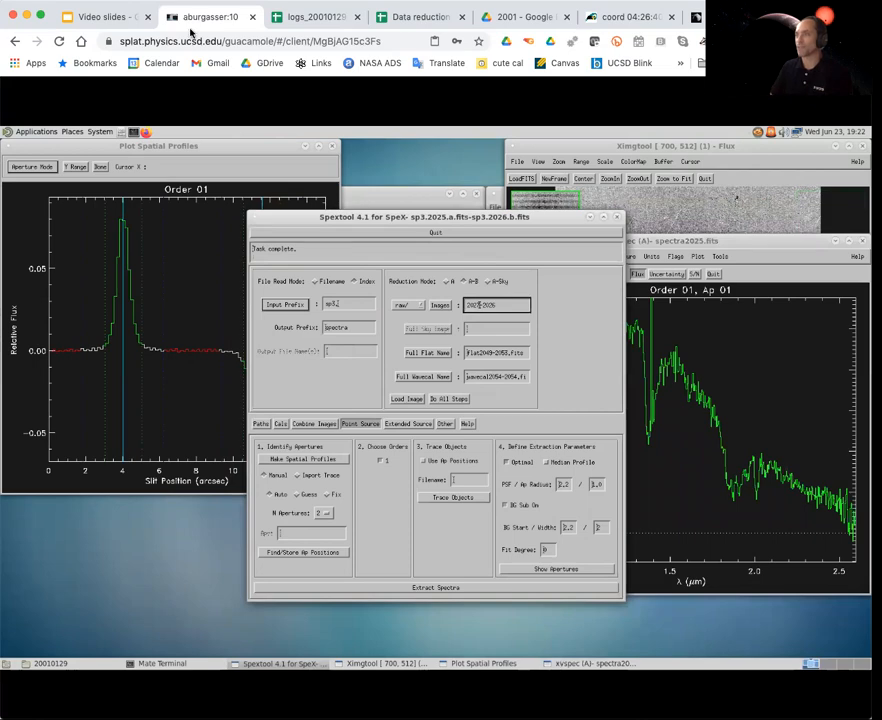
Run Do All Steps on frames 2027–2040, ending with the 2039–2040 spectrum plot.
{"action": "left_click", "coordinate": [313, 17]}
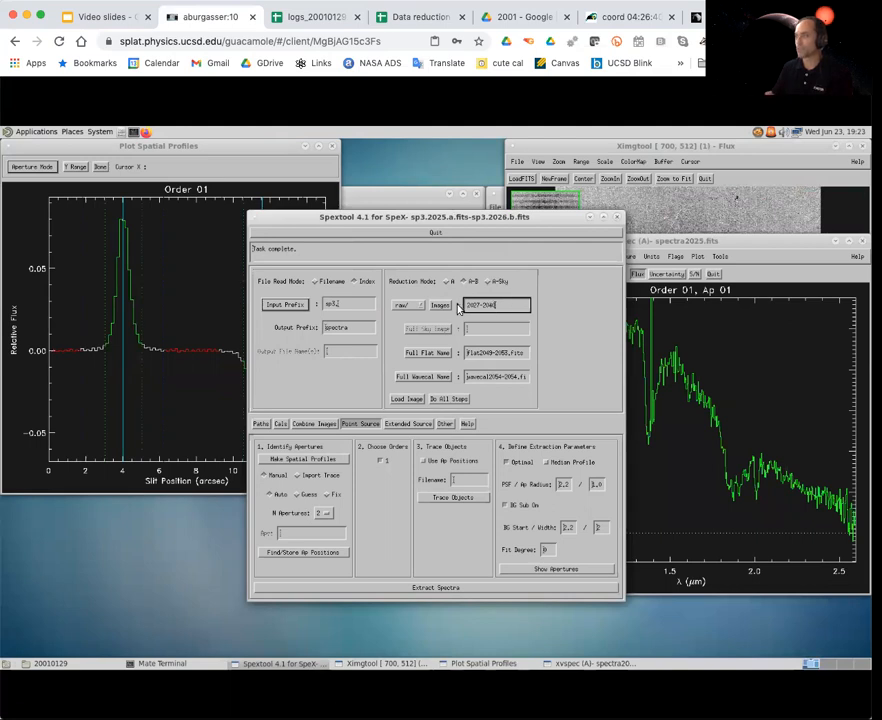
{"action": "left_click", "coordinate": [405, 398]}
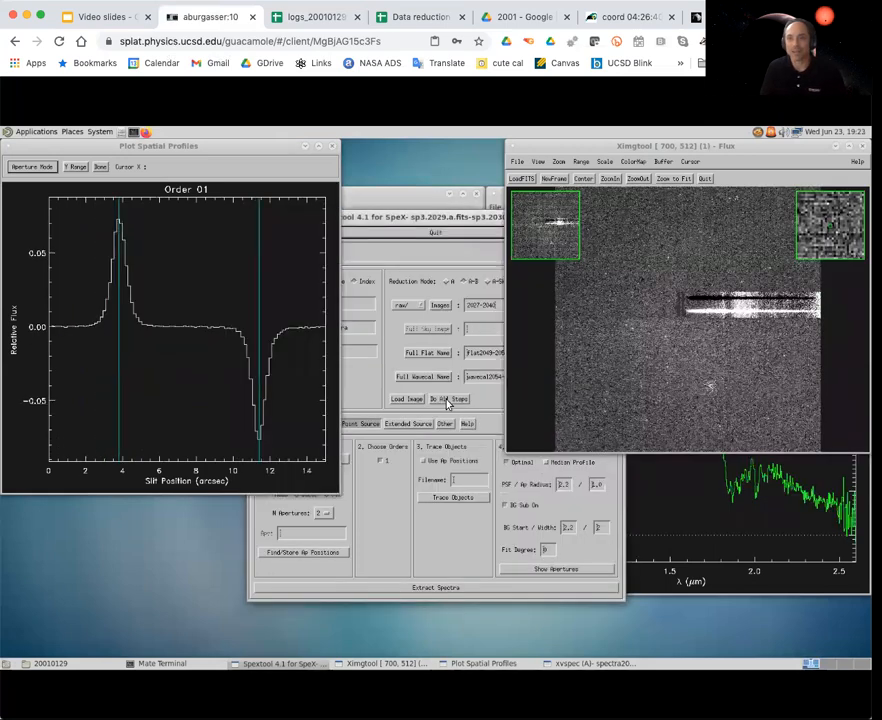
{"action": "left_click", "coordinate": [448, 399]}
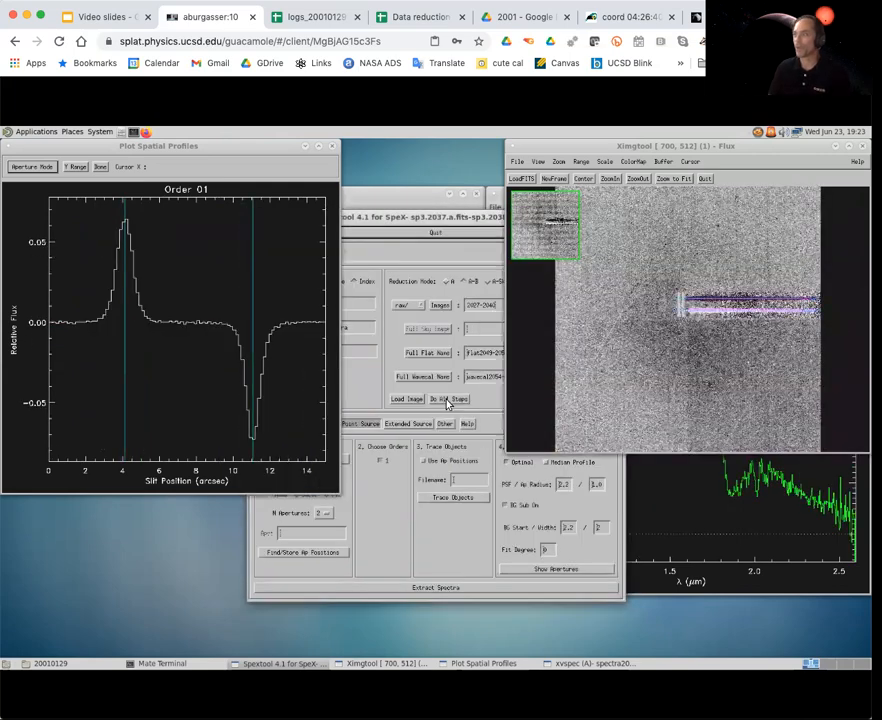
{"action": "left_click", "coordinate": [447, 399]}
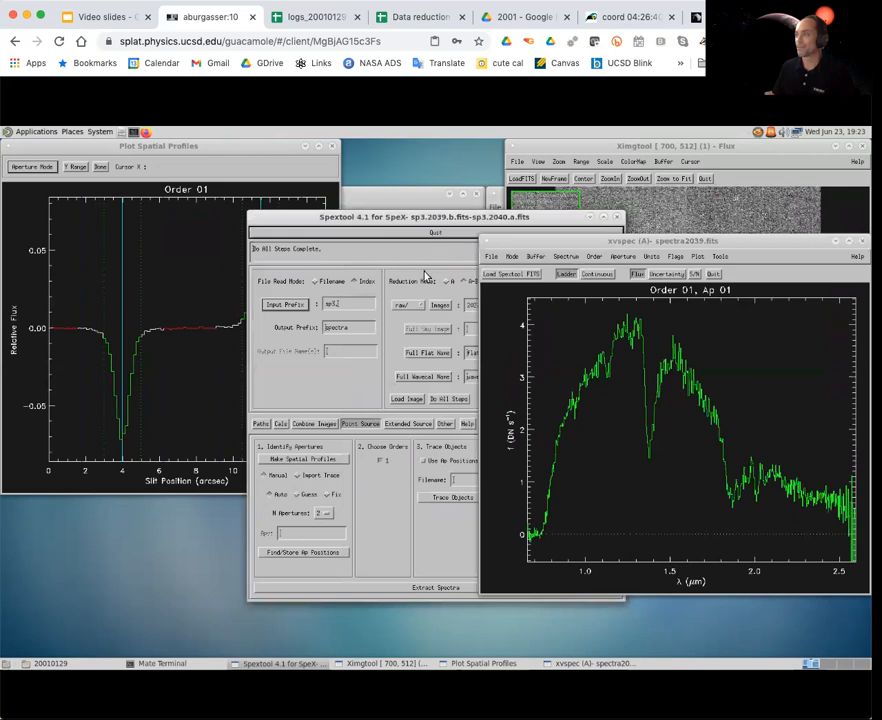
{"action": "mouse_move", "coordinate": [395, 277]}
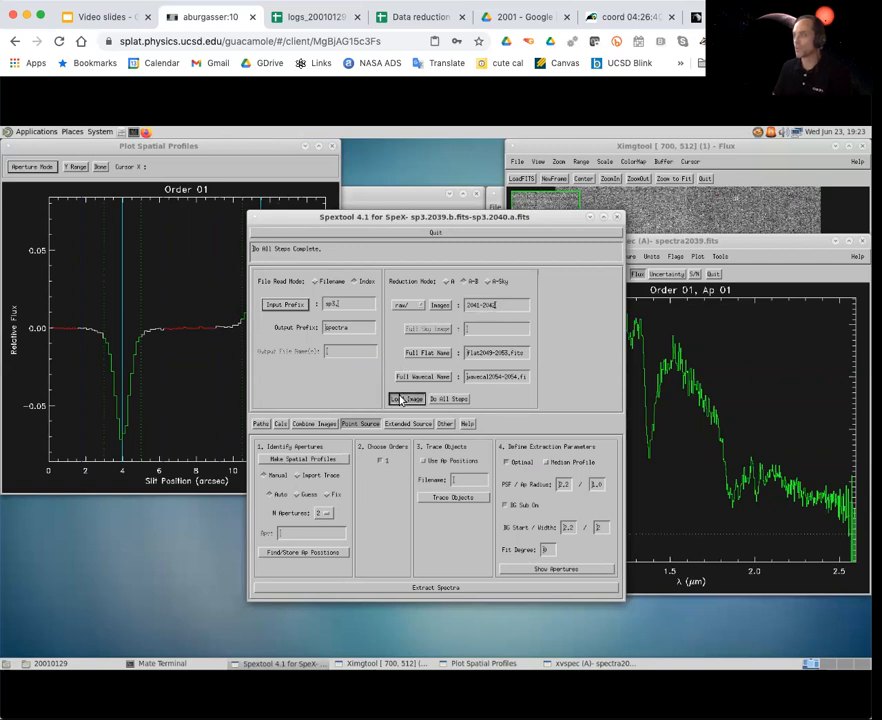
Load standard star frames 2041–2042 and extract spectra, plotting order 01 for frame 2041.
{"action": "left_click", "coordinate": [406, 398]}
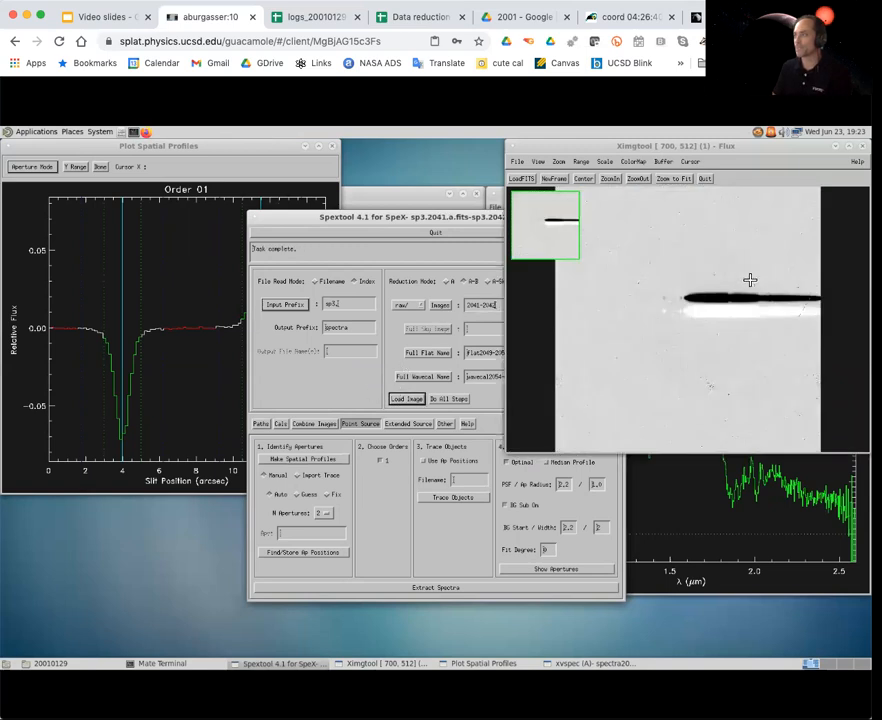
{"action": "left_click", "coordinate": [303, 458]}
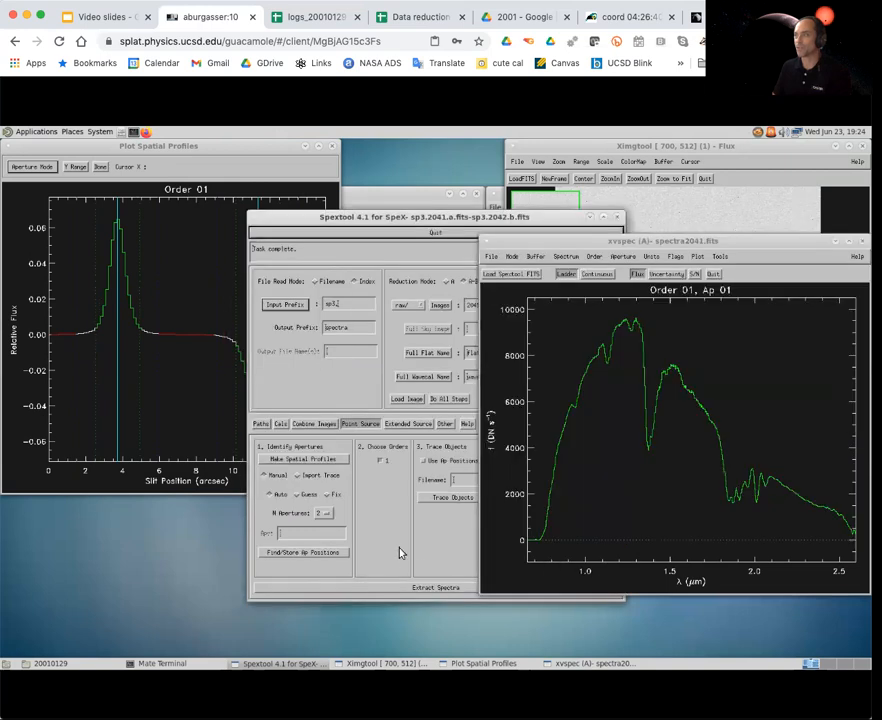
{"action": "mouse_move", "coordinate": [457, 296]}
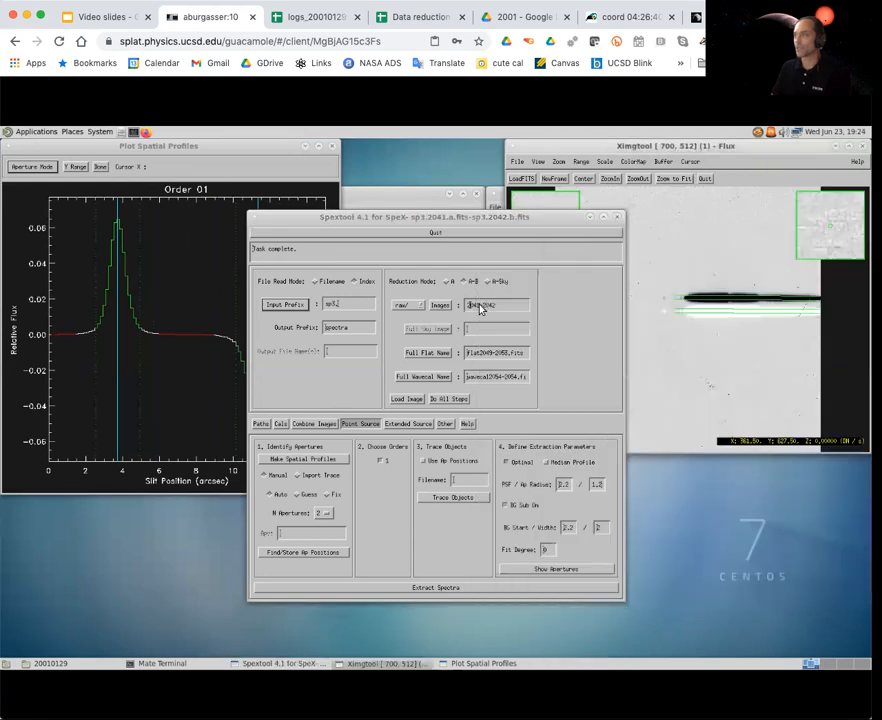
Run Do All Steps on standard frames 2043–2048, then close Spextool to the IDL prompt.
{"action": "left_click", "coordinate": [496, 305]}
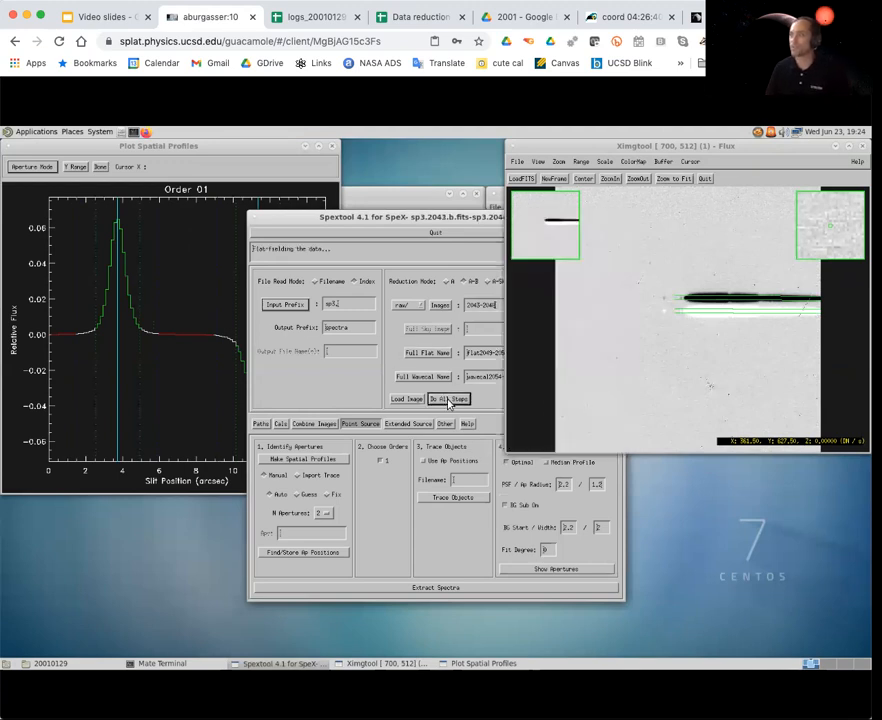
{"action": "left_click", "coordinate": [449, 399]}
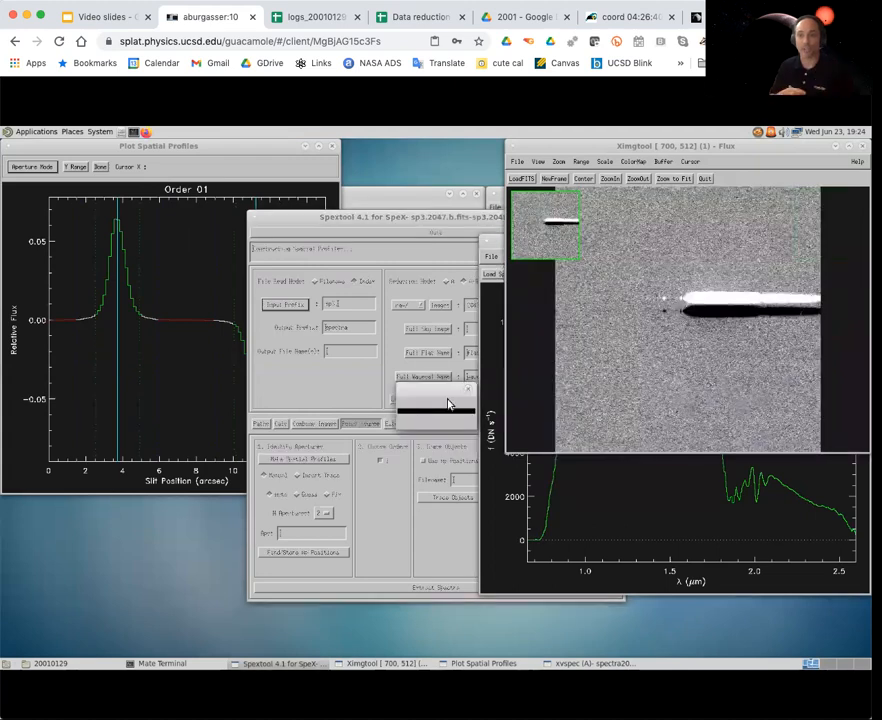
{"action": "left_click", "coordinate": [435, 588]}
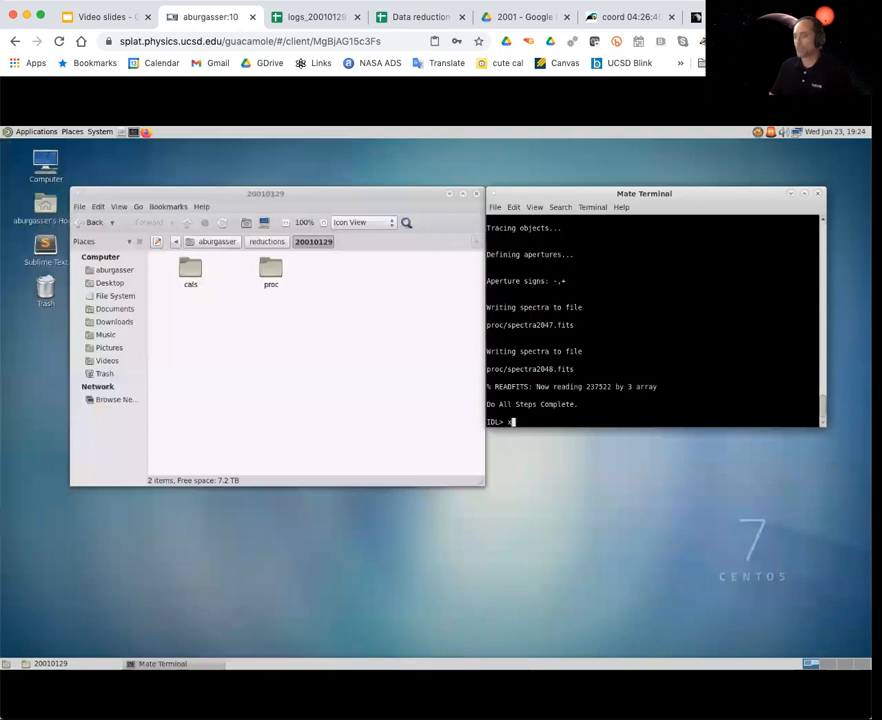
Launch xcombspec with the proc folder path and load asteroid spectra 2025–2040.
{"action": "type", "text": "xcombcp"}
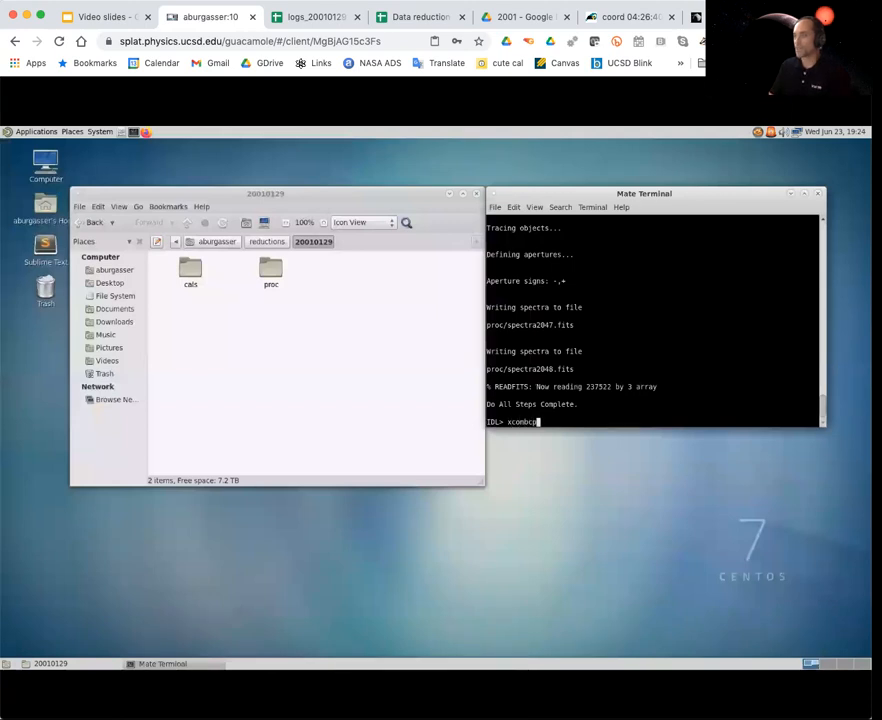
{"action": "key", "text": "Return"}
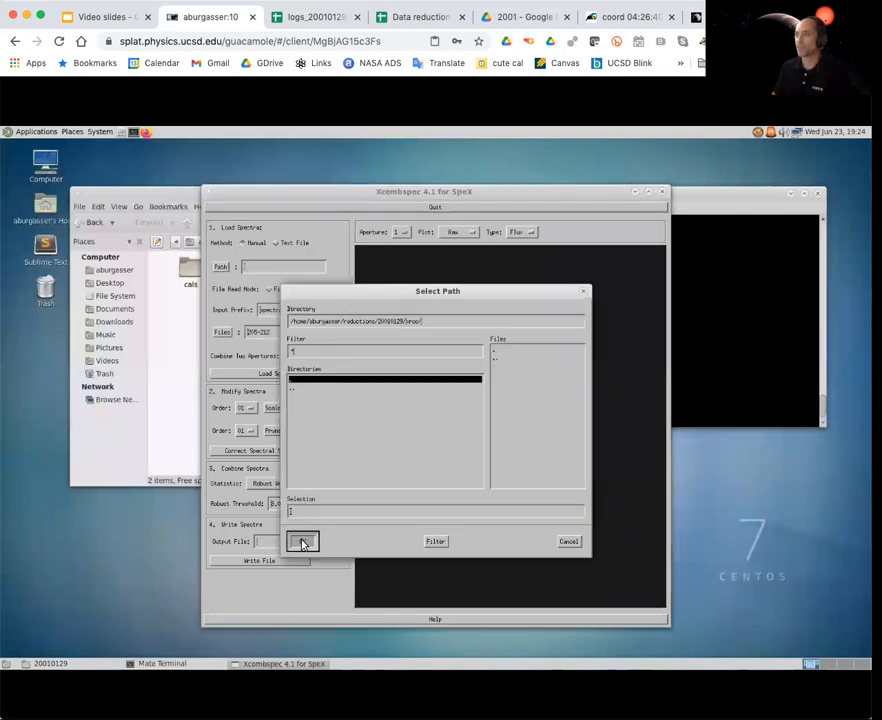
{"action": "left_click", "coordinate": [304, 541]}
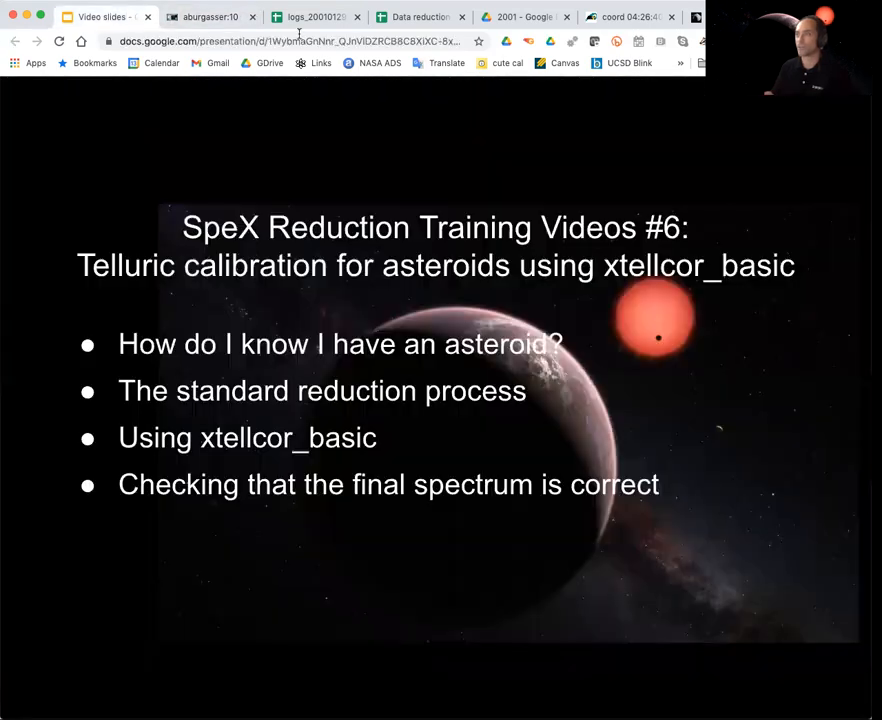
{"action": "left_click", "coordinate": [315, 17]}
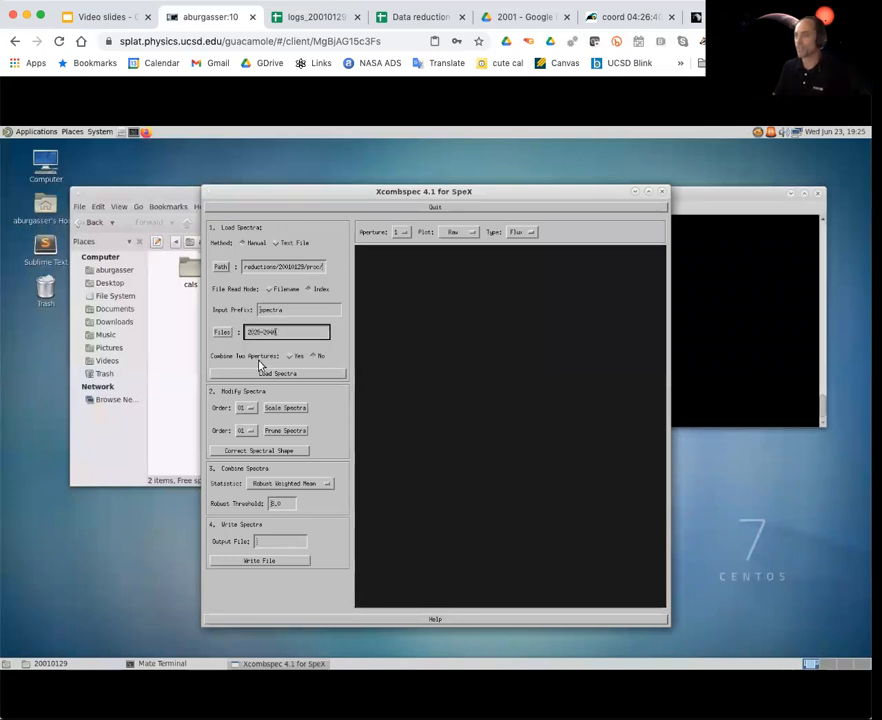
{"action": "left_click", "coordinate": [278, 373]}
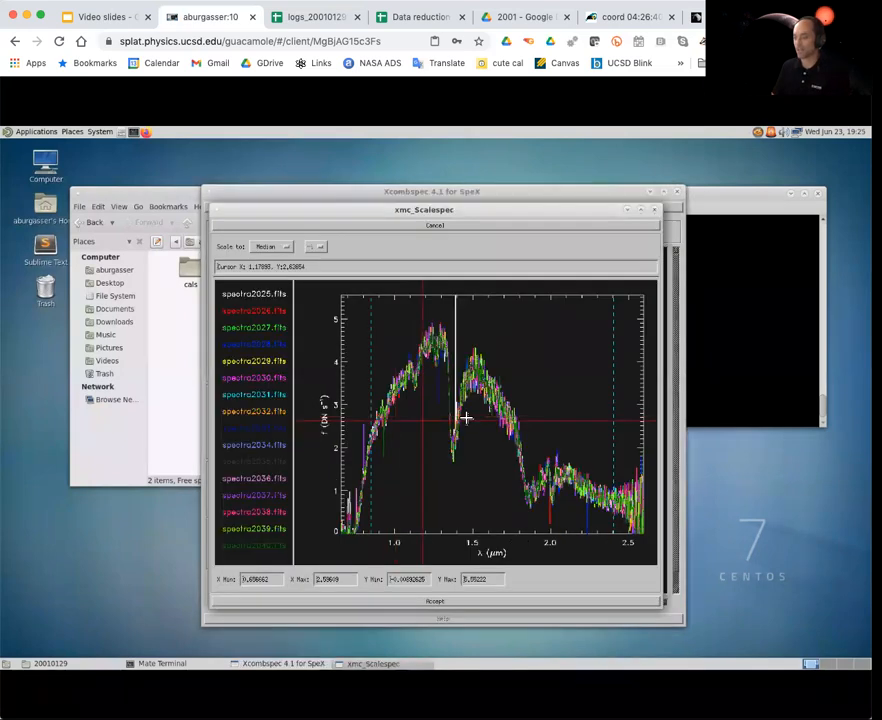
{"action": "mouse_move", "coordinate": [530, 432]}
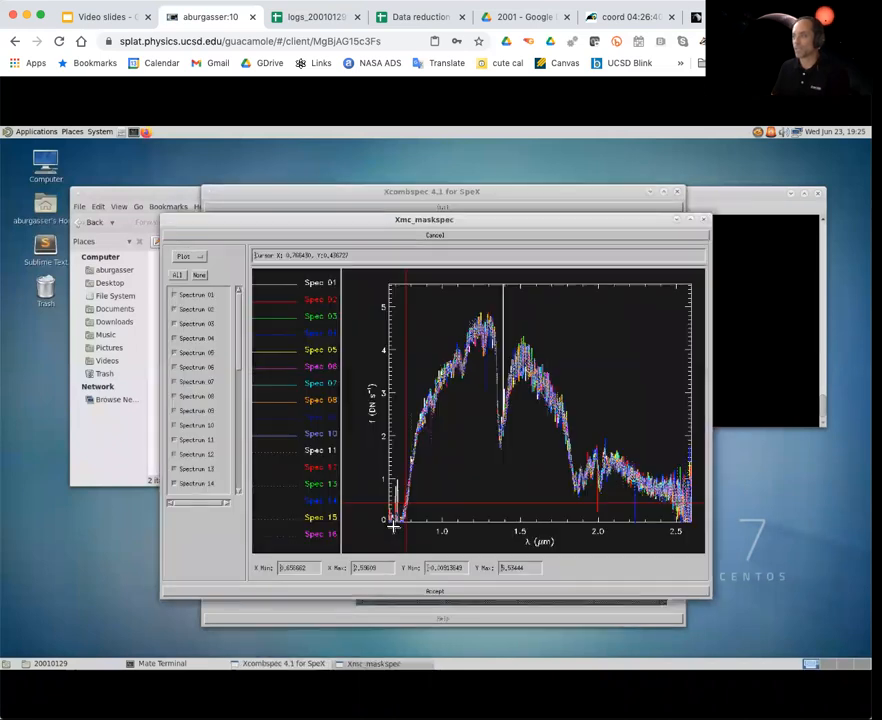
{"action": "mouse_move", "coordinate": [399, 490]}
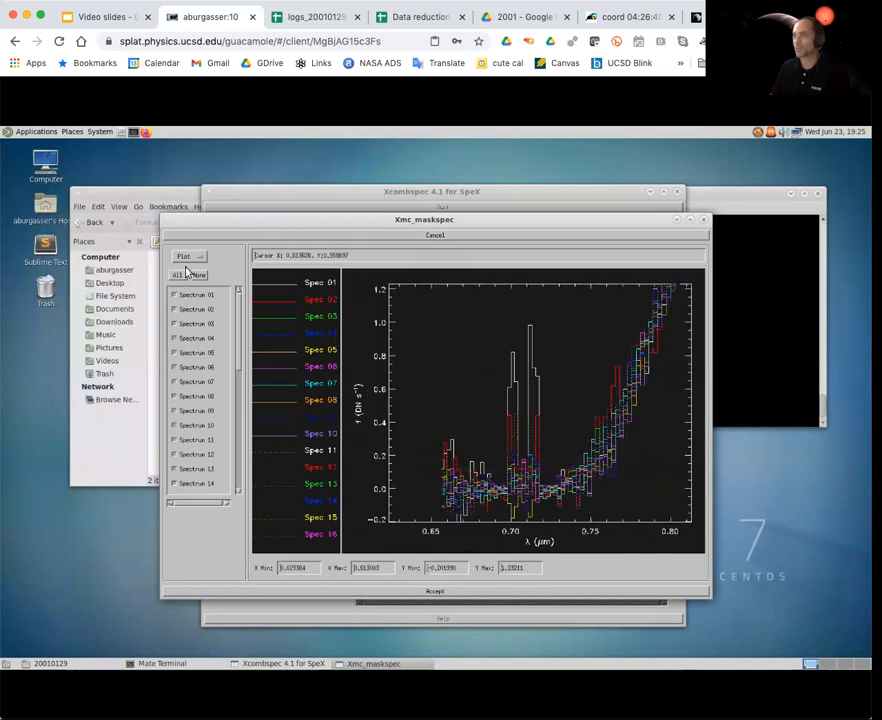
Mask bad points in the asteroid spectra, including spectrum 13, then accept the masking review.
{"action": "left_click", "coordinate": [189, 256]}
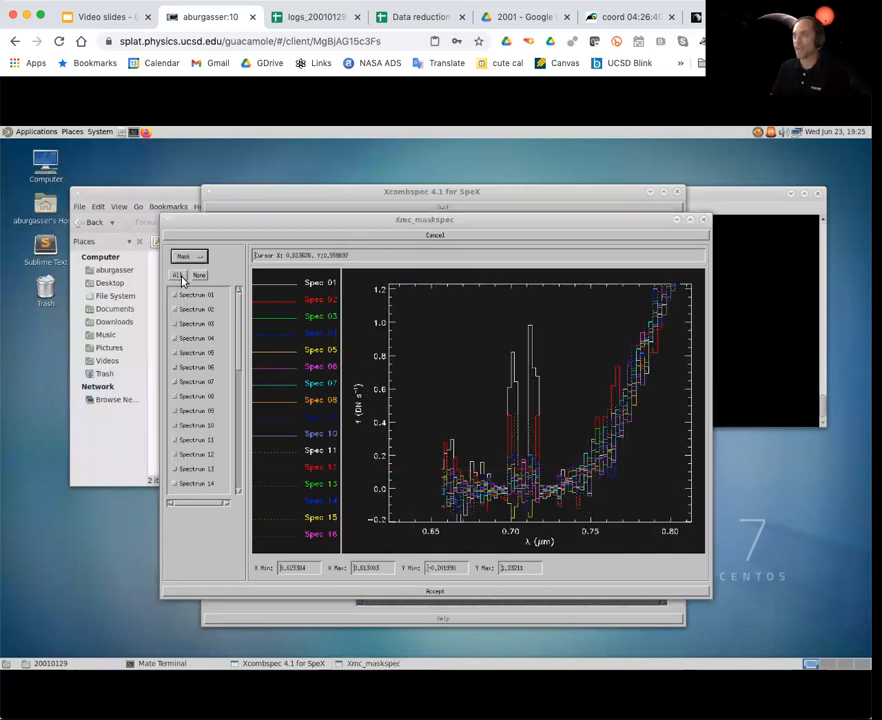
{"action": "mouse_move", "coordinate": [500, 464]}
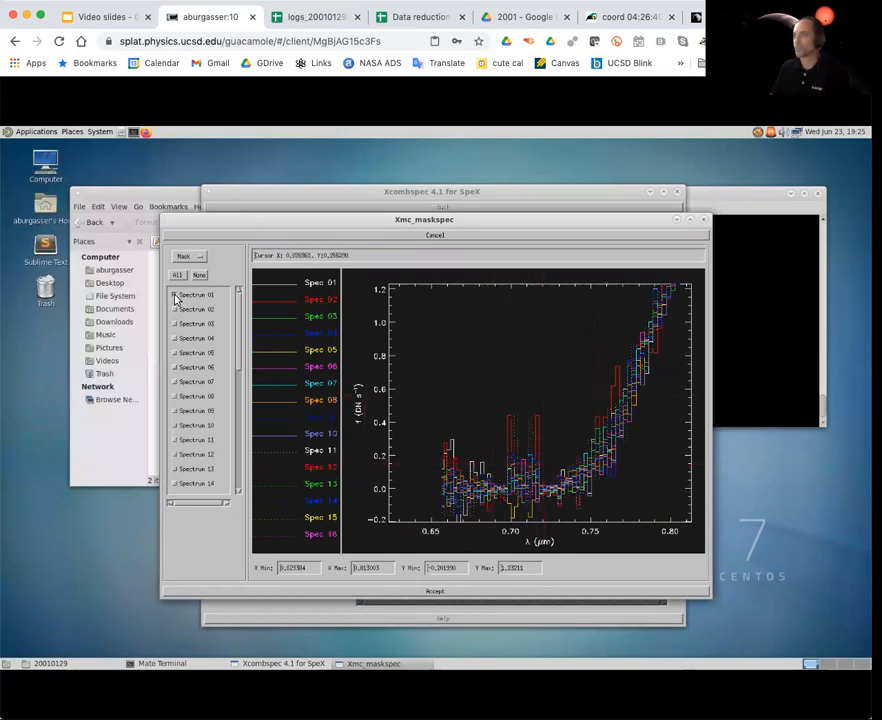
{"action": "left_click", "coordinate": [192, 294]}
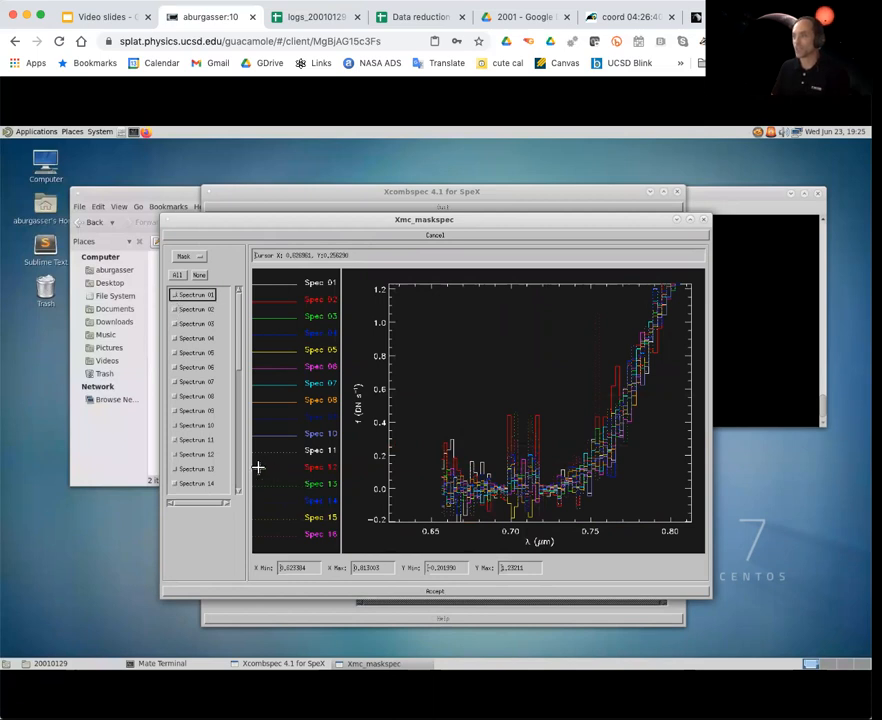
{"action": "mouse_move", "coordinate": [597, 432]}
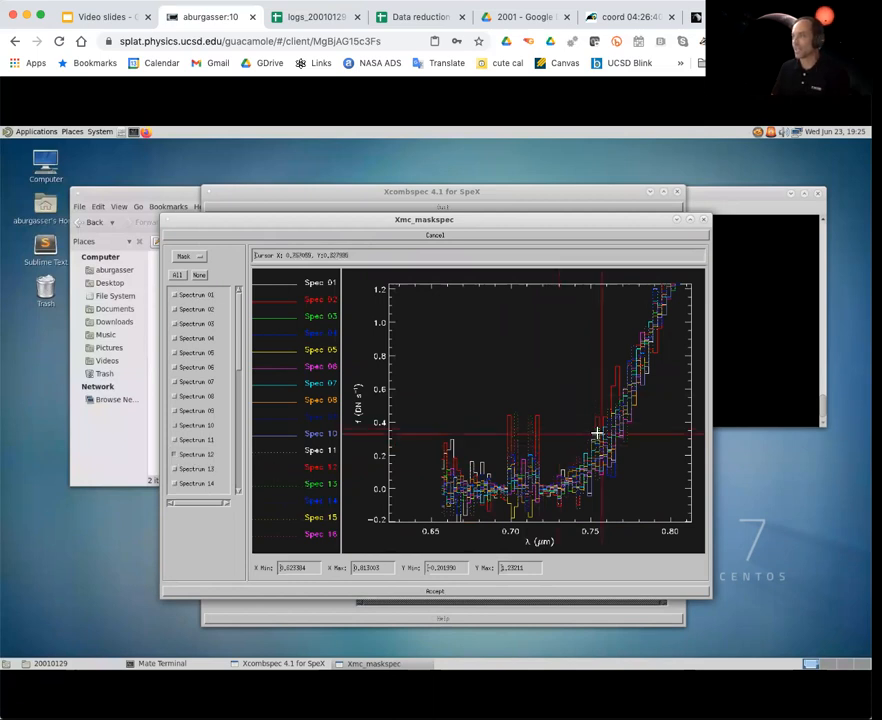
{"action": "mouse_move", "coordinate": [535, 458]}
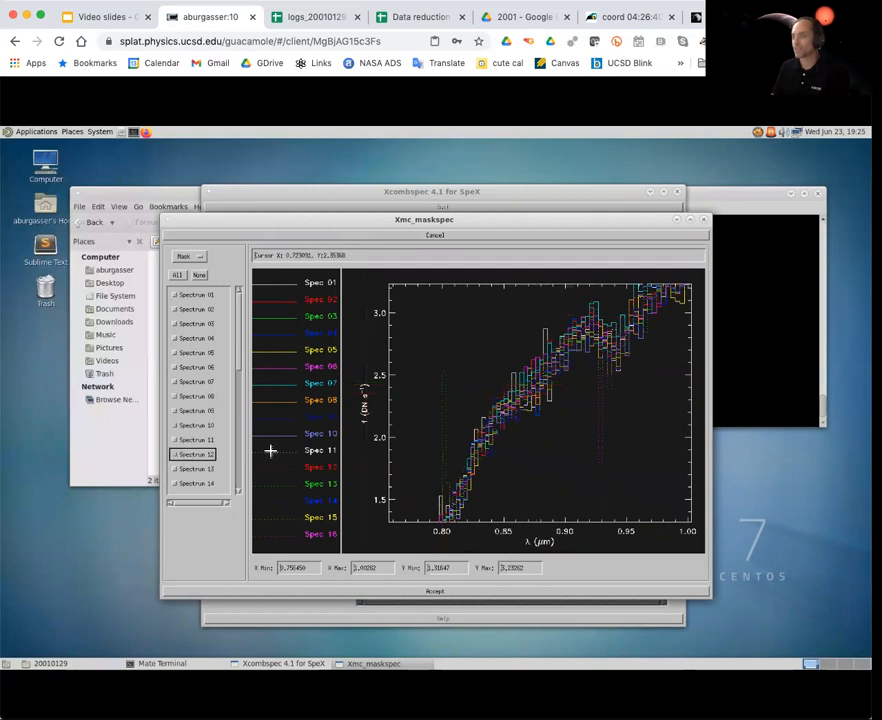
{"action": "mouse_move", "coordinate": [445, 465]}
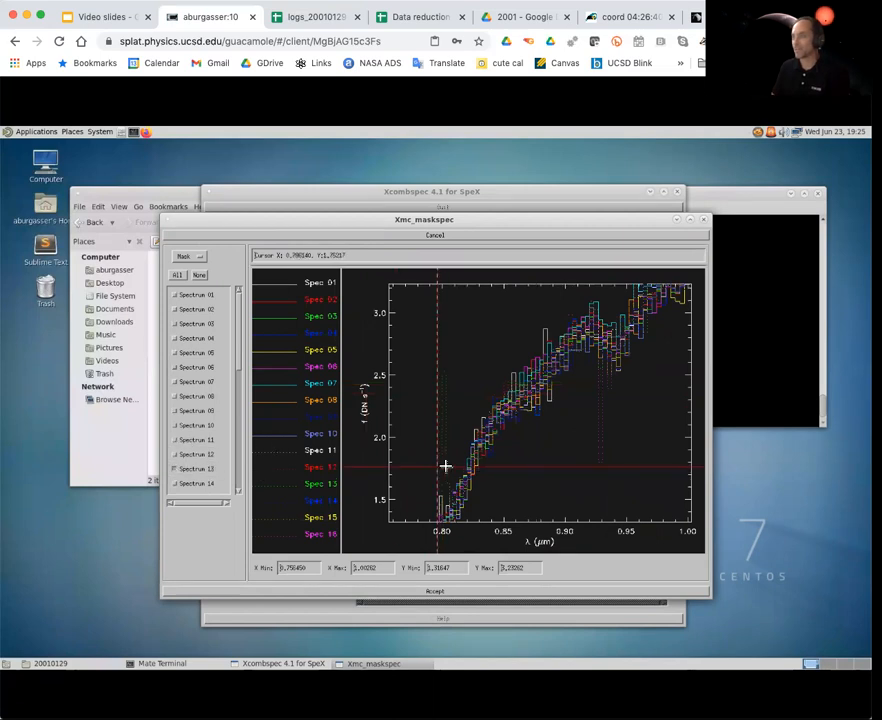
{"action": "left_click", "coordinate": [196, 469]}
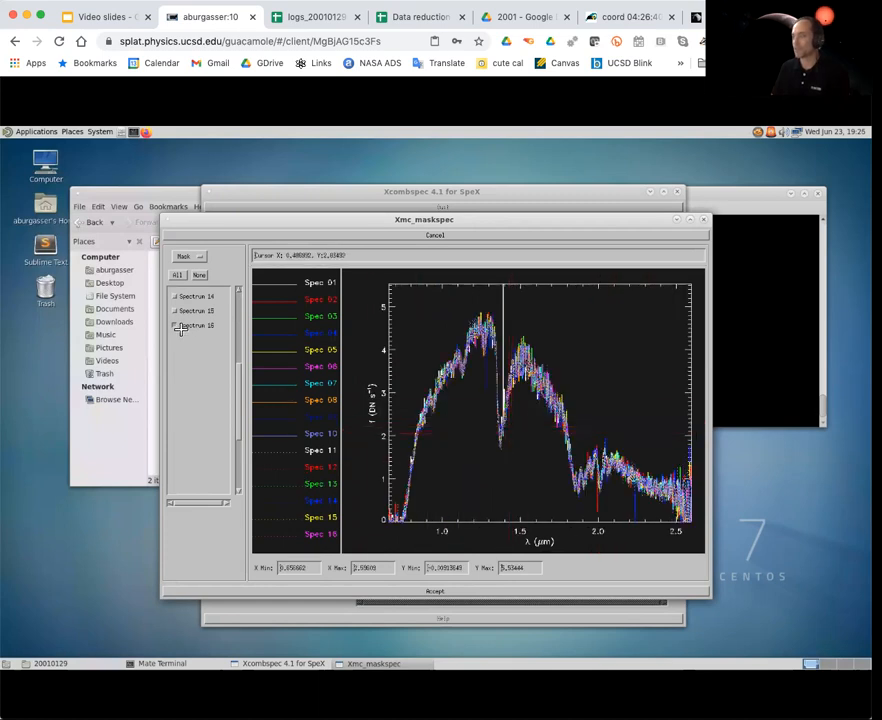
{"action": "mouse_move", "coordinate": [490, 460]}
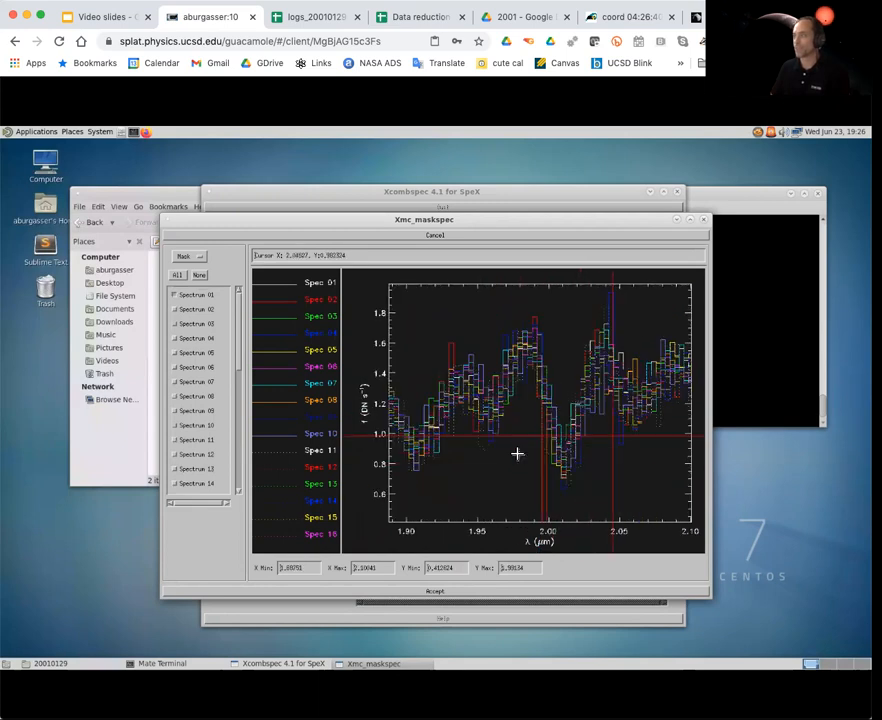
{"action": "left_click", "coordinate": [196, 308]}
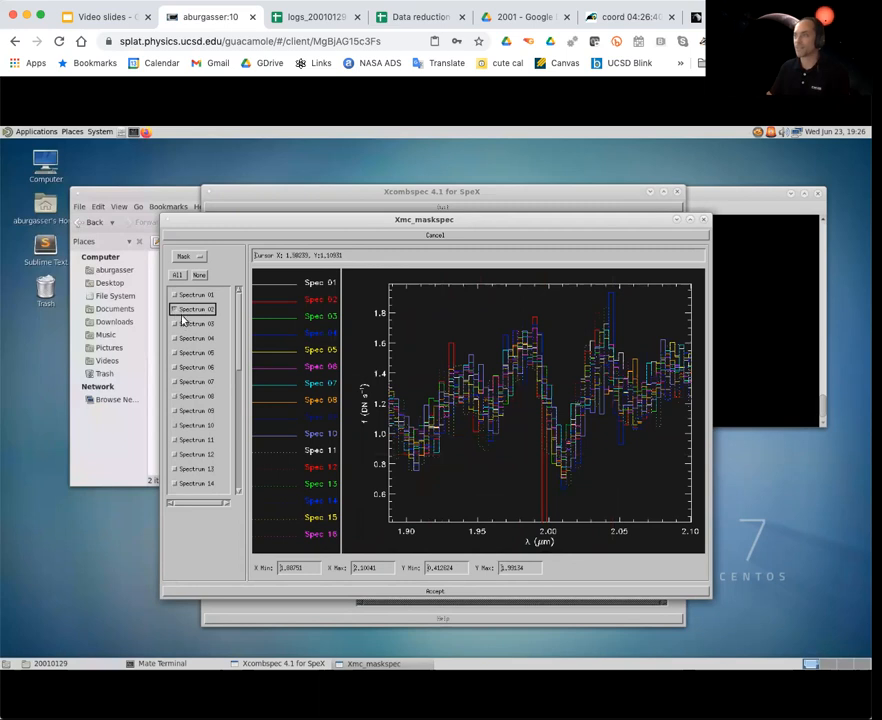
{"action": "mouse_move", "coordinate": [540, 465]}
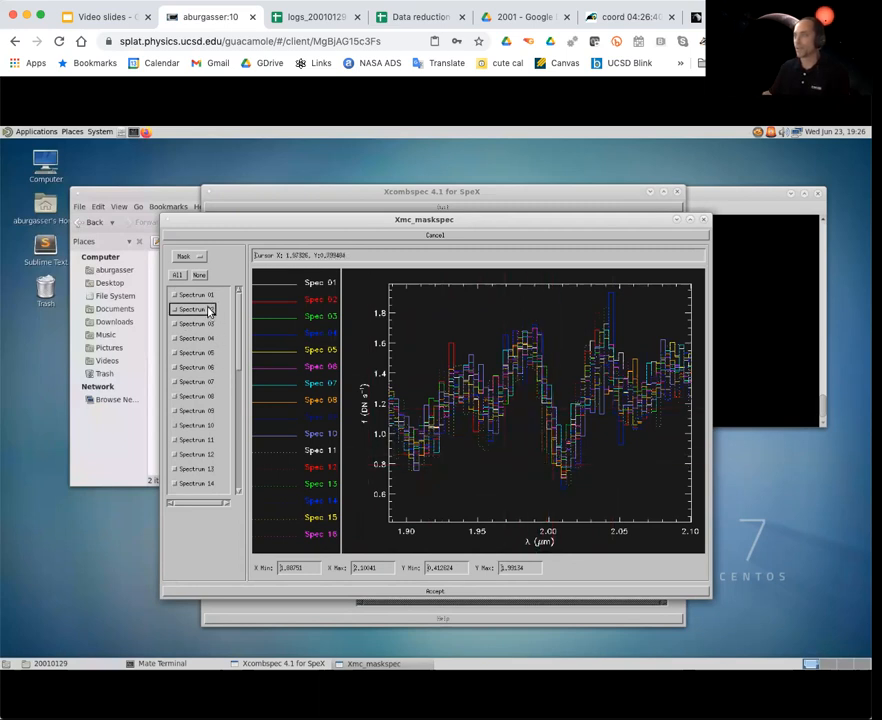
{"action": "left_click", "coordinate": [195, 338]}
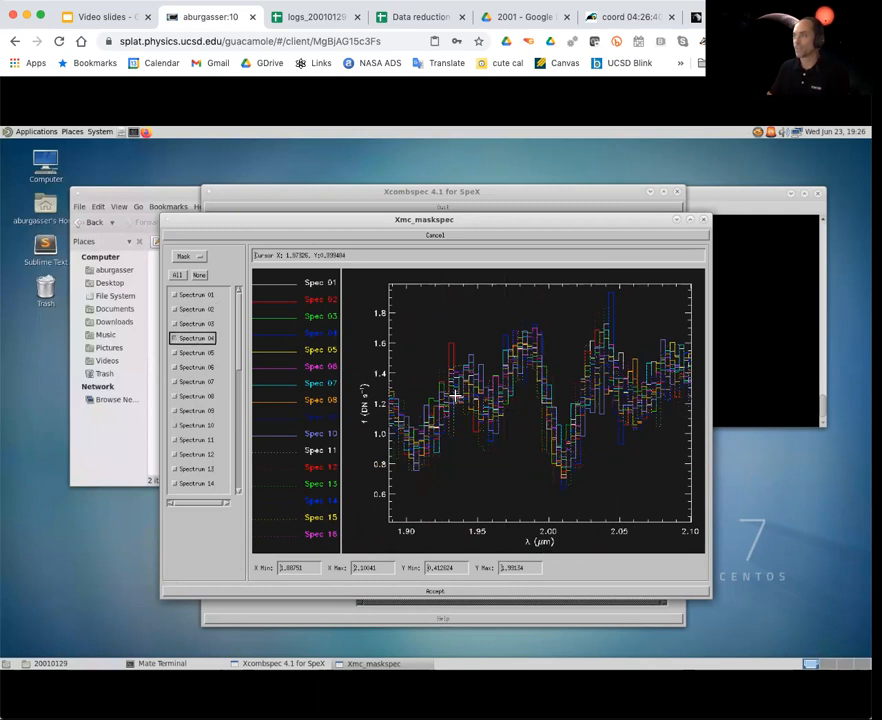
{"action": "mouse_move", "coordinate": [620, 395]}
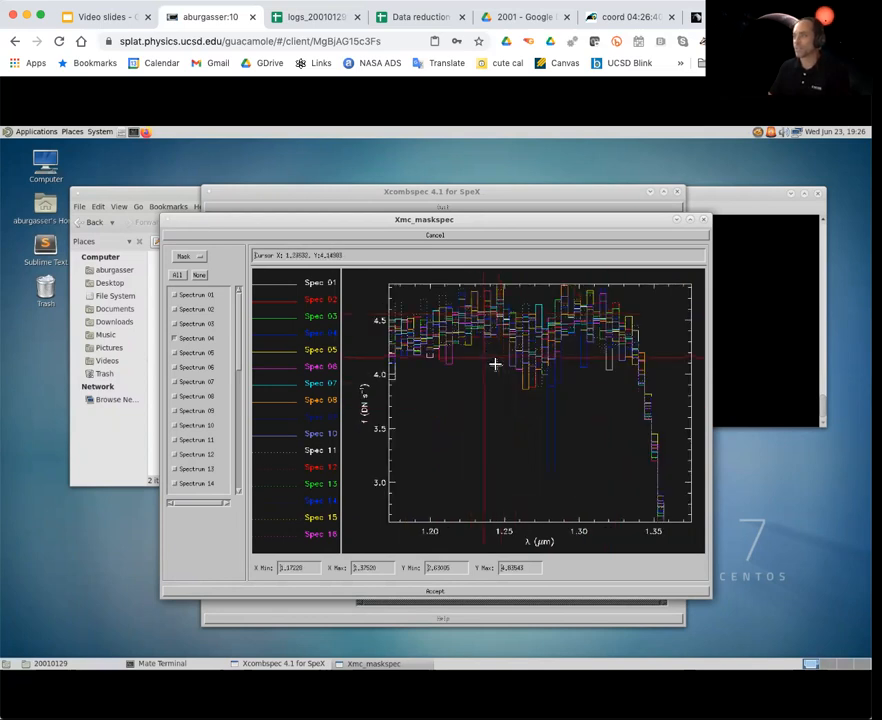
{"action": "left_click", "coordinate": [197, 338]}
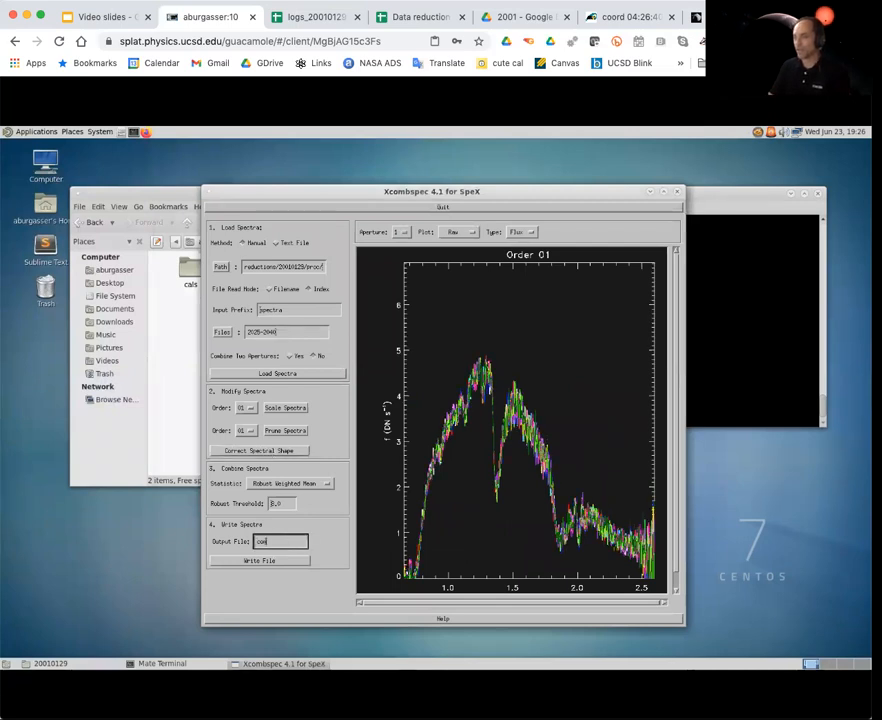
Enter combspec as the start of the combined asteroid spectrum's output file name.
{"action": "type", "text": "combspec2025-2040"}
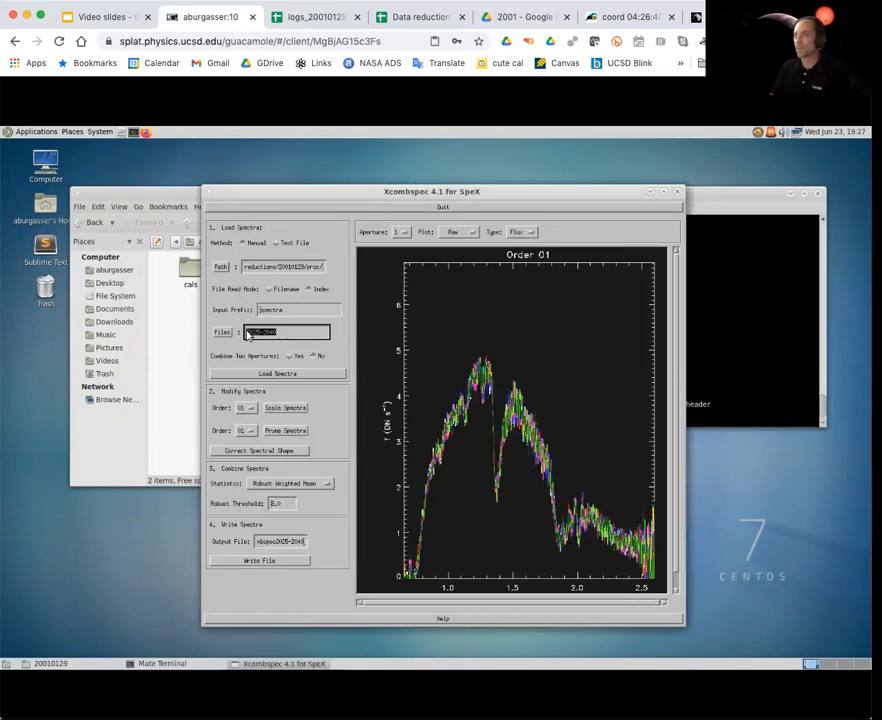
Load, scale and write standard star spectra 2041–2048 as combspec2041-2048.fits.
{"action": "type", "text": "200"}
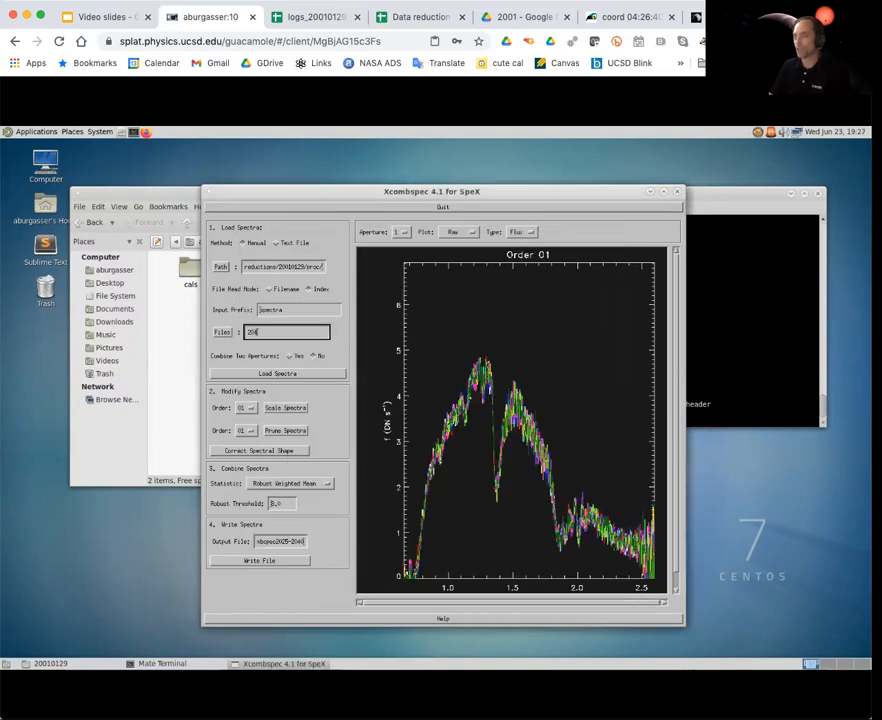
{"action": "type", "text": "2041-2046"}
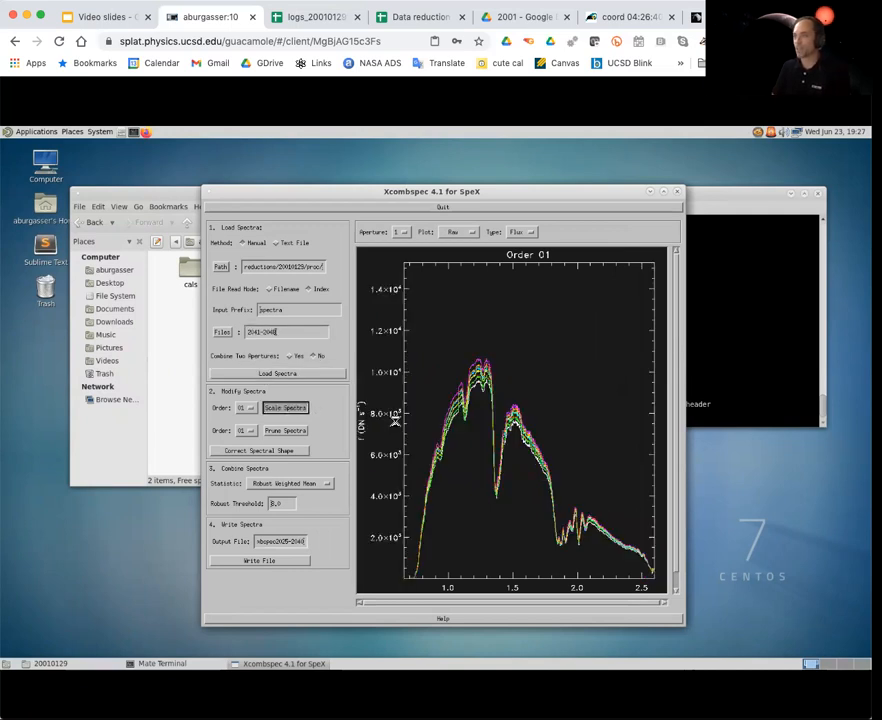
{"action": "left_click", "coordinate": [285, 407]}
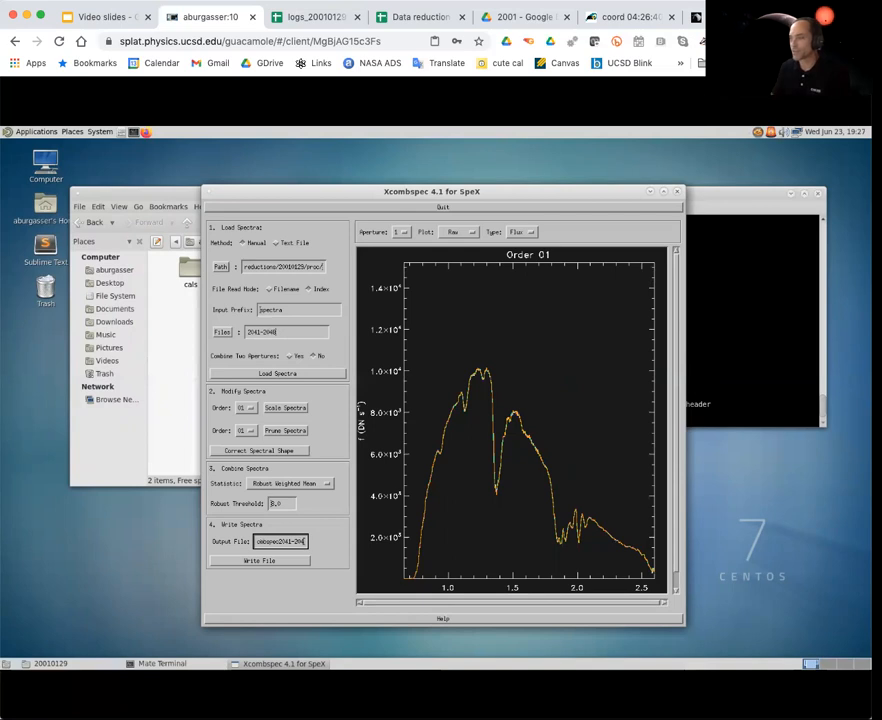
{"action": "left_click", "coordinate": [278, 373]}
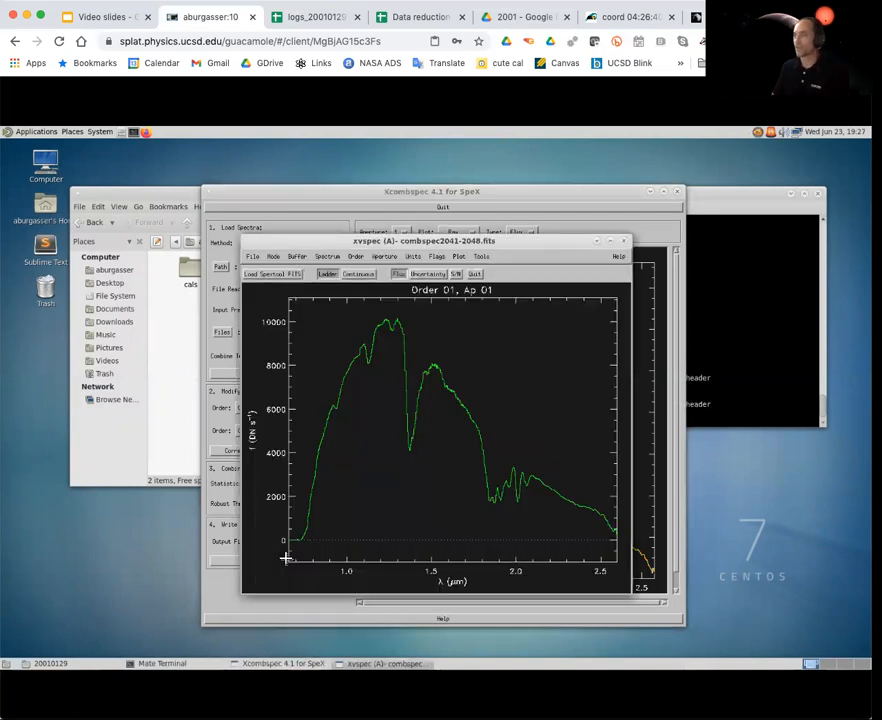
{"action": "mouse_move", "coordinate": [267, 507]}
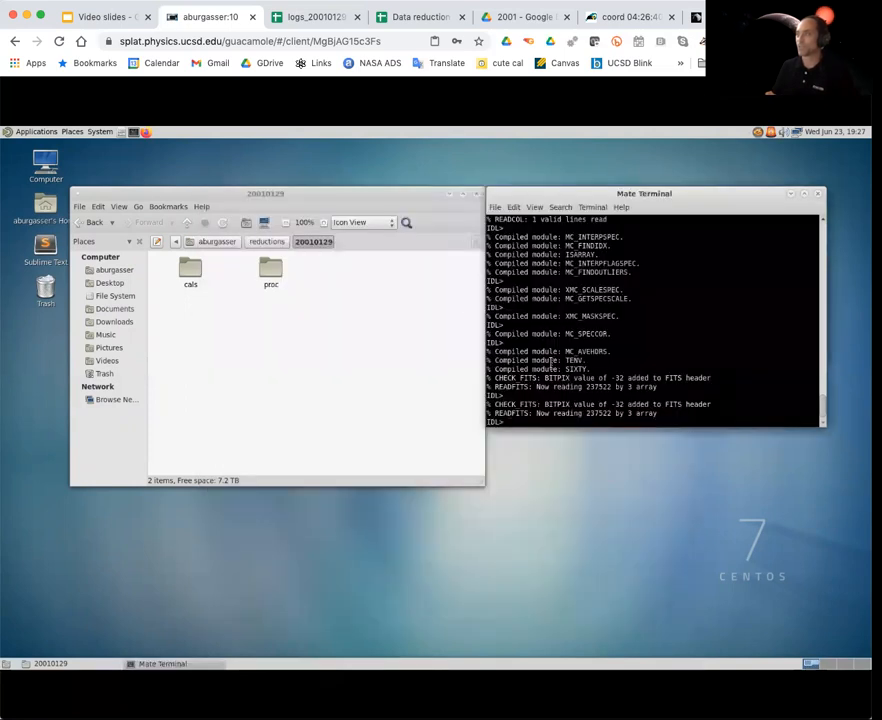
Launch xtellcor_basic and load combspec2041-2048 as standard, combspec2025-2040 as object.
{"action": "type", "text": "xtello"}
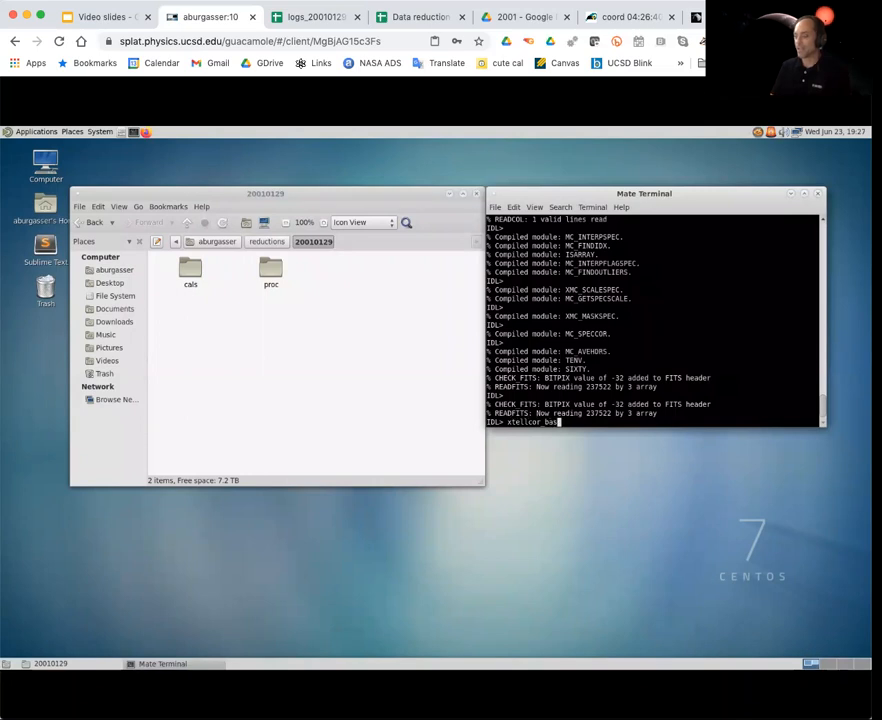
{"action": "type", "text": "ic"}
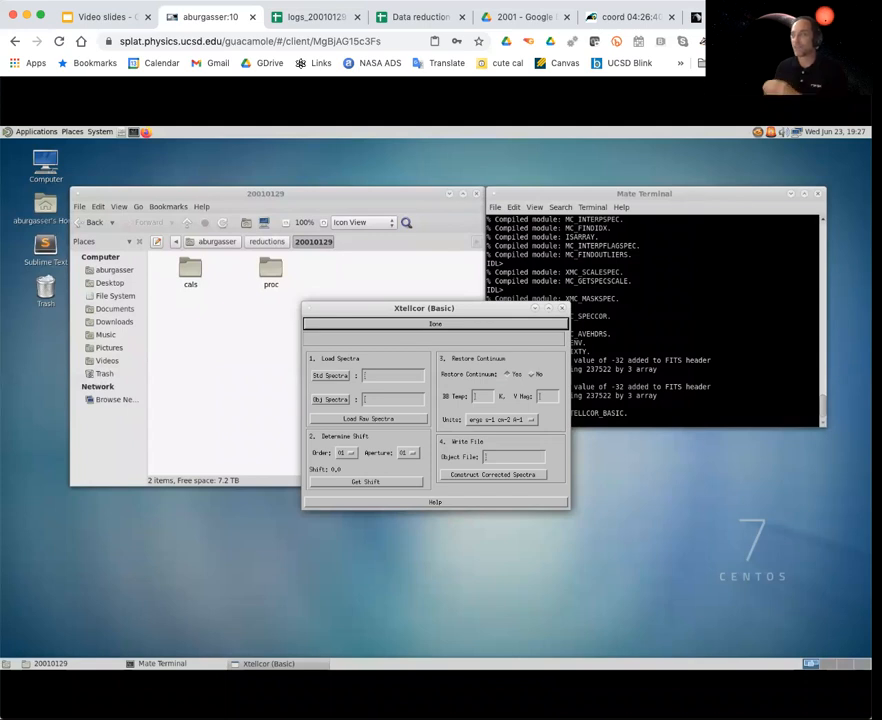
{"action": "mouse_move", "coordinate": [487, 369]}
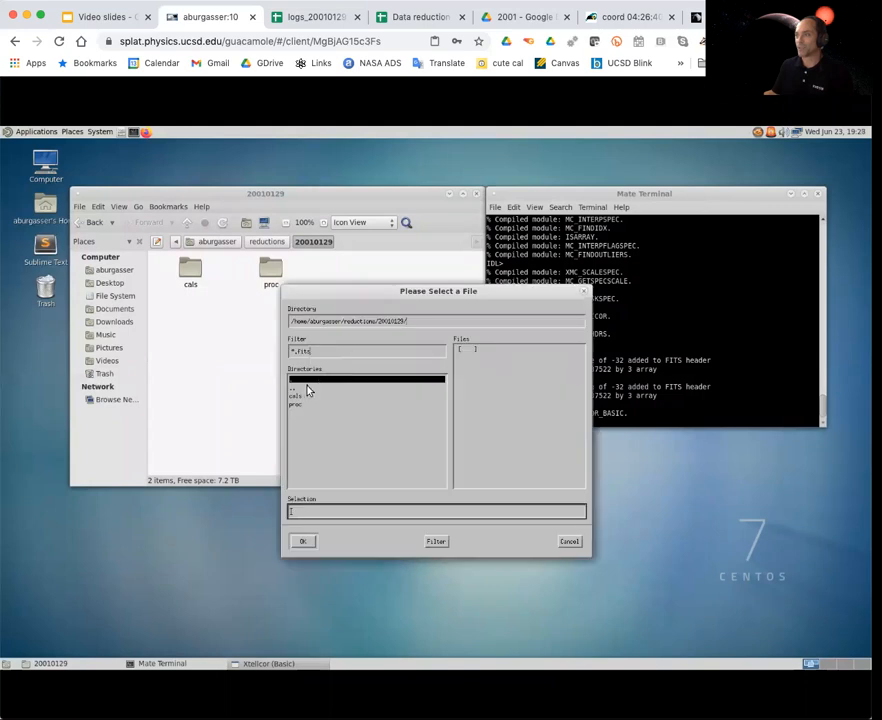
{"action": "double_click", "coordinate": [296, 405]}
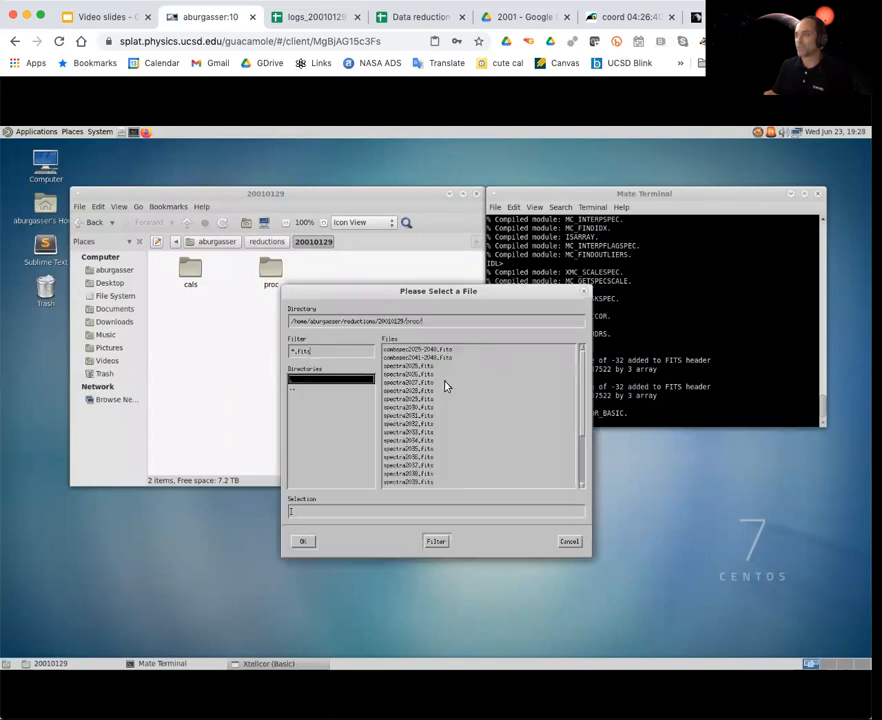
{"action": "mouse_move", "coordinate": [440, 352]}
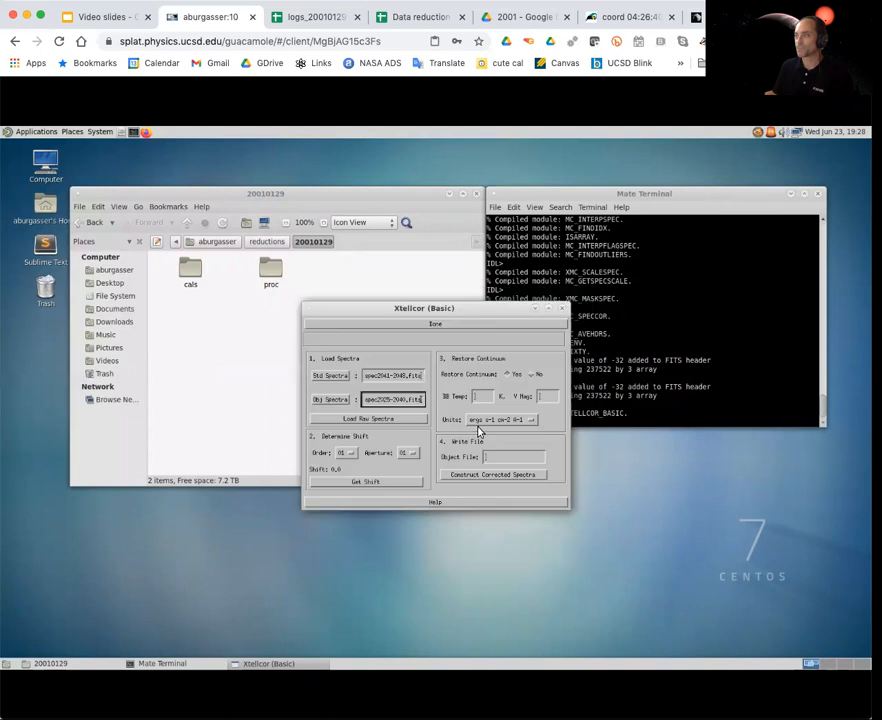
{"action": "left_click", "coordinate": [368, 418]}
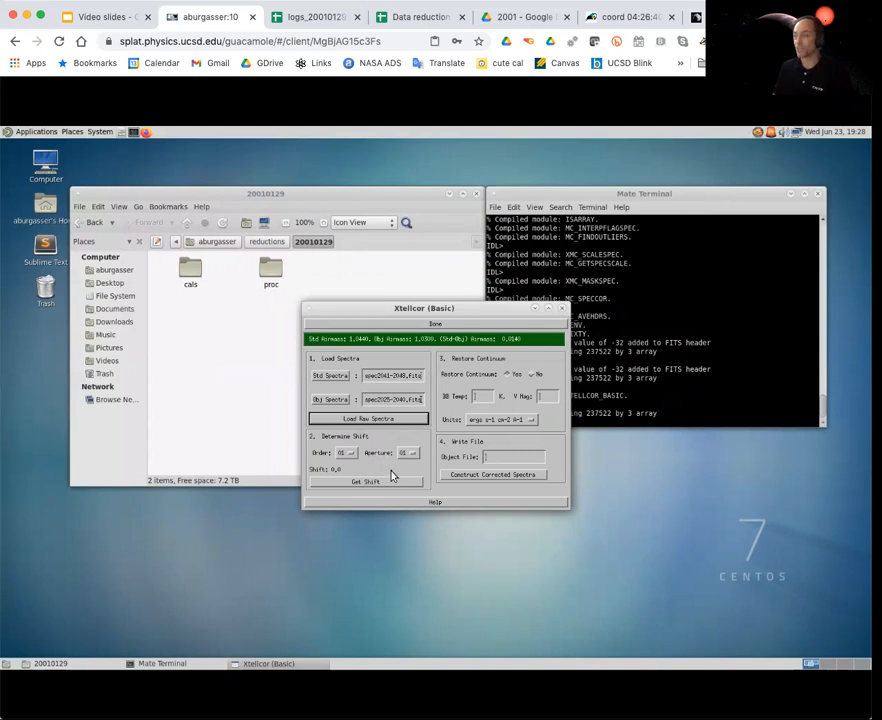
Auto-find and accept a 0.23 wavelength shift for order 01.
{"action": "left_click", "coordinate": [367, 481]}
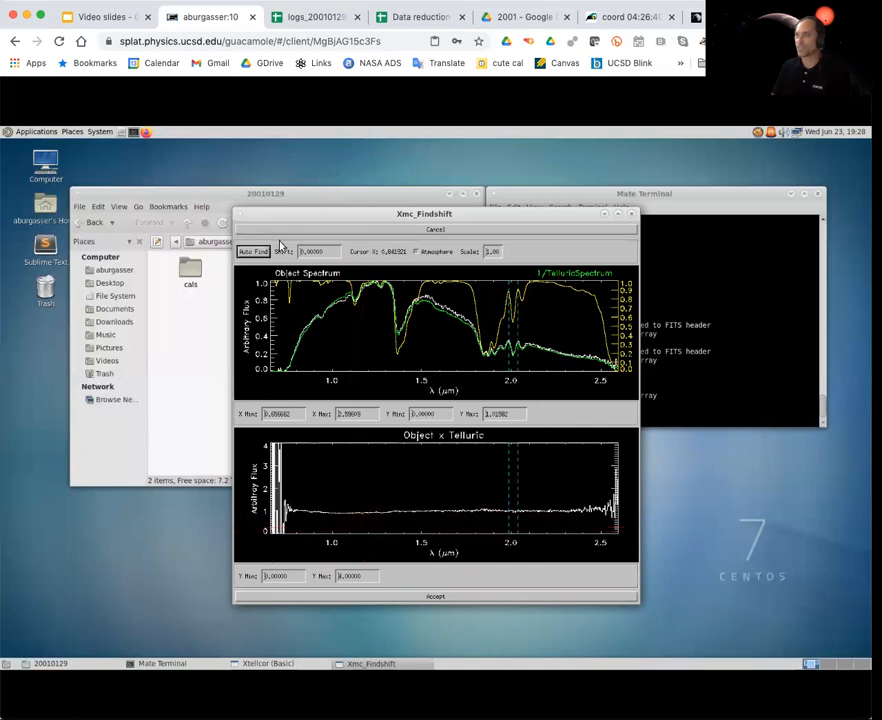
{"action": "left_click", "coordinate": [252, 251]}
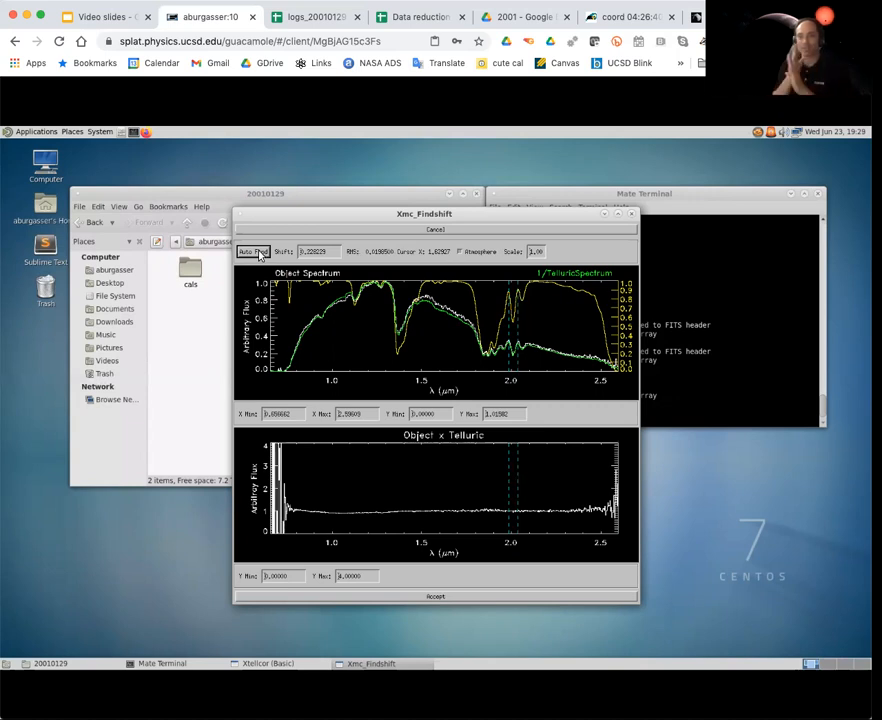
{"action": "mouse_move", "coordinate": [382, 170]}
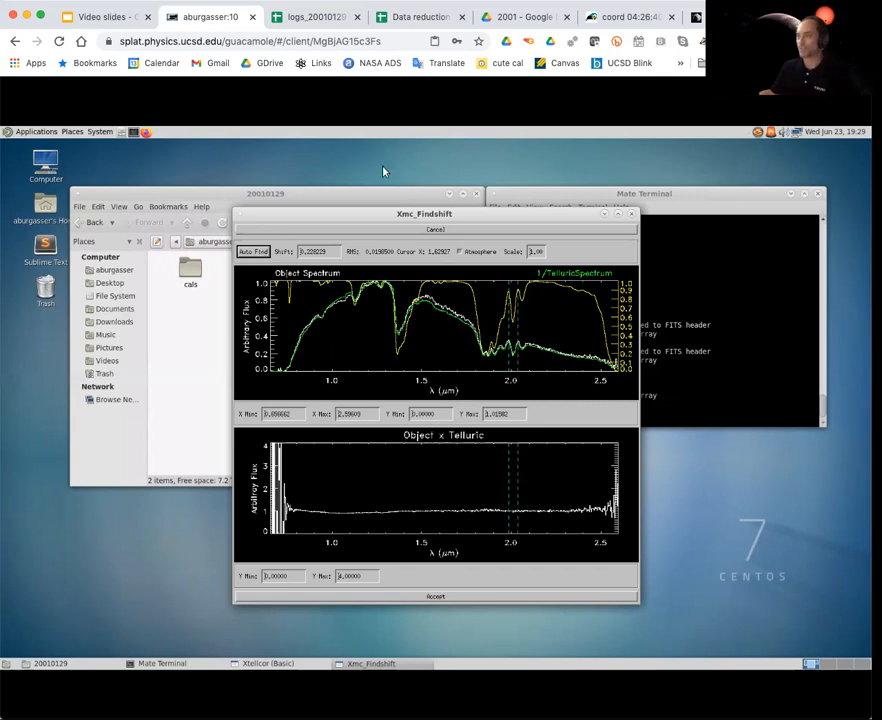
{"action": "left_click", "coordinate": [435, 596]}
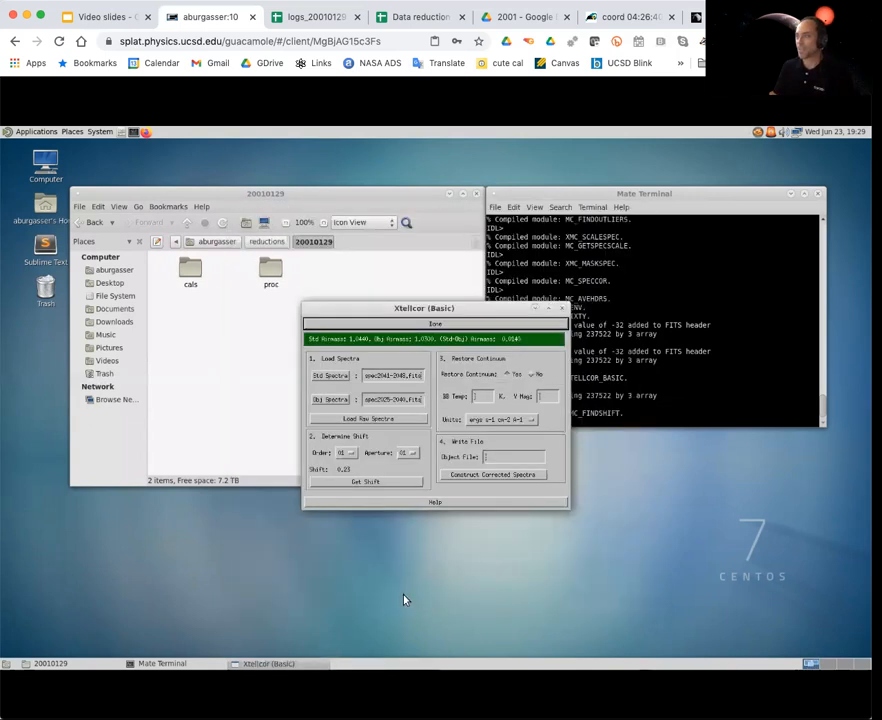
{"action": "mouse_move", "coordinate": [343, 550]}
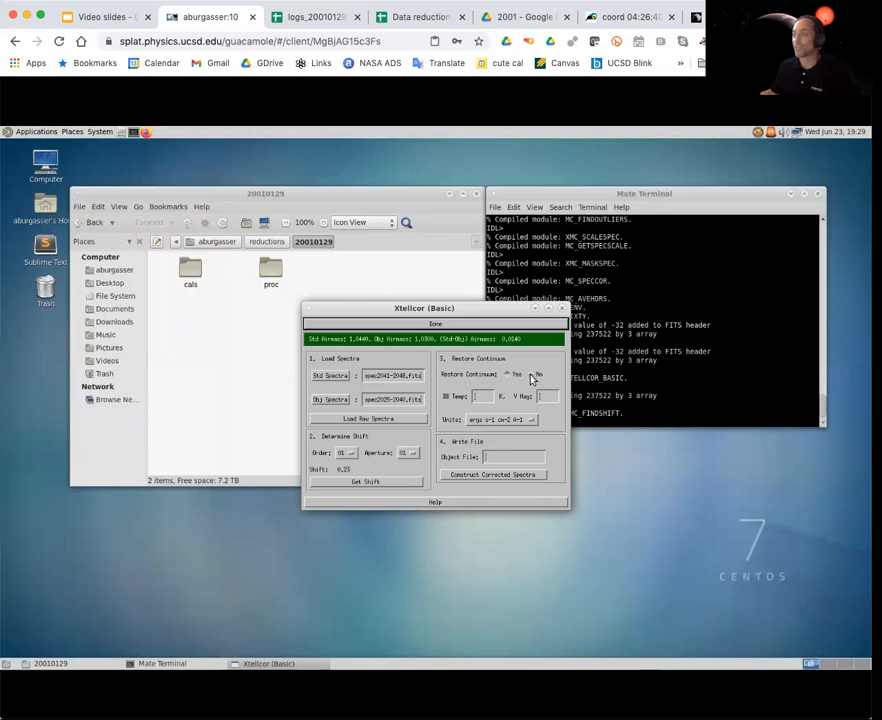
Set Restore Continuum to No and enter 2000SS164_20010129 as the object output file name.
{"action": "left_click", "coordinate": [537, 374]}
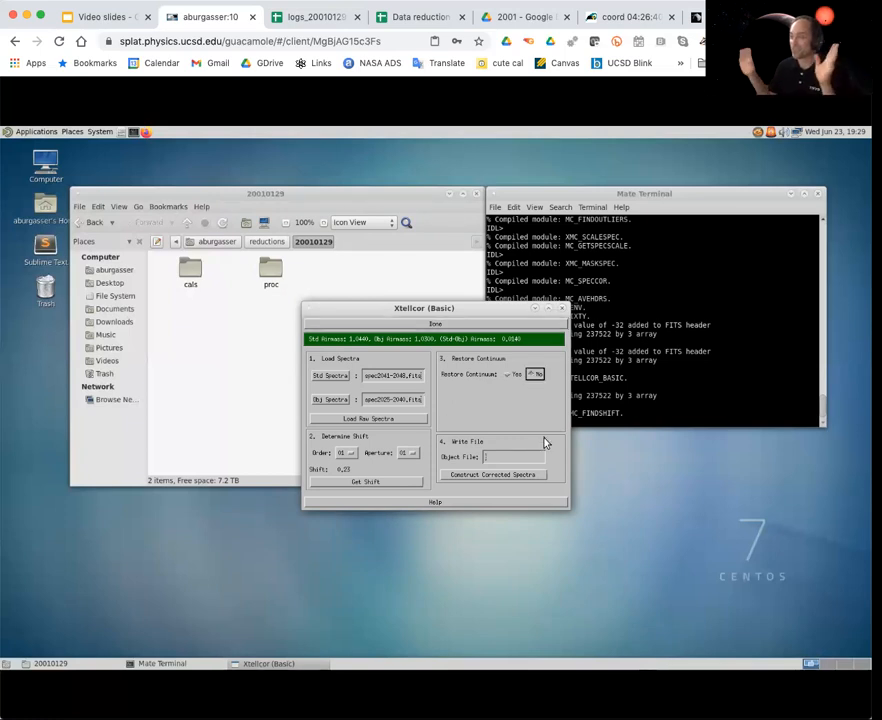
{"action": "left_click", "coordinate": [515, 457]}
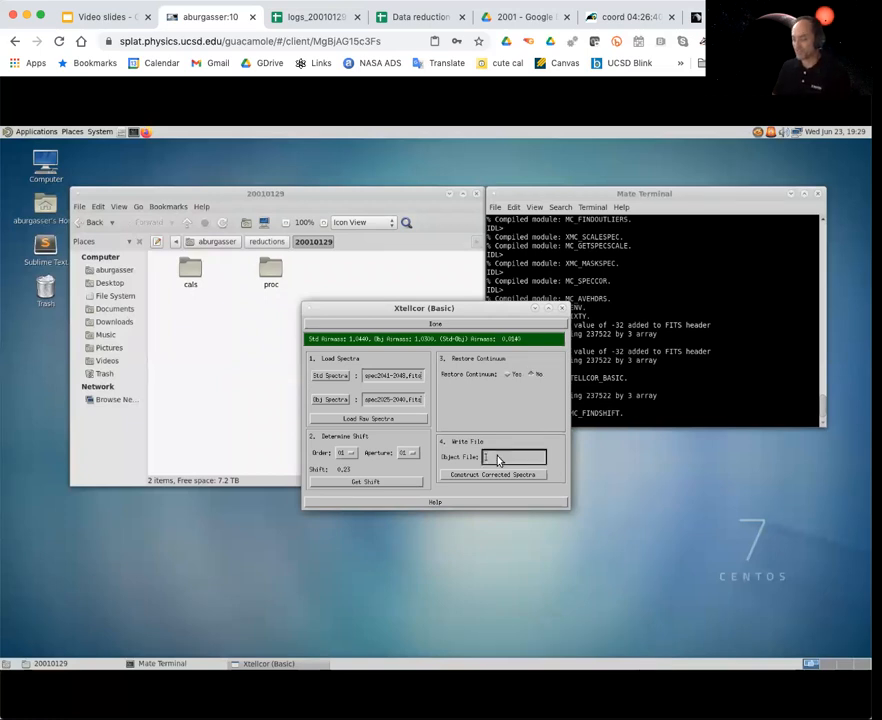
{"action": "type", "text": "spe"}
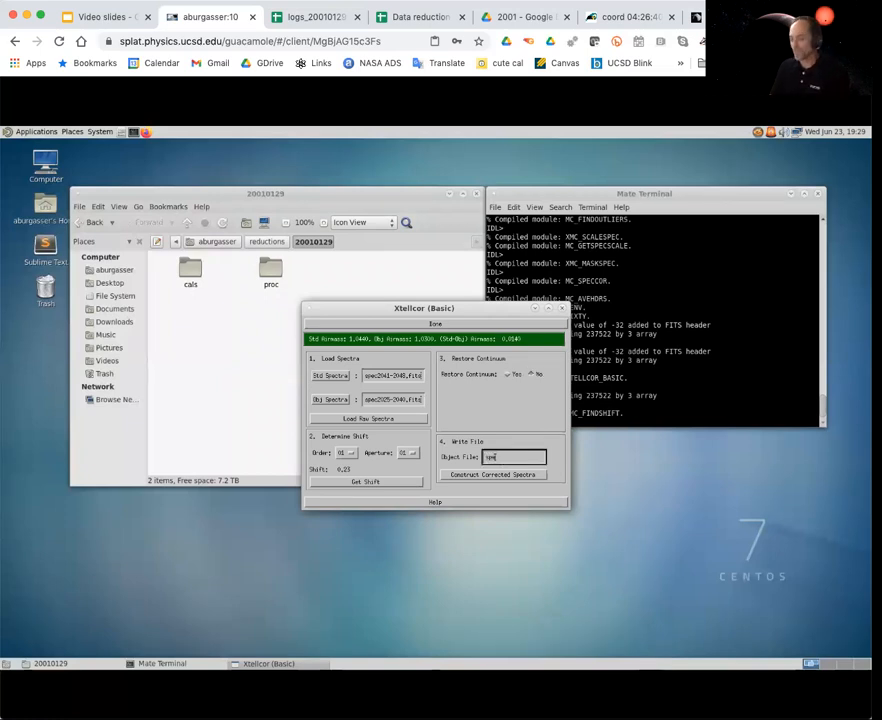
{"action": "type", "text": "spec-prism"}
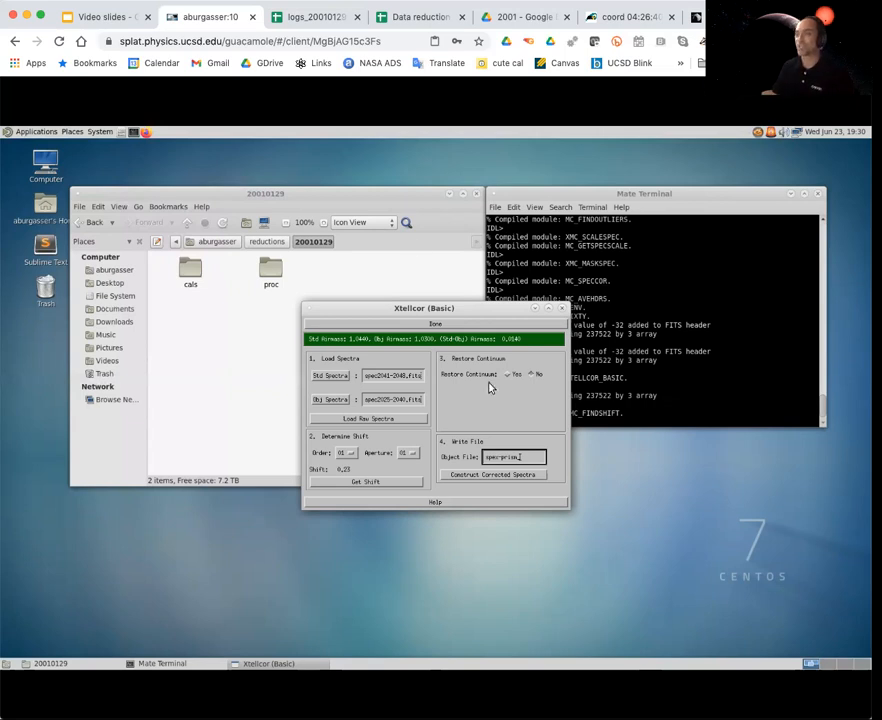
{"action": "left_click", "coordinate": [100, 17]}
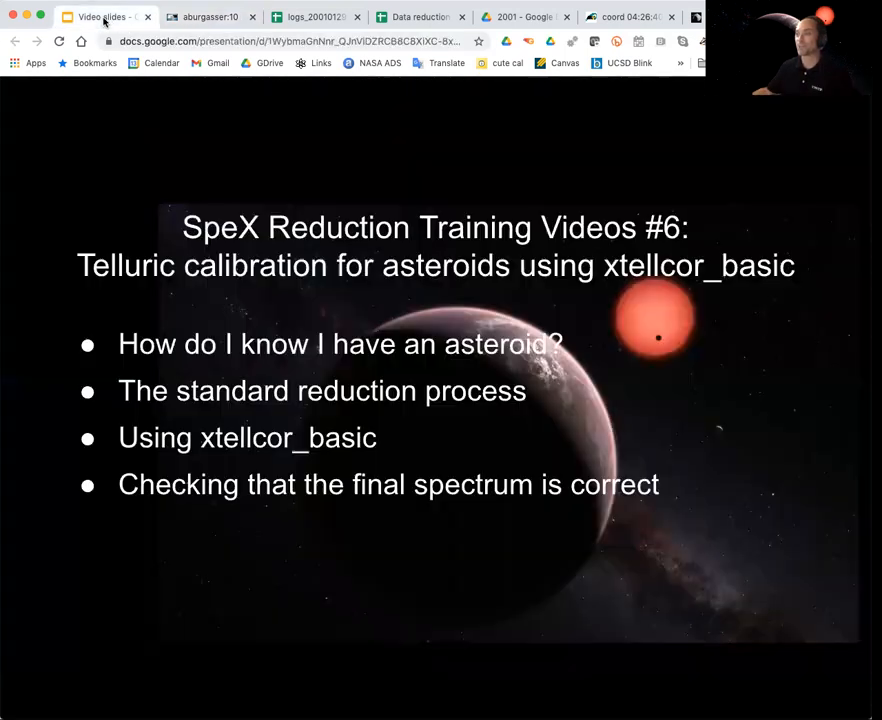
{"action": "left_click", "coordinate": [315, 17]}
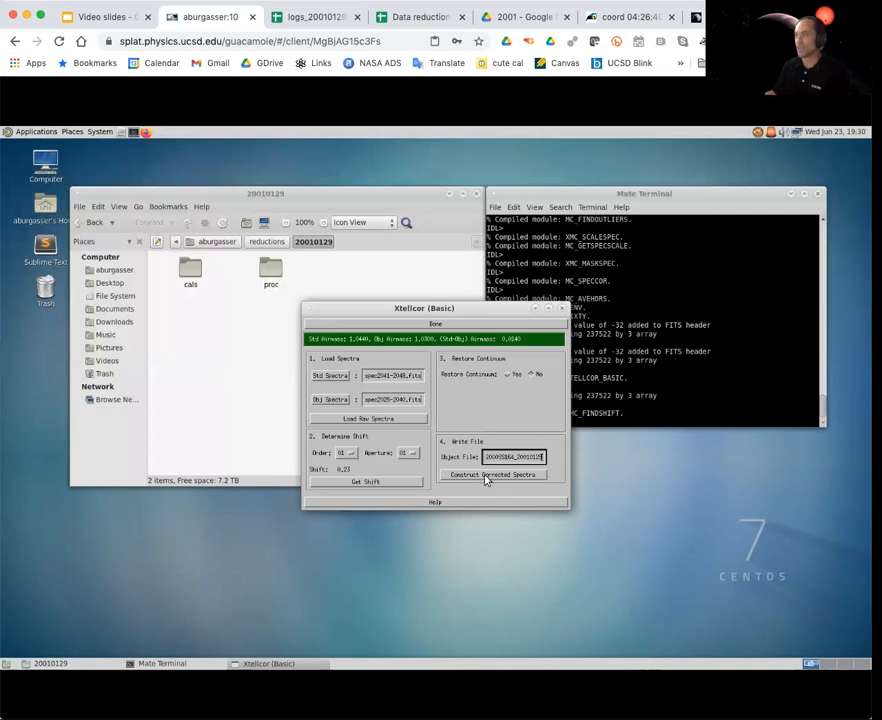
Launch xvspec and load spex-prism_2000SS164_20010129.fits, showing its 0.7–2.5 µm ratio spectrum.
{"action": "left_click", "coordinate": [496, 474]}
{"action": "type", "text": "xvspe"}
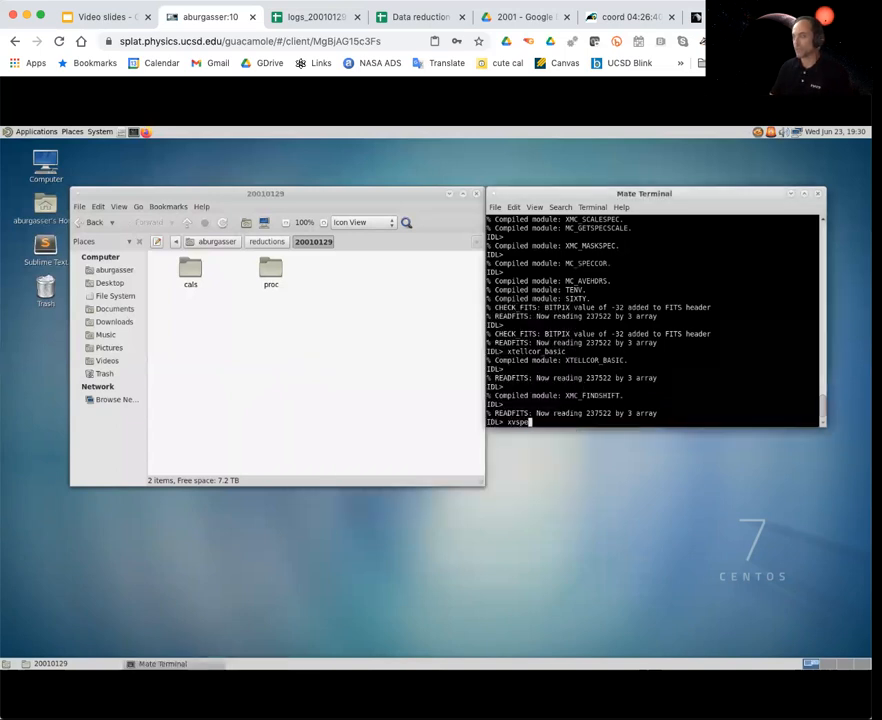
{"action": "key", "text": "Return"}
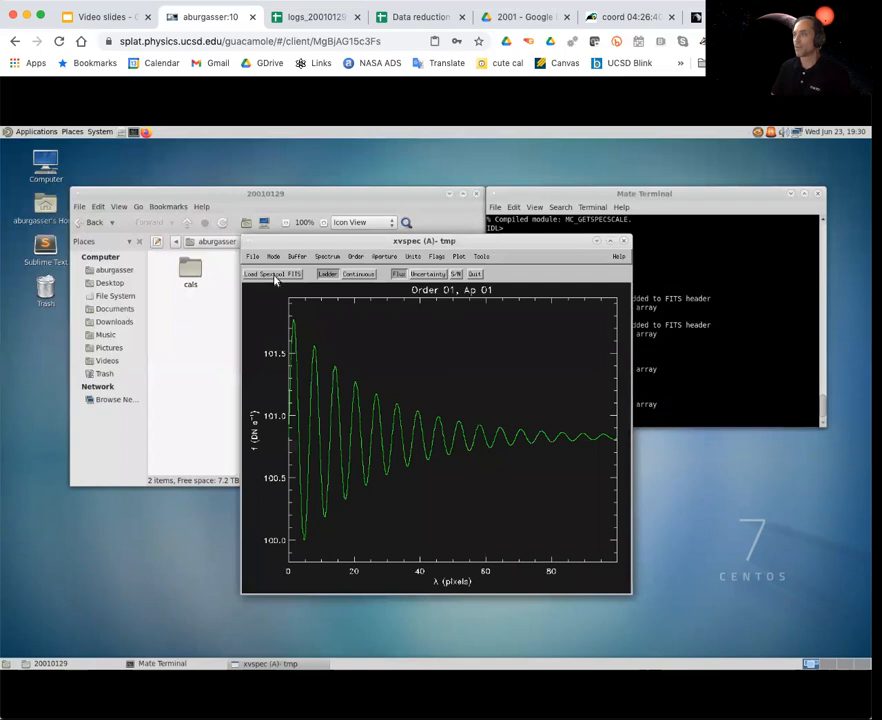
{"action": "left_click", "coordinate": [263, 274]}
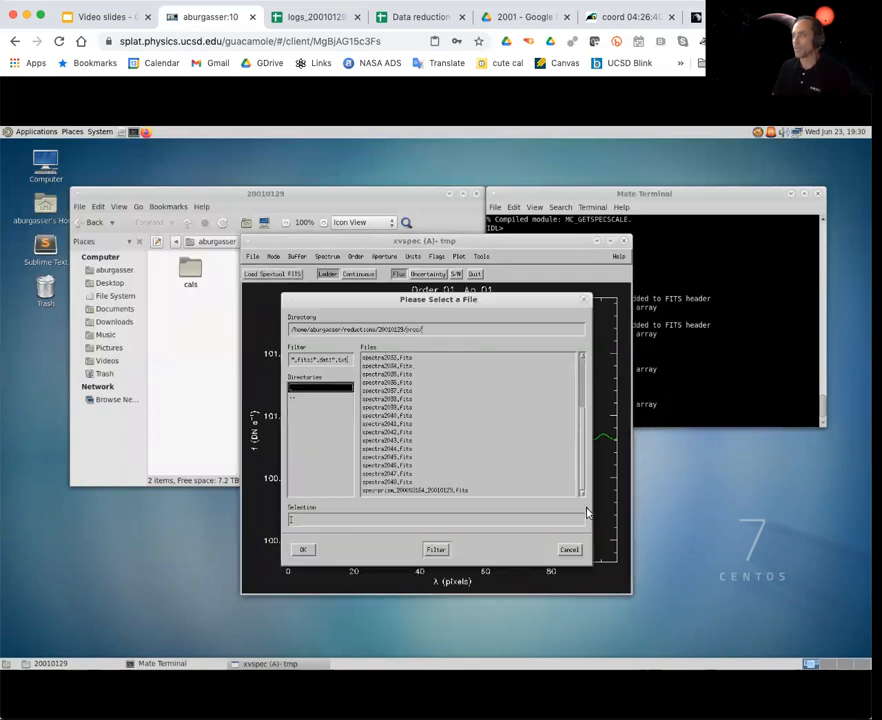
{"action": "left_click", "coordinate": [303, 549]}
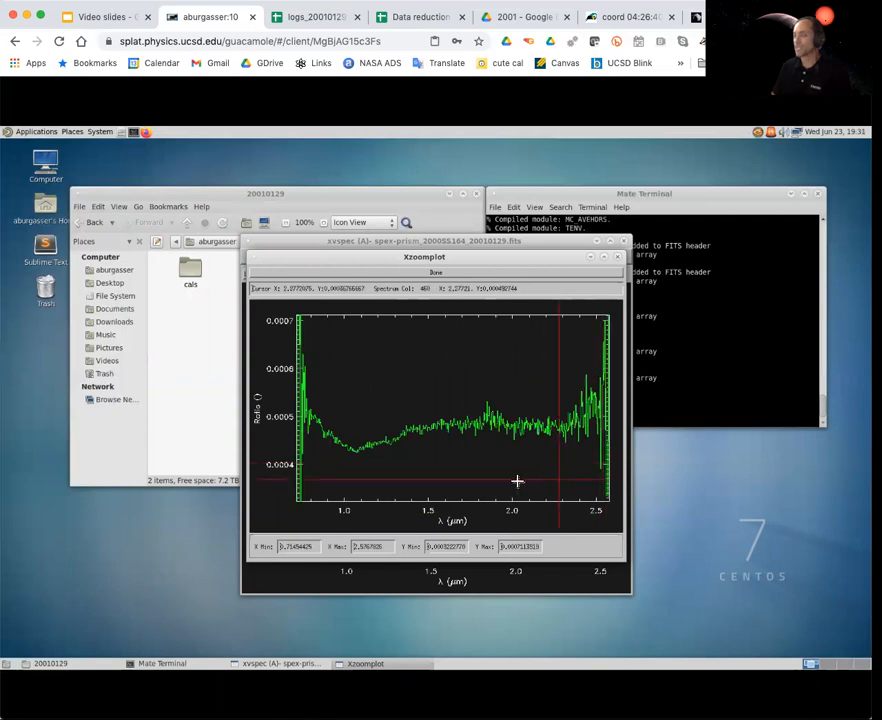
{"action": "mouse_move", "coordinate": [225, 527]}
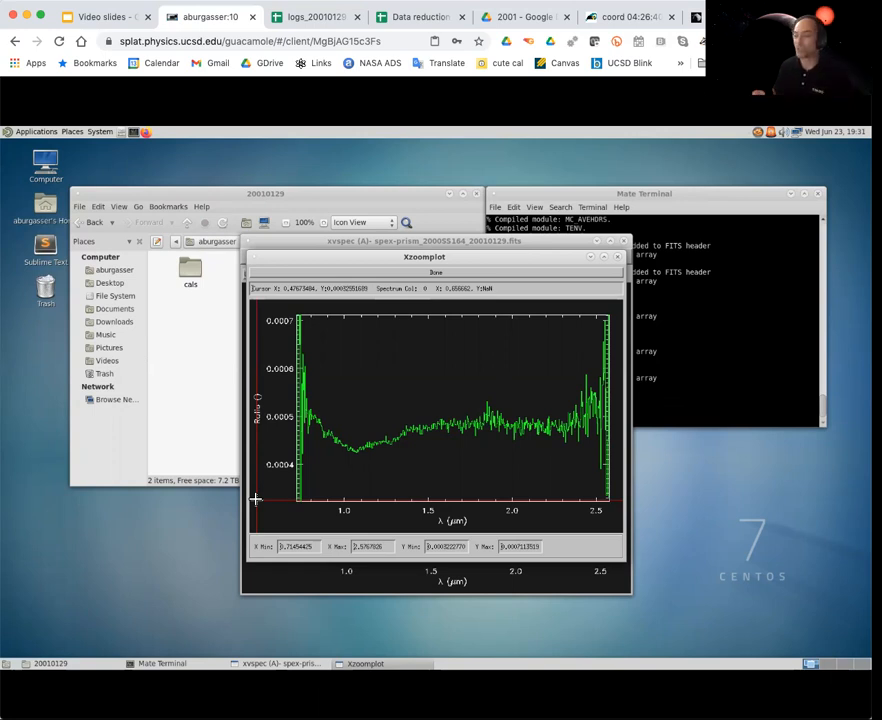
{"action": "mouse_move", "coordinate": [278, 491]}
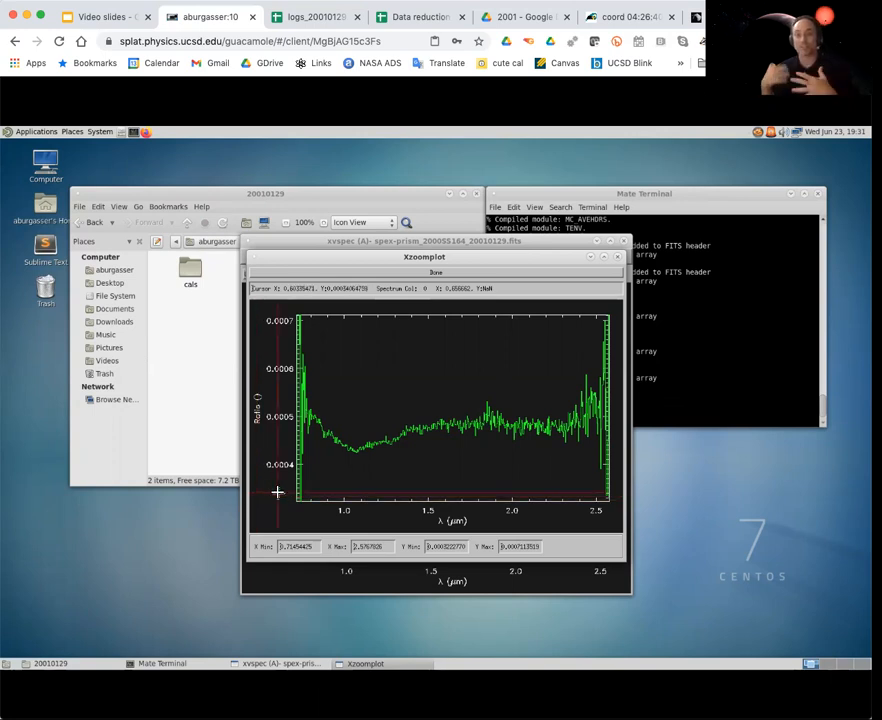
{"action": "mouse_move", "coordinate": [431, 422]}
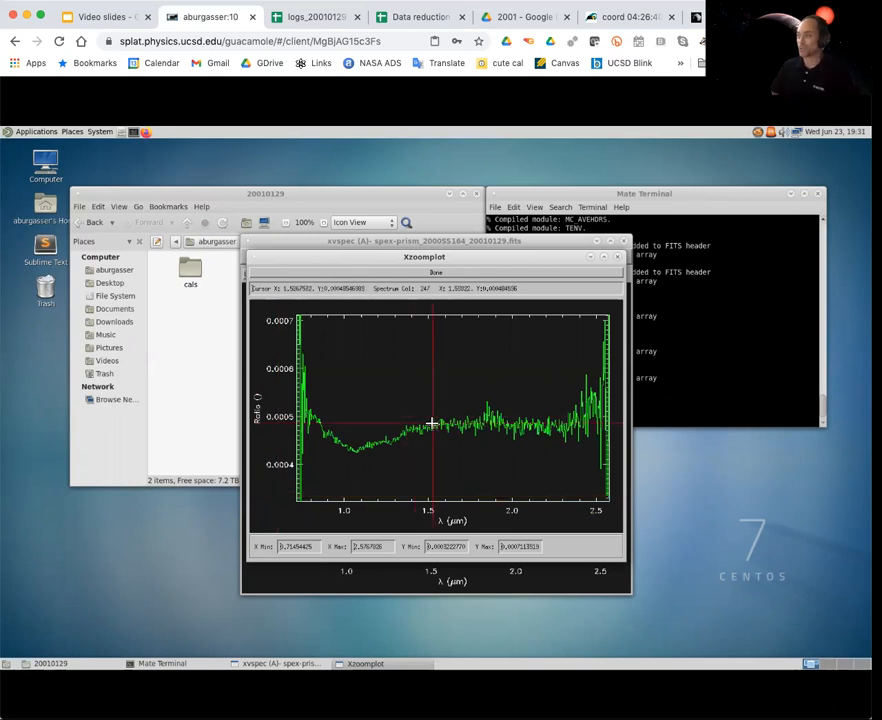
{"action": "mouse_move", "coordinate": [544, 335]}
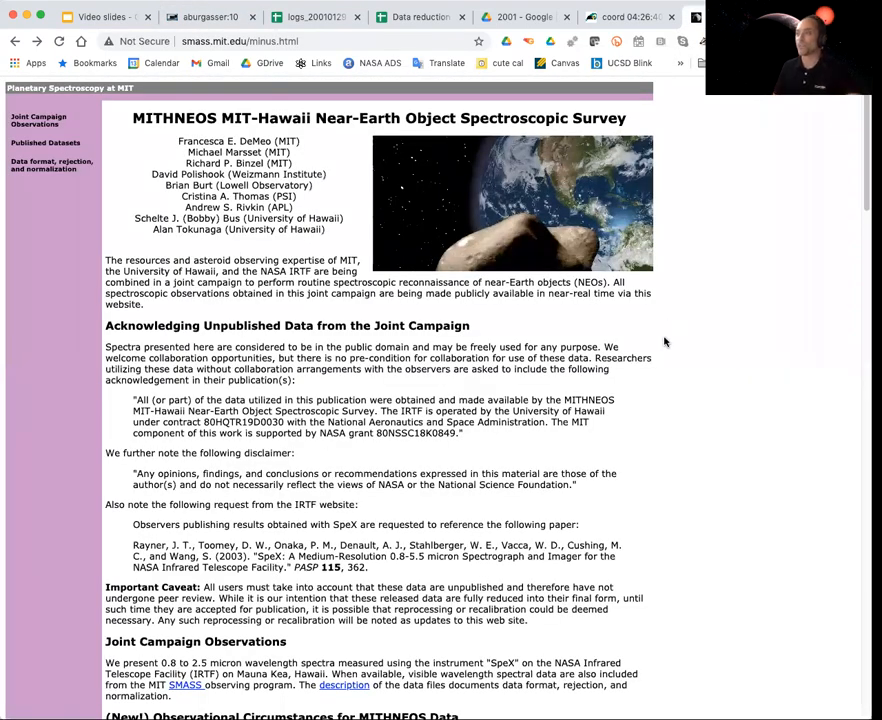
Scroll to the MITHNEOS run table and open the sp03 (29–30 January 2001) plots PDF.
{"action": "scroll", "scroll_direction": "down", "scroll_amount": 3}
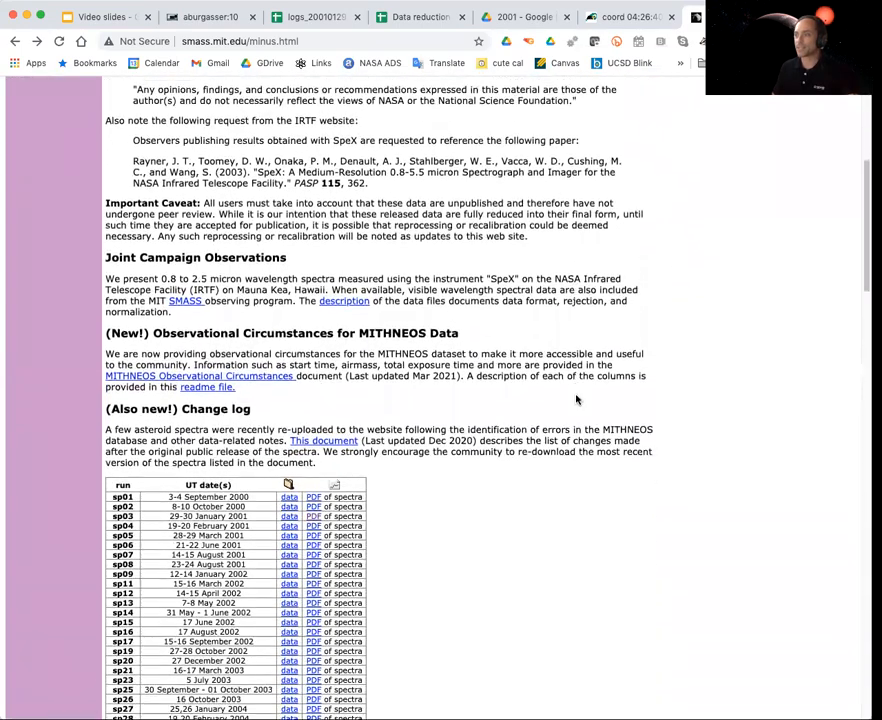
{"action": "scroll", "scroll_direction": "down", "scroll_amount": 3}
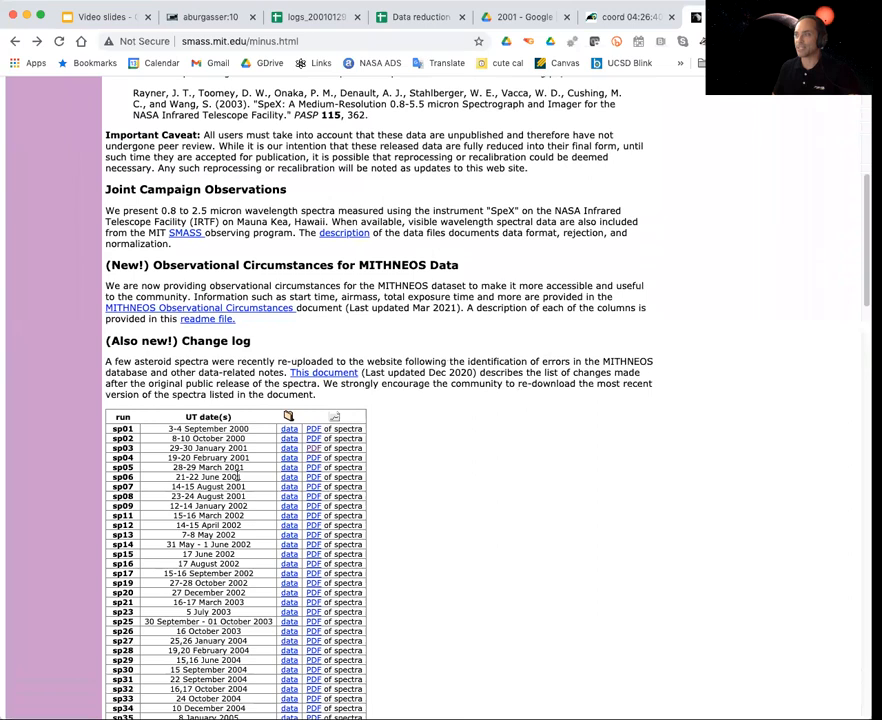
{"action": "mouse_move", "coordinate": [390, 473]}
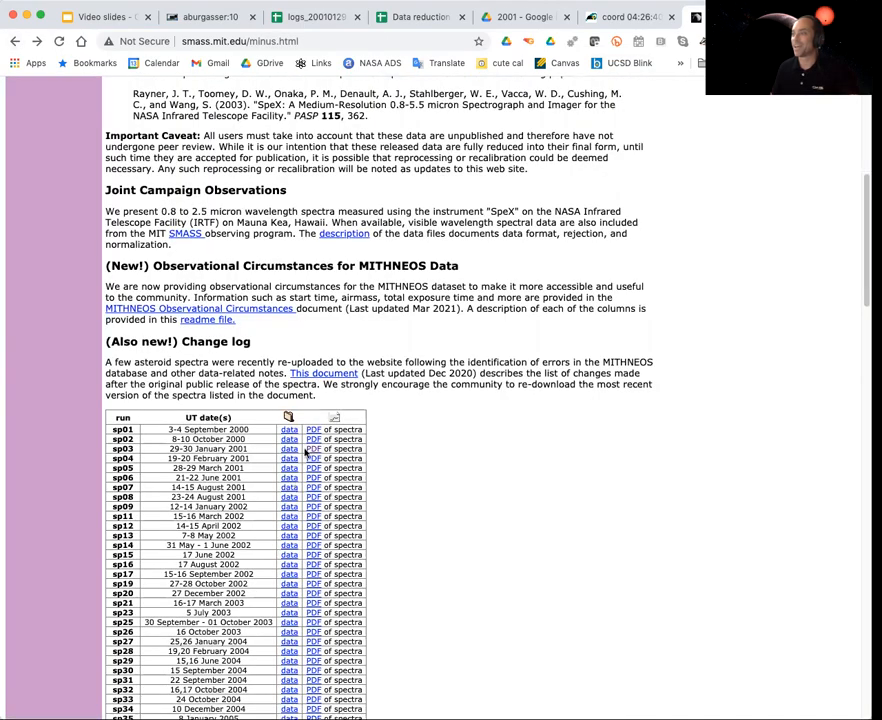
{"action": "left_click", "coordinate": [313, 448]}
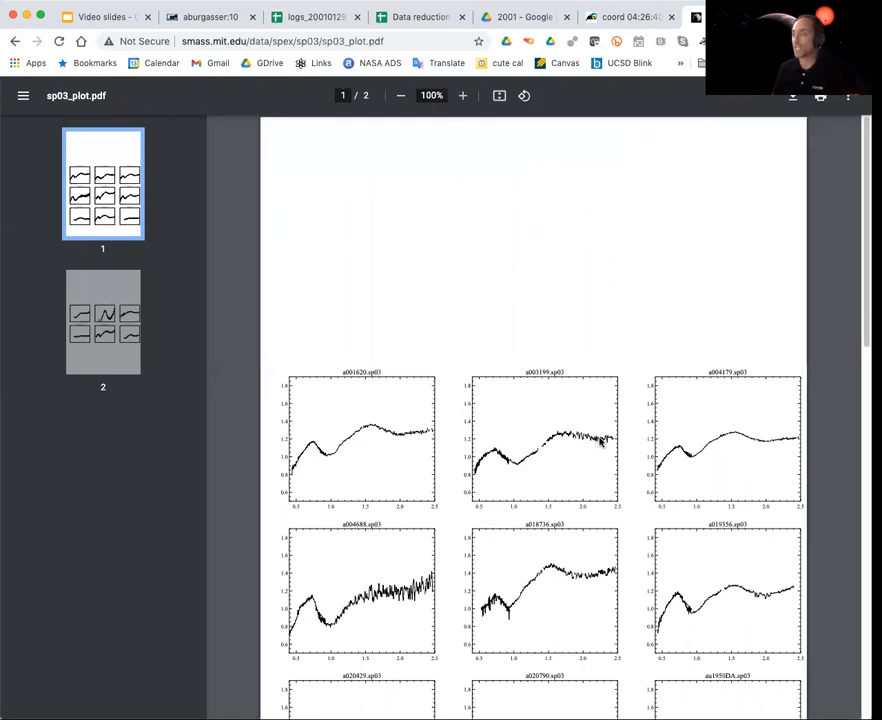
Scroll sp03_plot.pdf toward the au2000SS164.sp03 panel on page 2.
{"action": "scroll", "scroll_direction": "down", "scroll_amount": 3}
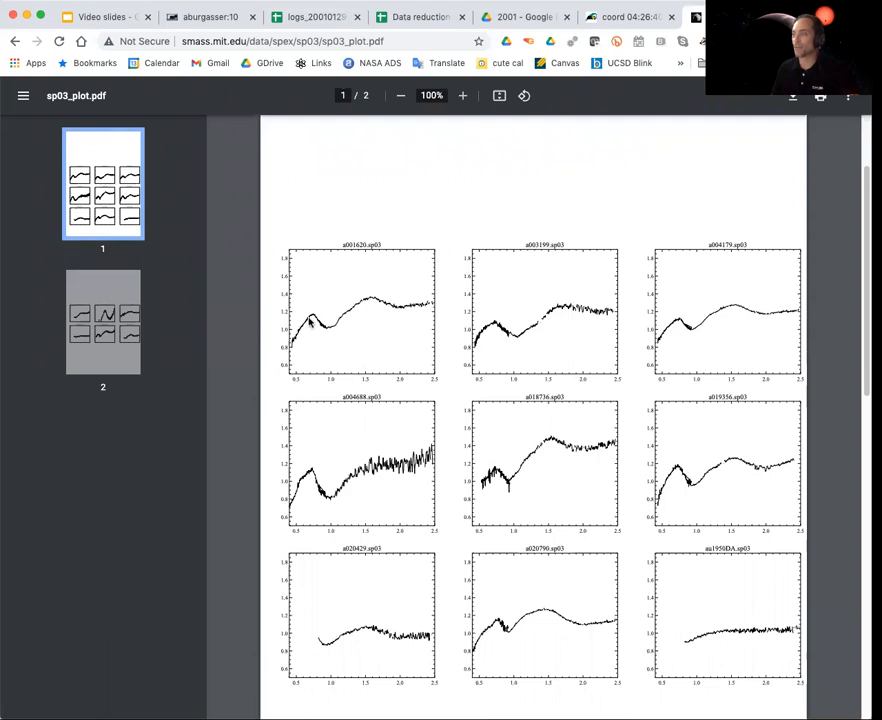
{"action": "mouse_move", "coordinate": [370, 302]}
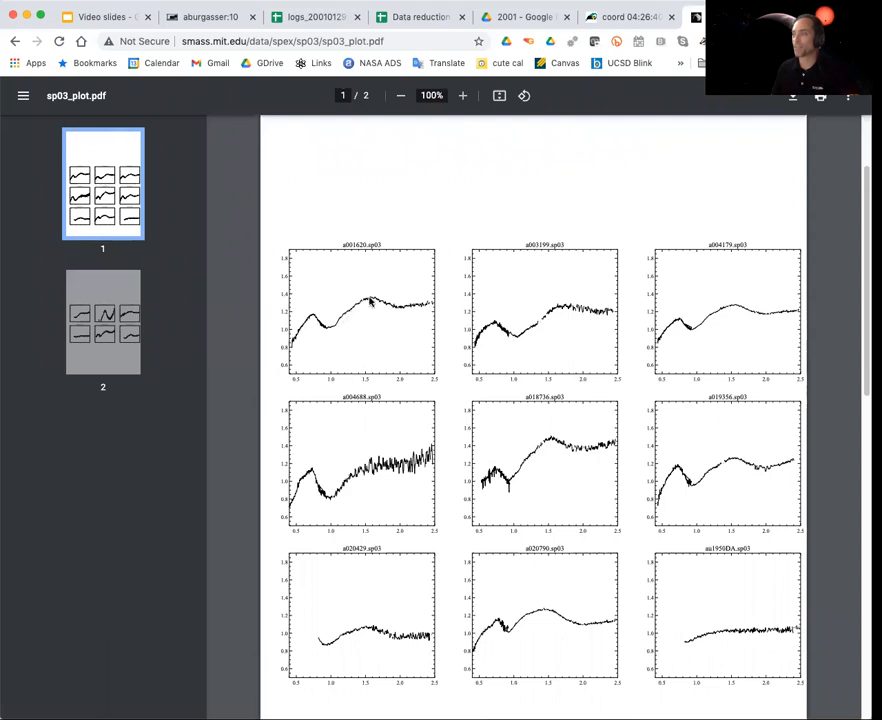
{"action": "mouse_move", "coordinate": [355, 314]}
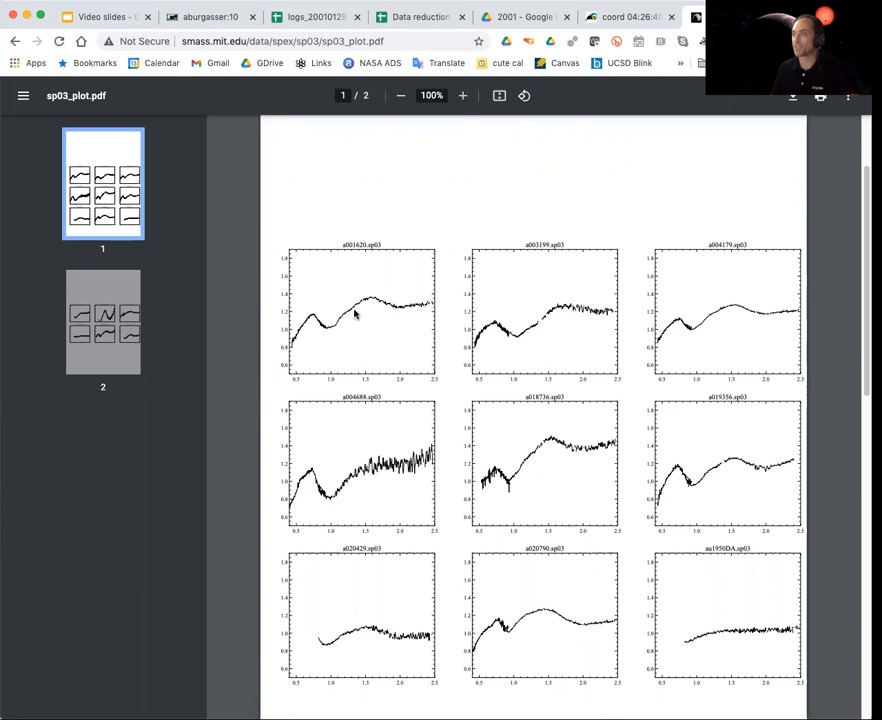
{"action": "mouse_move", "coordinate": [430, 318]}
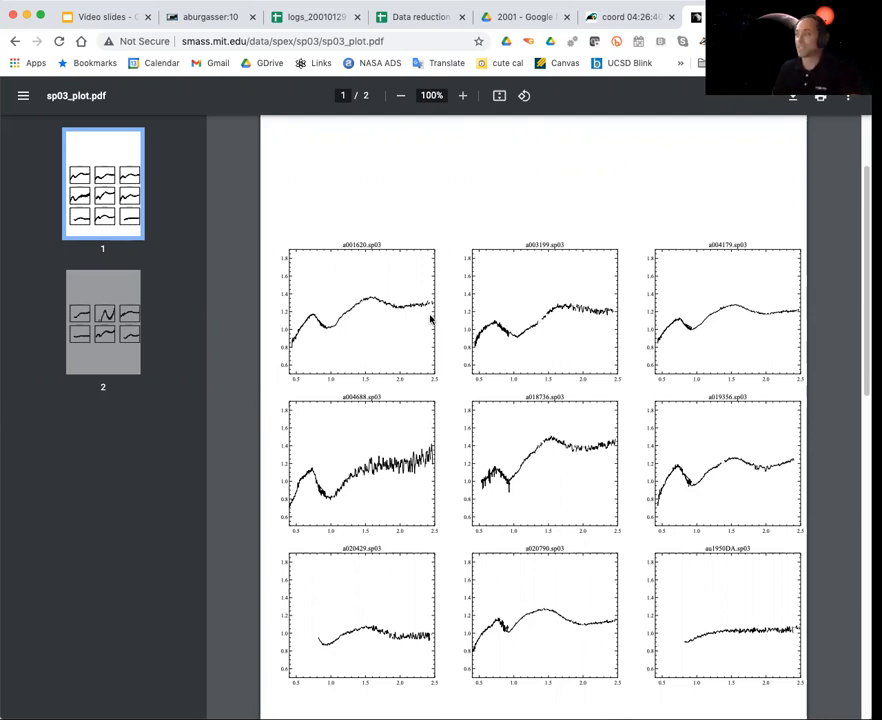
{"action": "mouse_move", "coordinate": [362, 354]}
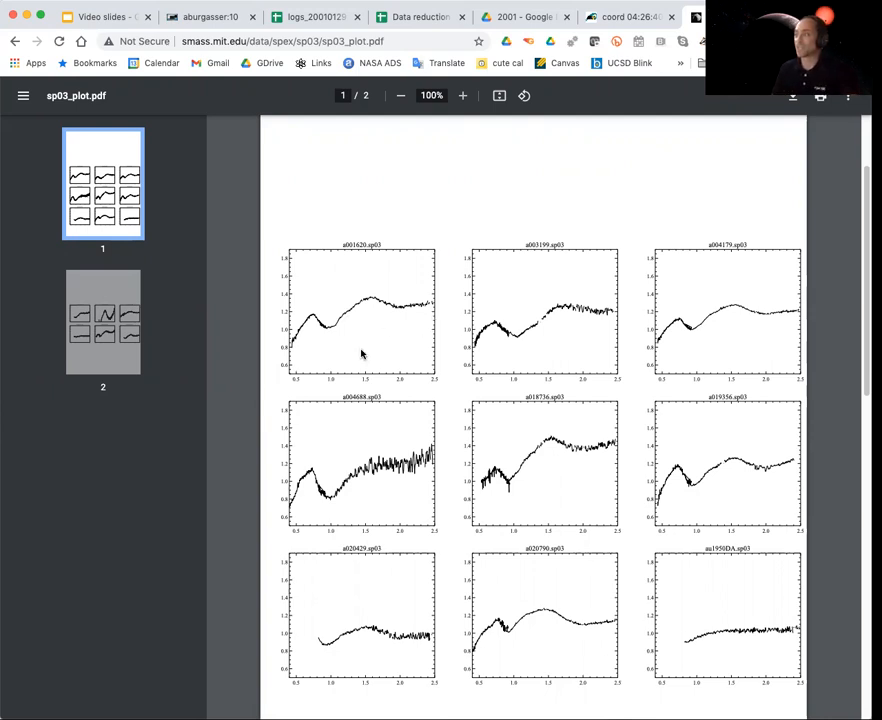
{"action": "mouse_move", "coordinate": [290, 28]}
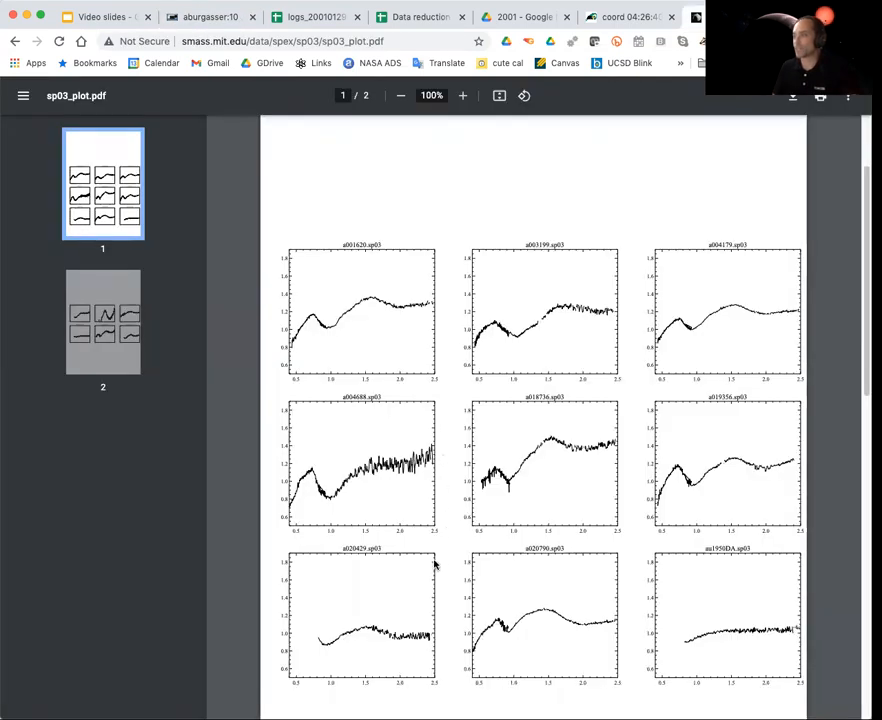
{"action": "mouse_move", "coordinate": [467, 550]}
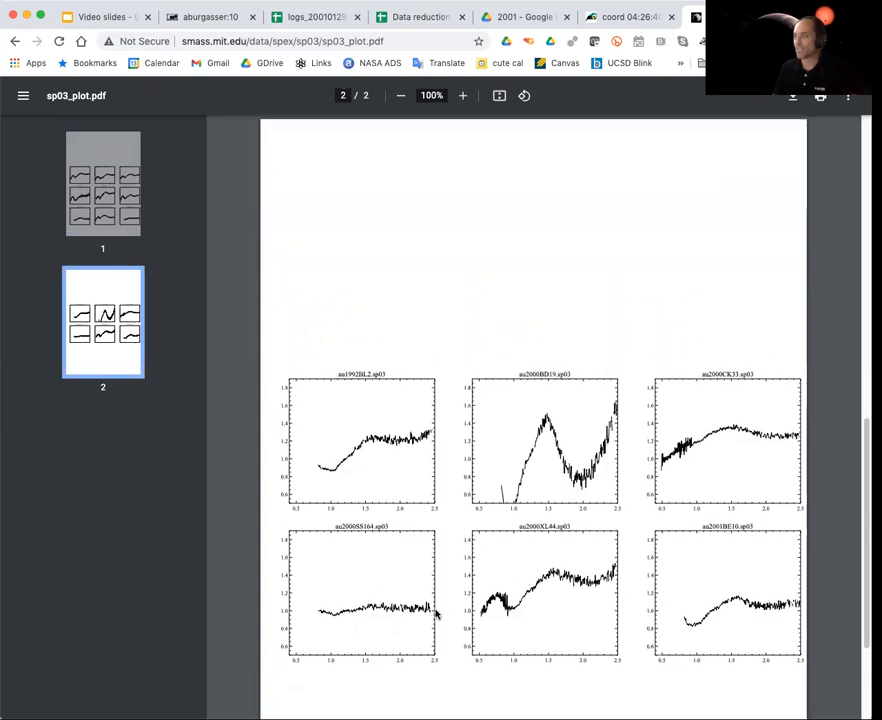
{"action": "mouse_move", "coordinate": [300, 620]}
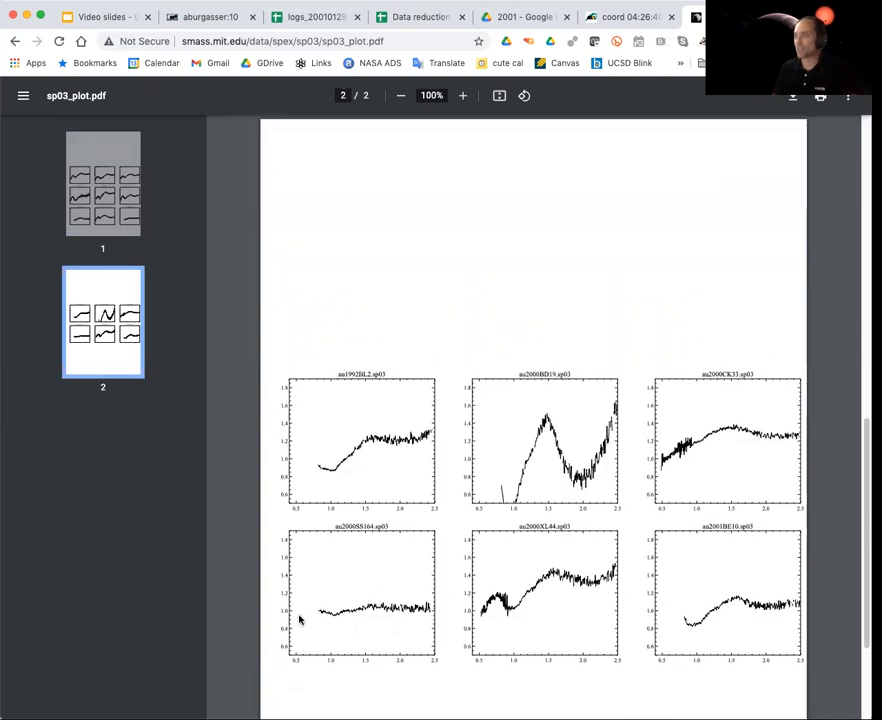
{"action": "mouse_move", "coordinate": [631, 238]}
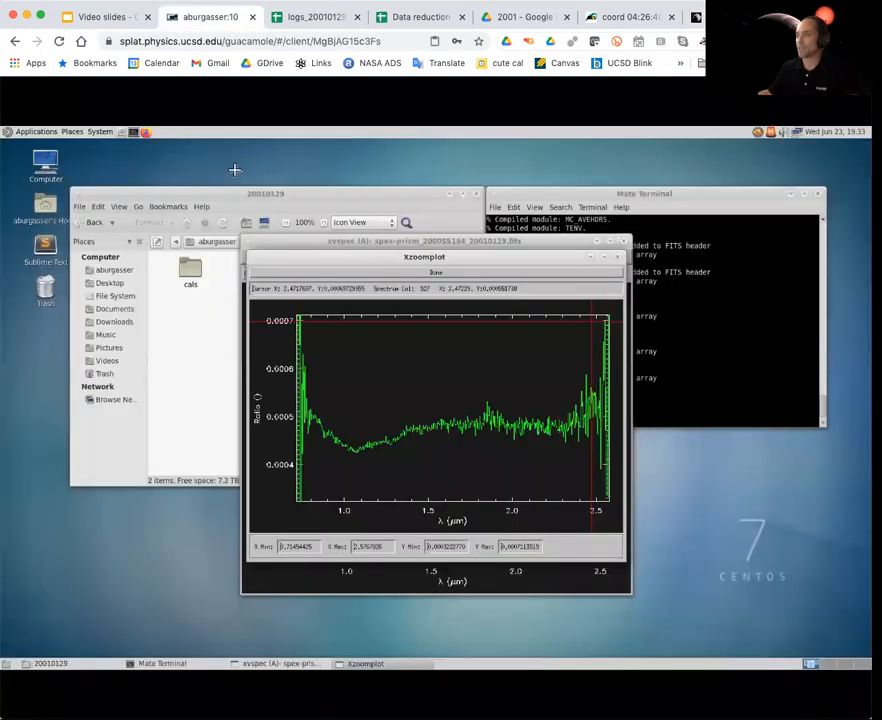
{"action": "mouse_move", "coordinate": [448, 430]}
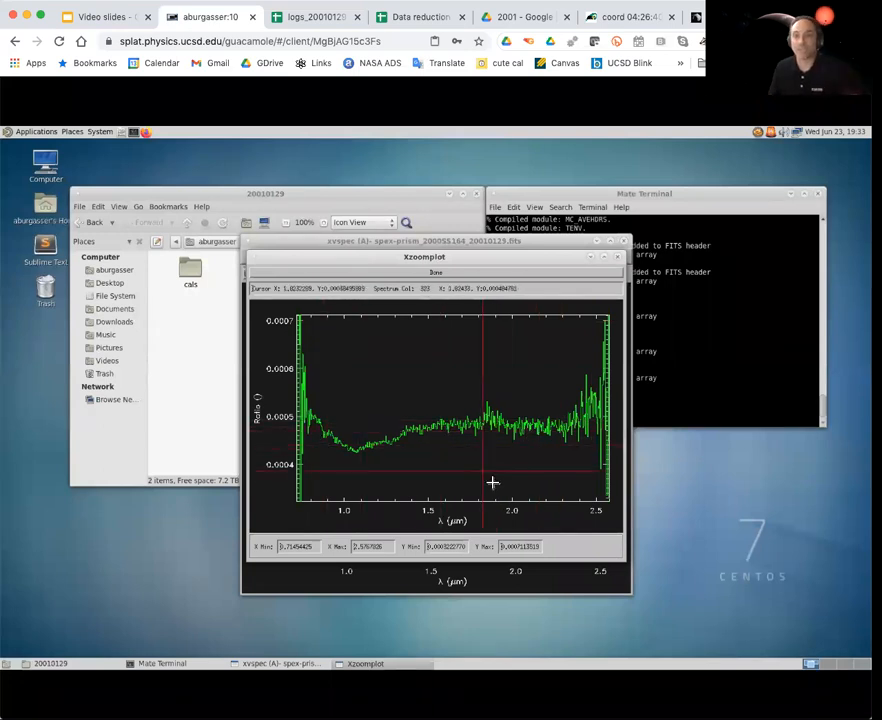
{"action": "mouse_move", "coordinate": [486, 486]}
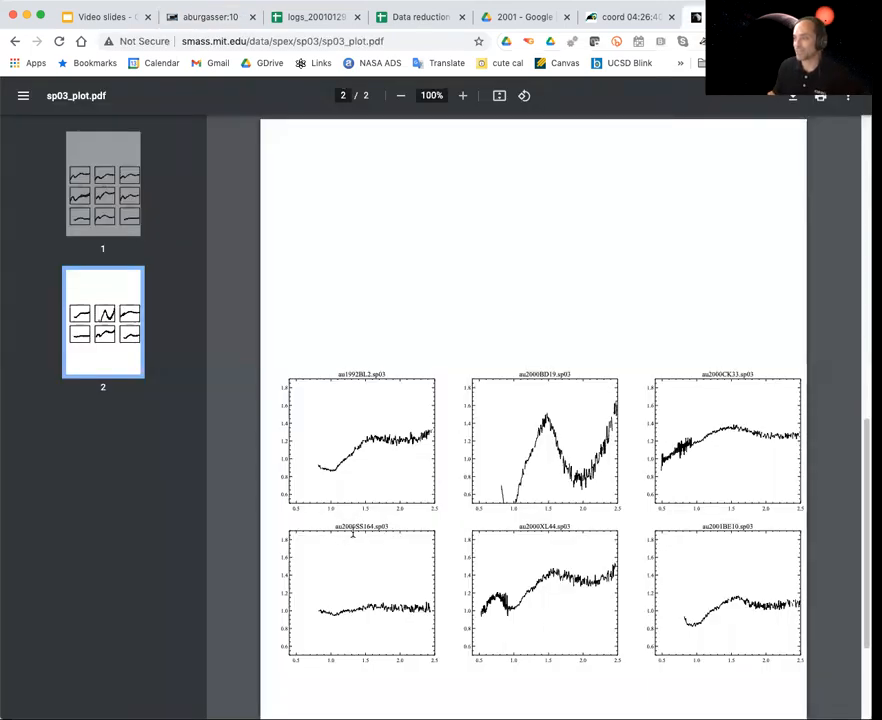
{"action": "mouse_move", "coordinate": [531, 225]}
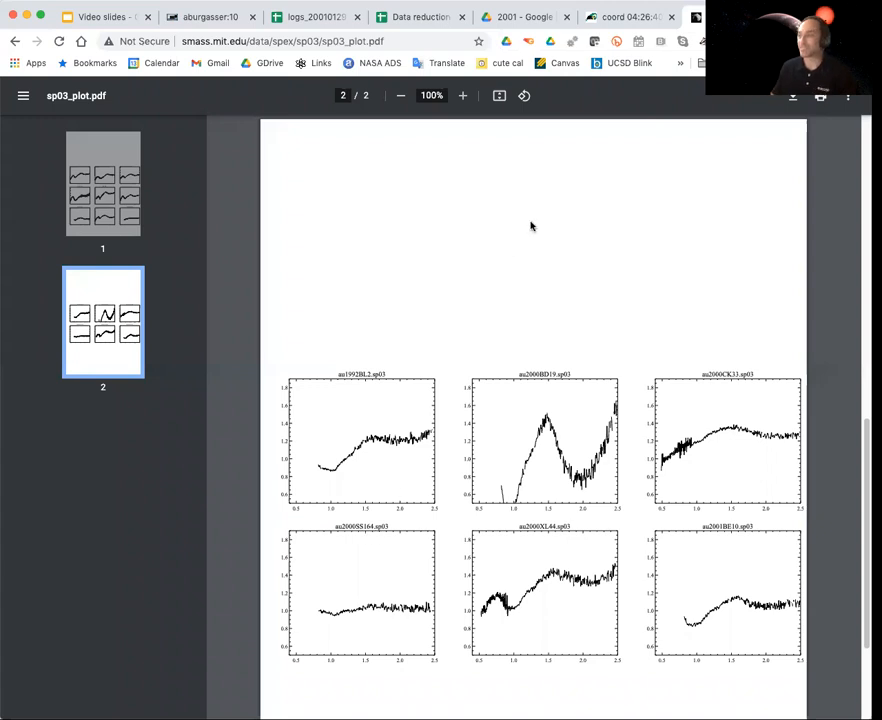